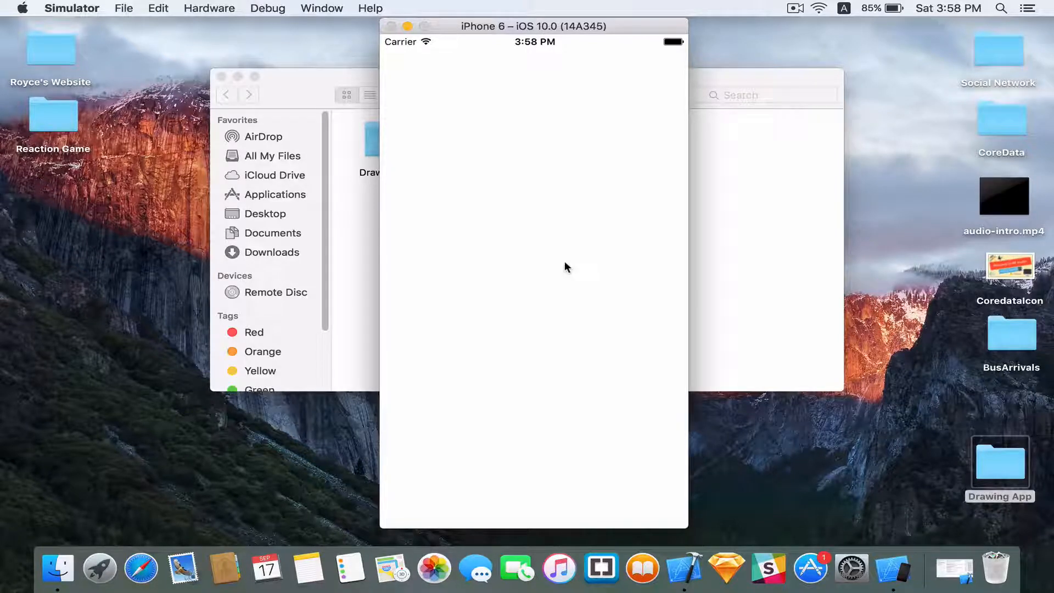
mouse_move(454, 118)
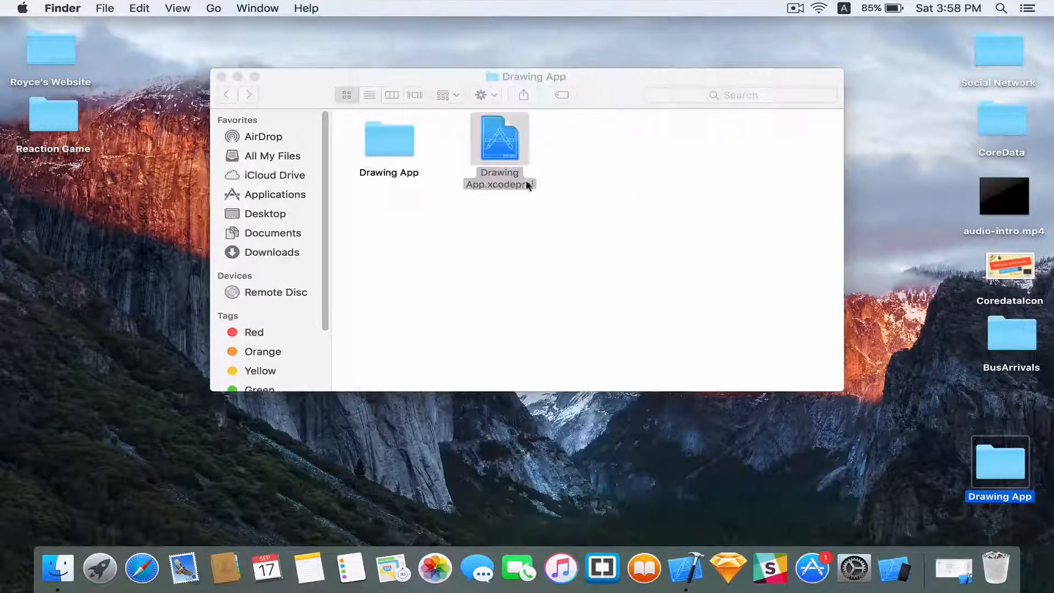
mouse_move(755, 567)
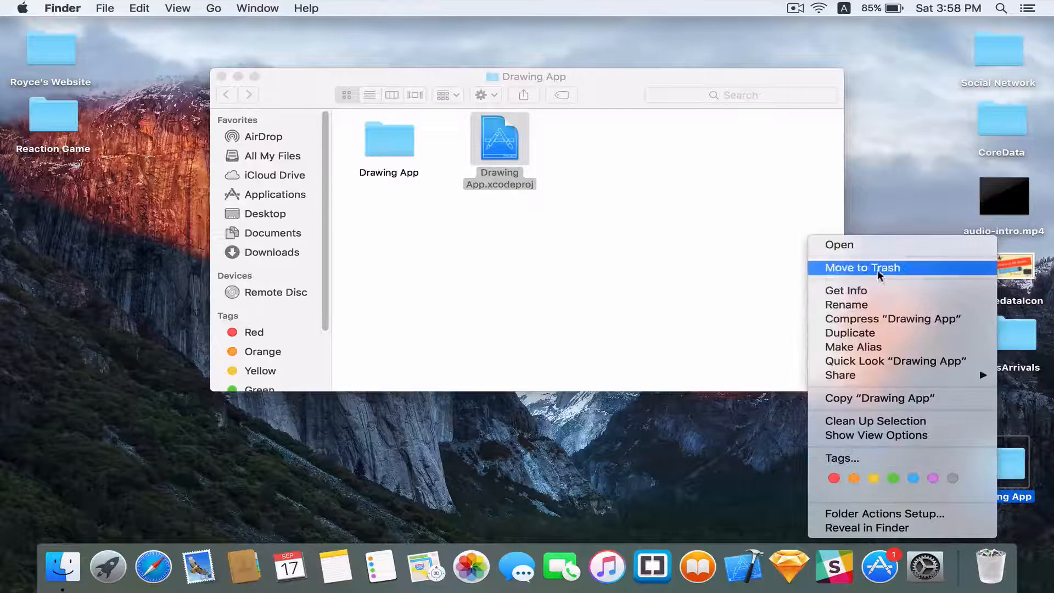
Step: Trash the old Drawing App folder and start a new Xcode project
click(863, 268)
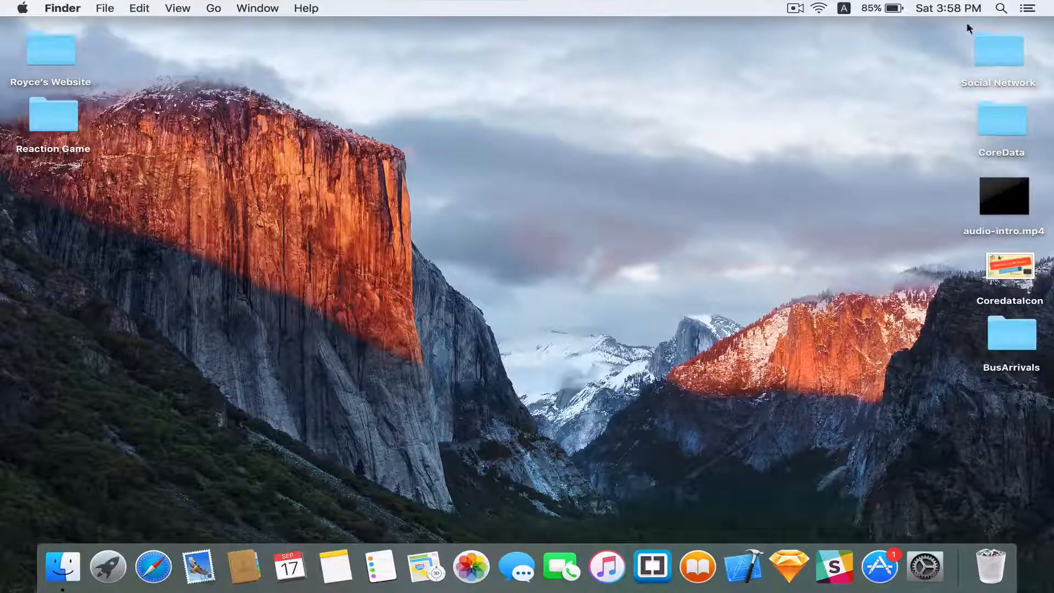
mouse_move(956, 48)
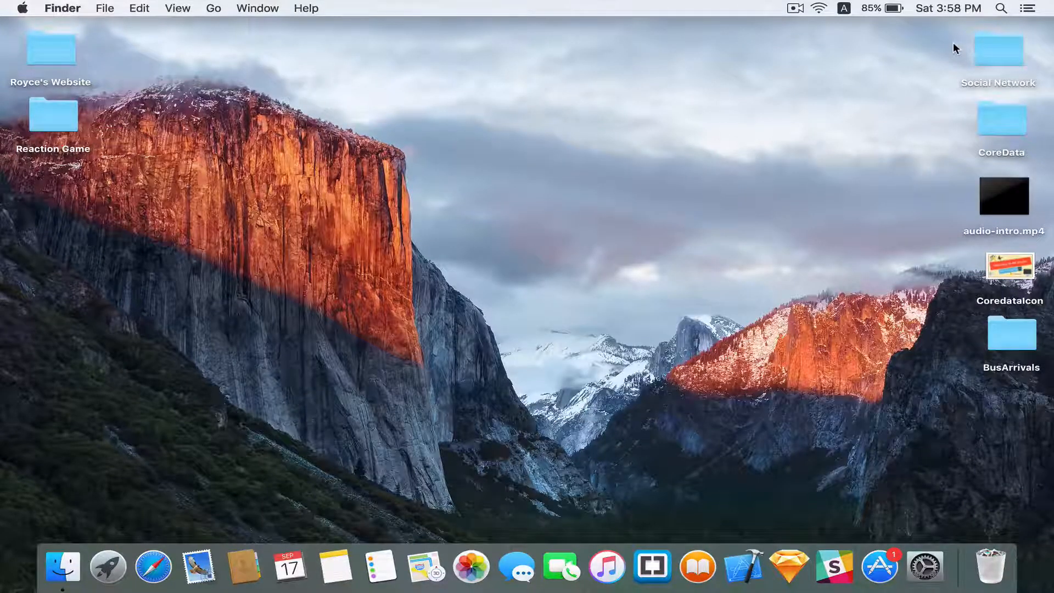
mouse_move(469, 245)
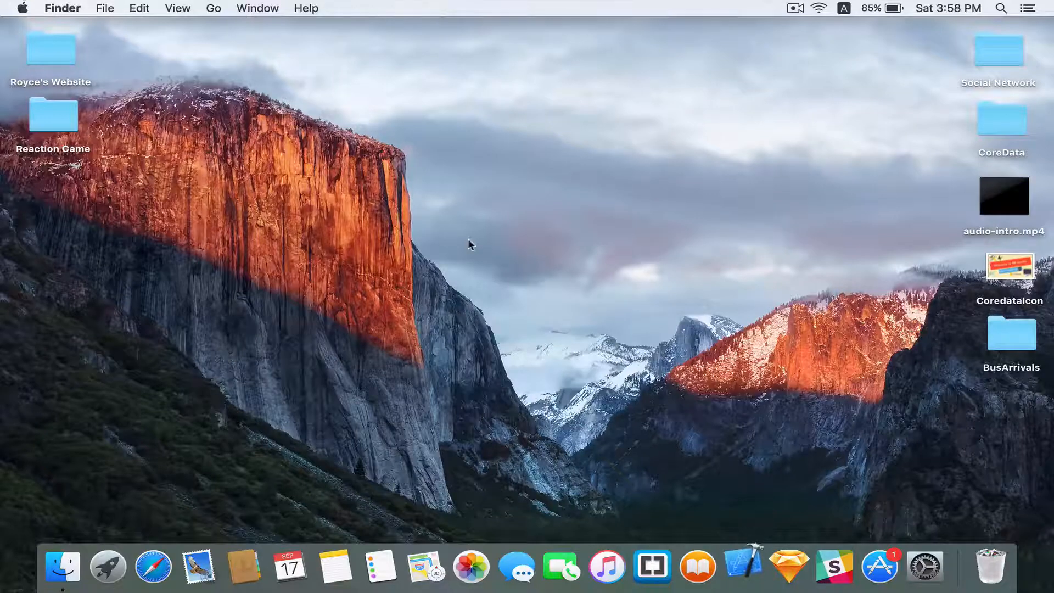
click(743, 565)
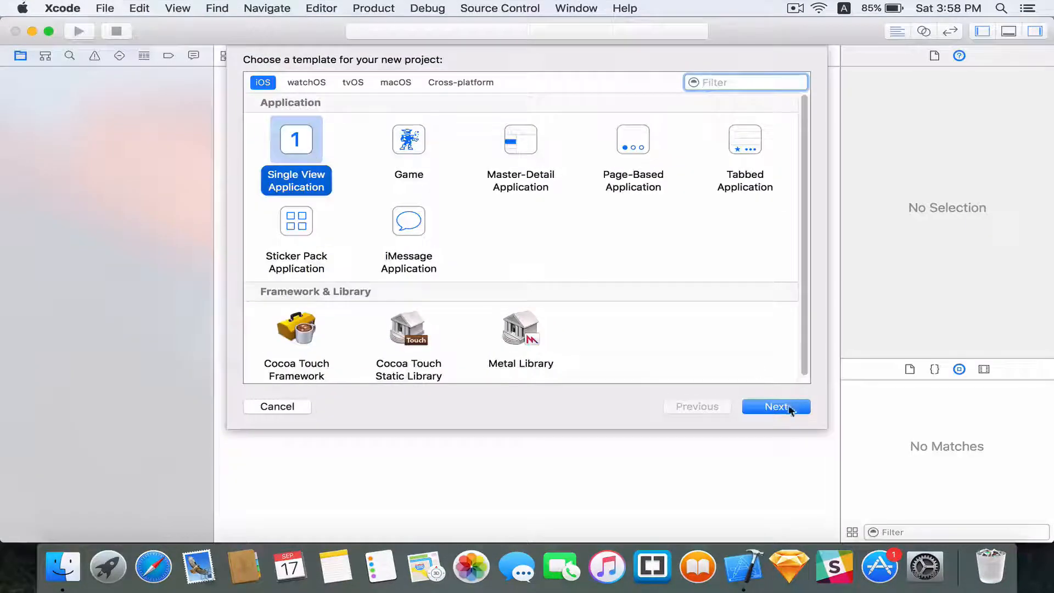
Step: Choose the Single View Application template and confirm the project options
click(776, 406)
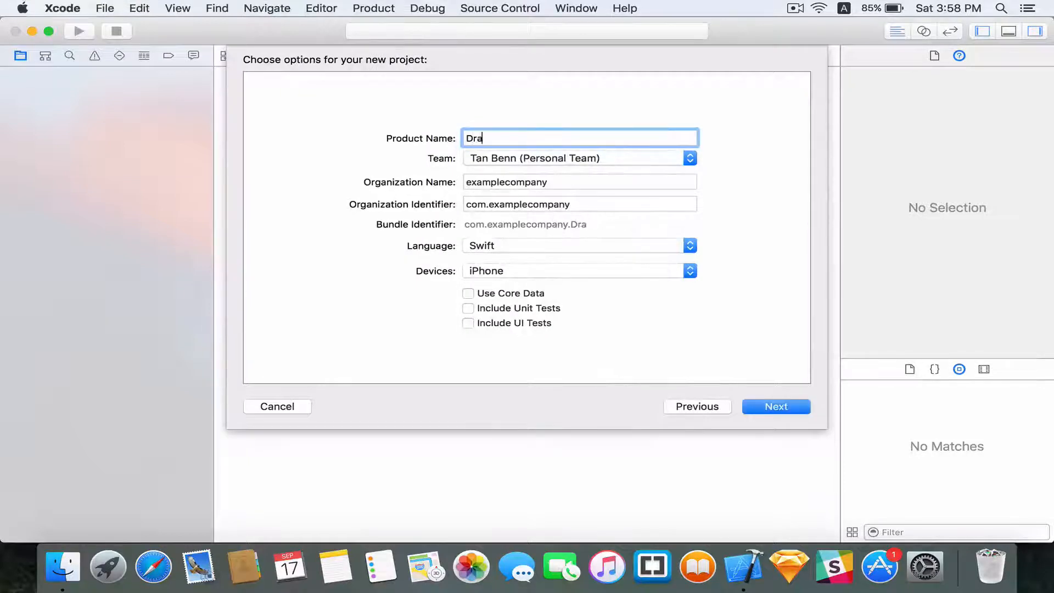
click(776, 406)
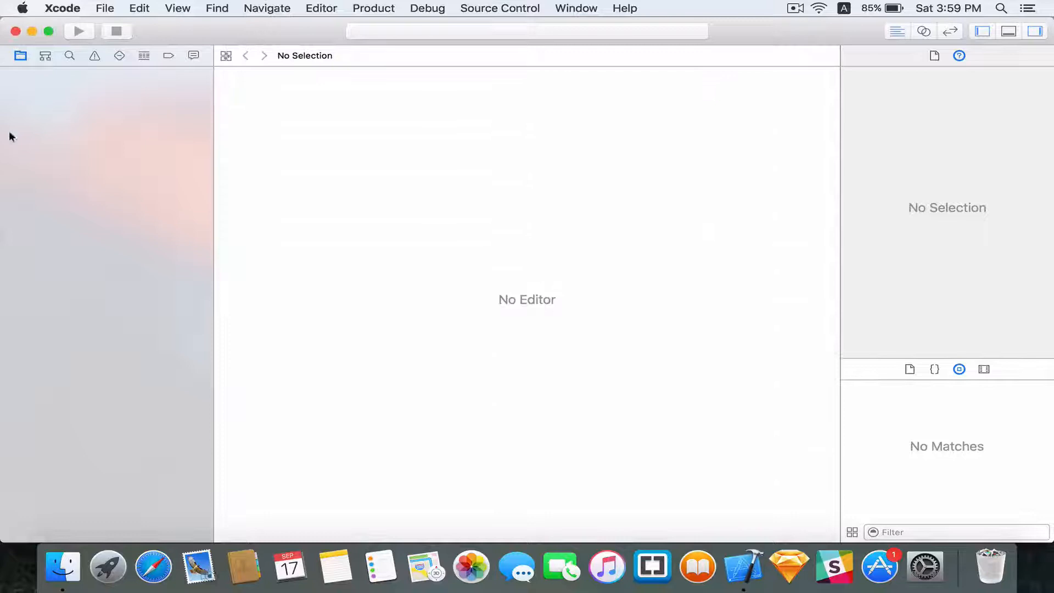
Step: Add a full-screen Image View to Main.storyboard, target iPhone 6s, and show the Assistant Editor
click(88, 132)
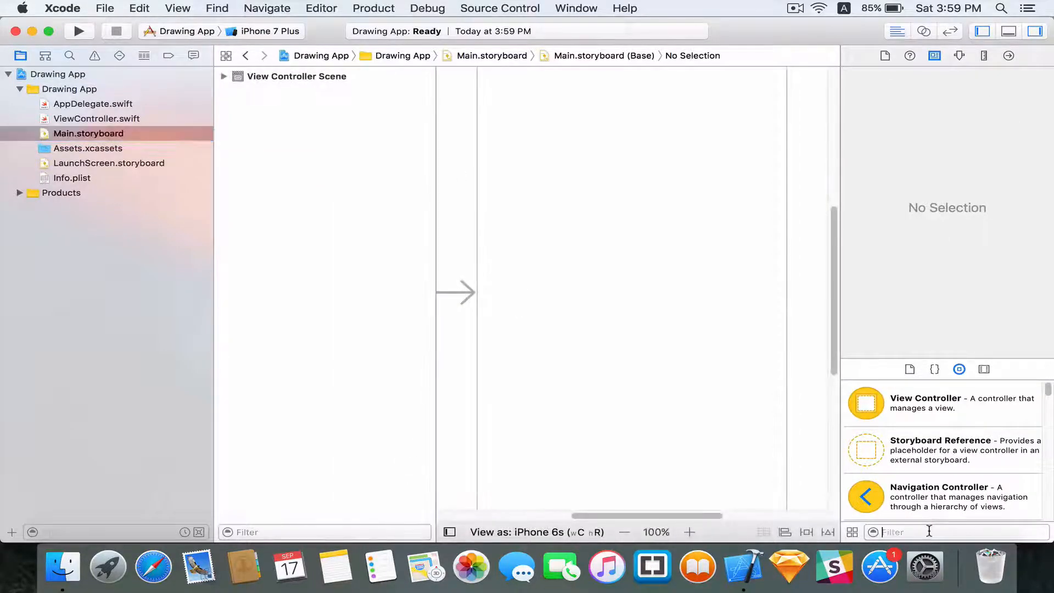
text(image)
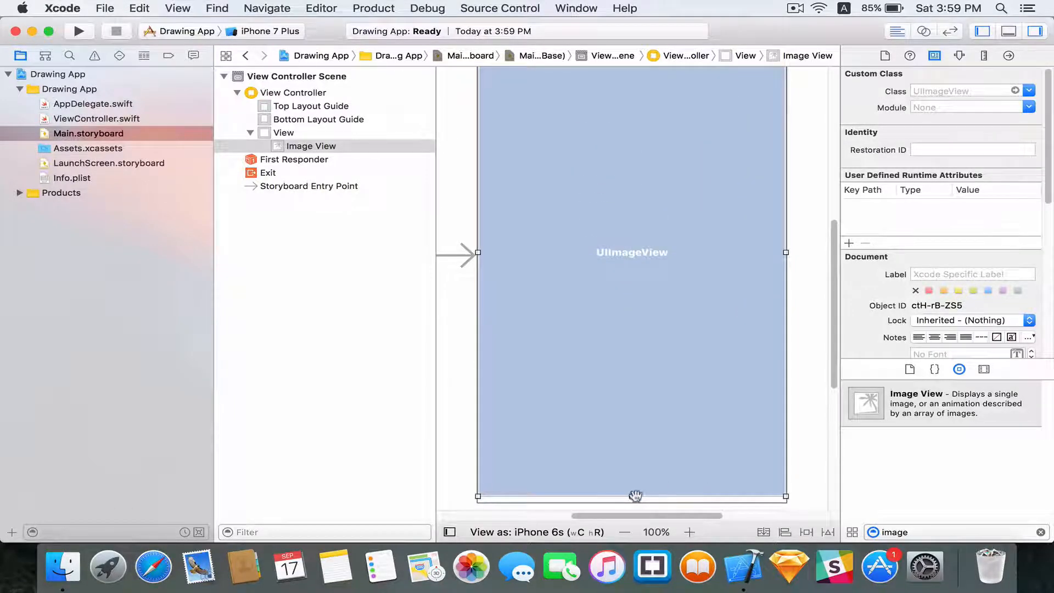
click(270, 30)
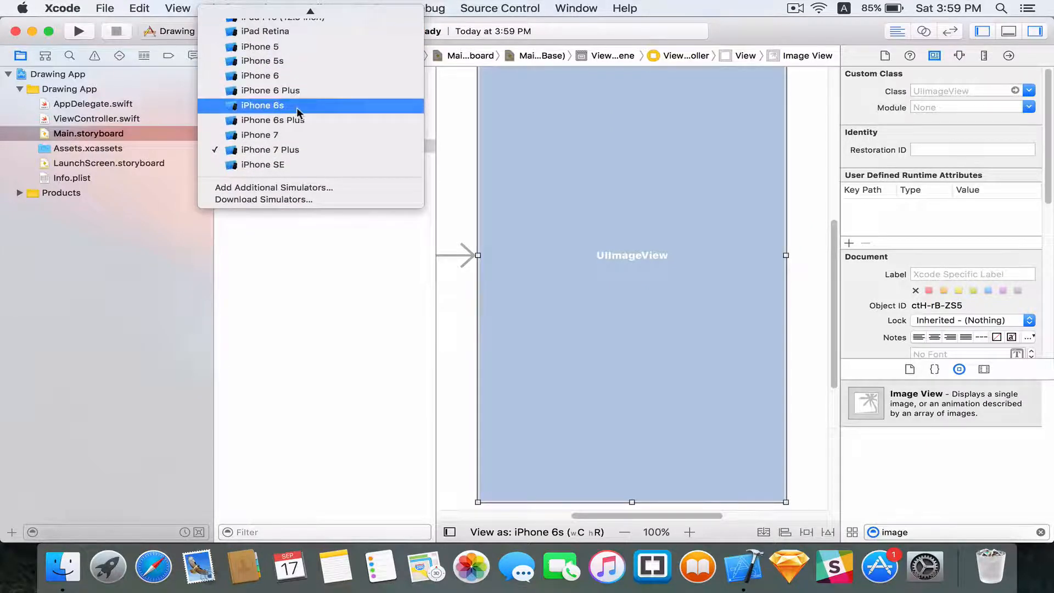
click(262, 106)
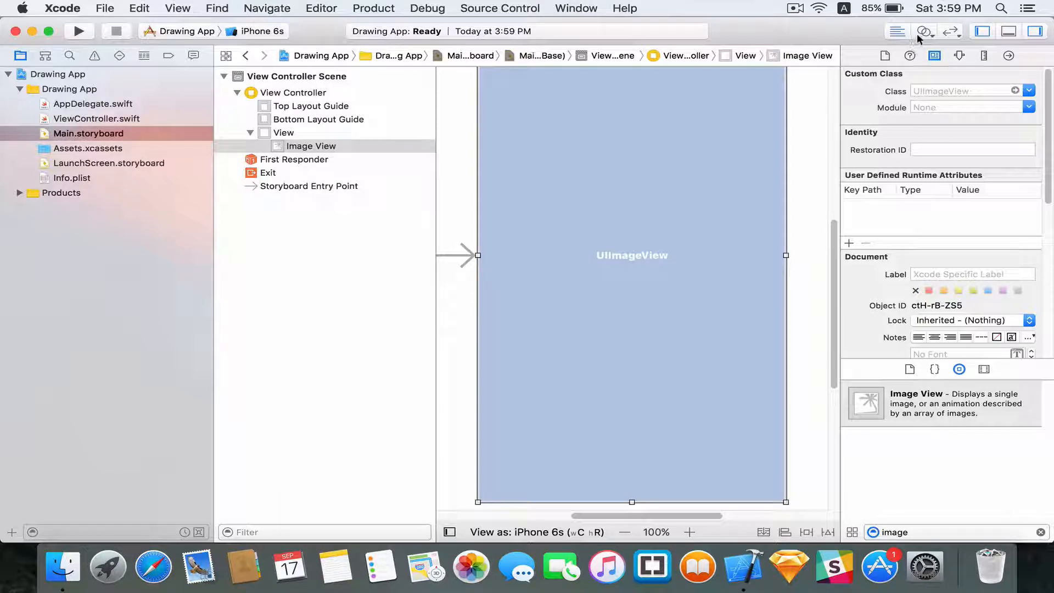
click(925, 32)
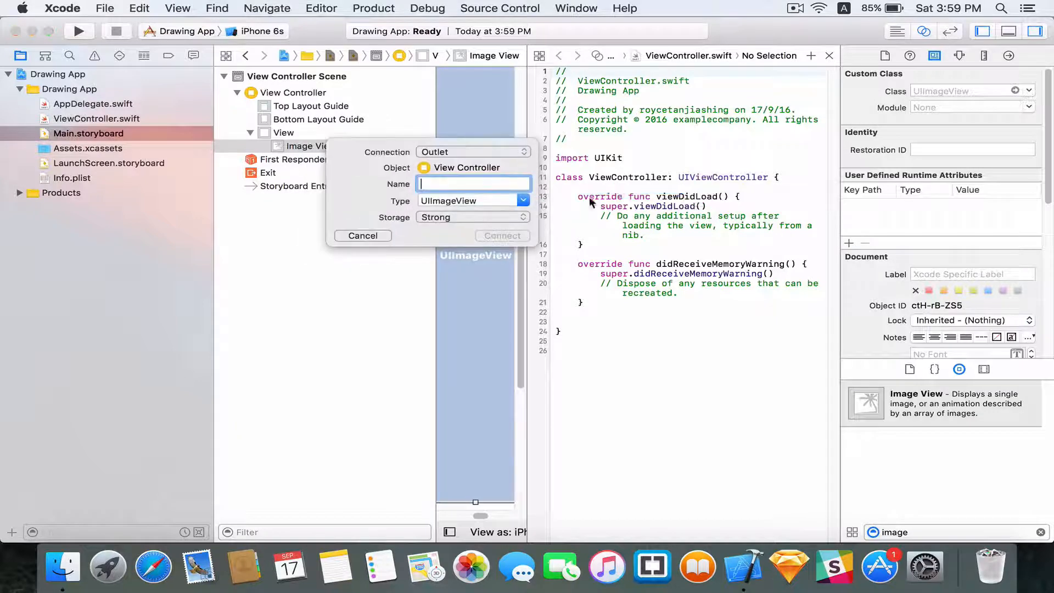
mouse_move(642, 190)
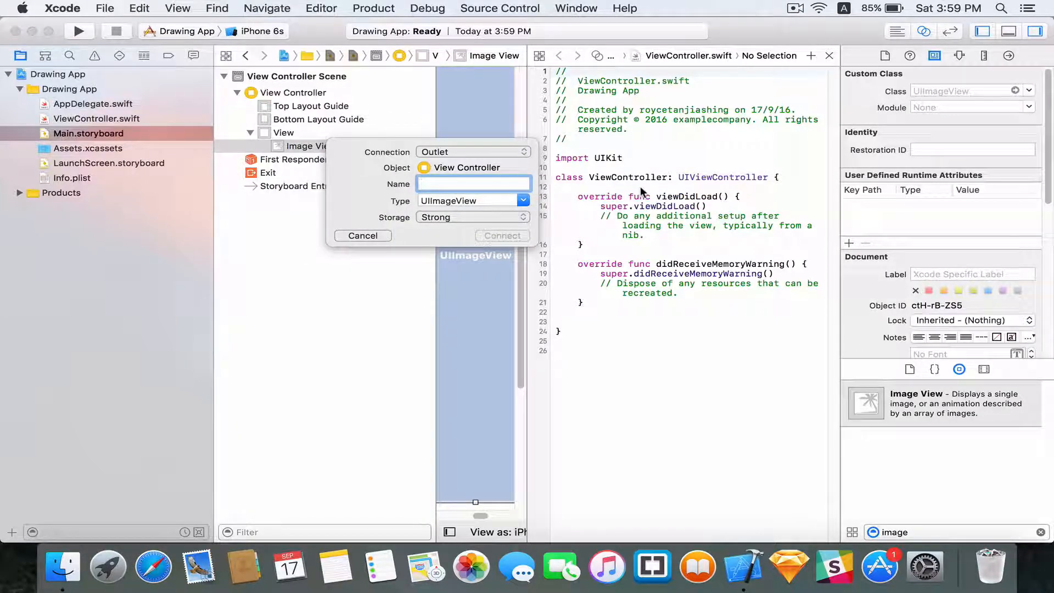
Step: Connect the image view as outlet imageView and switch to ViewController.swift
text(imageView)
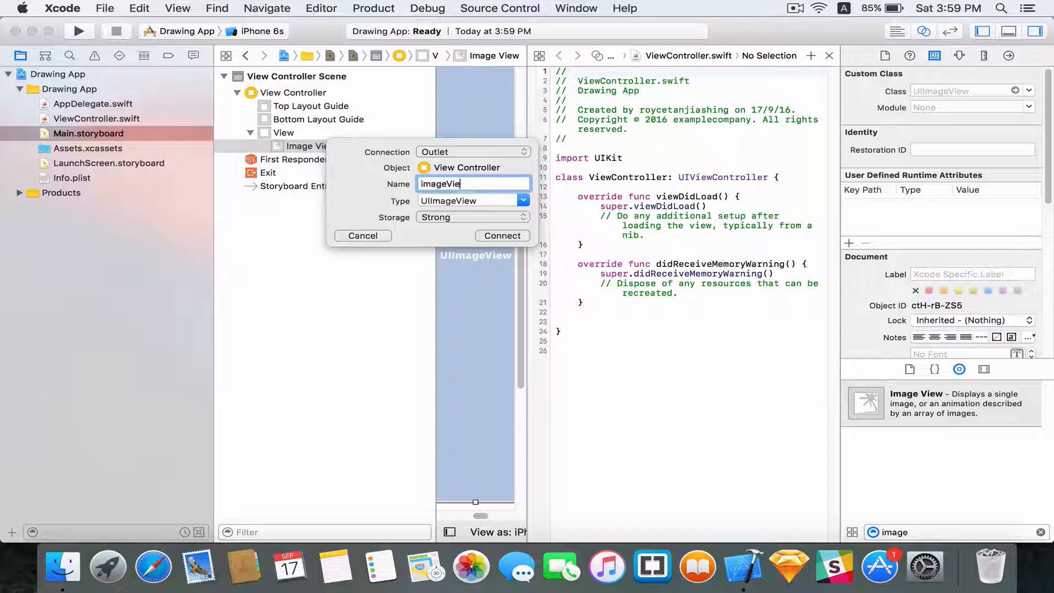
click(502, 235)
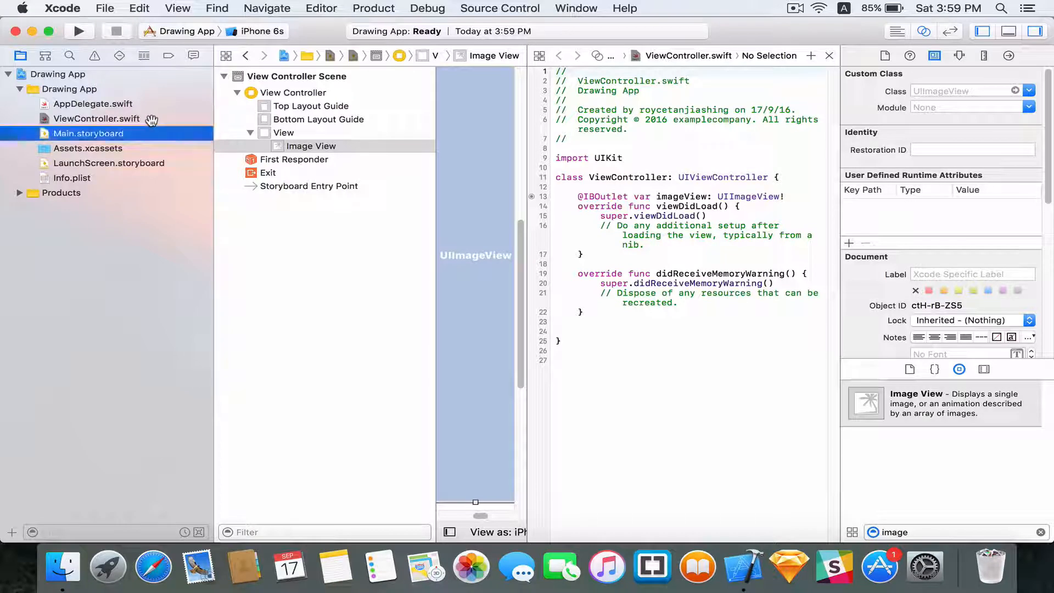
click(96, 119)
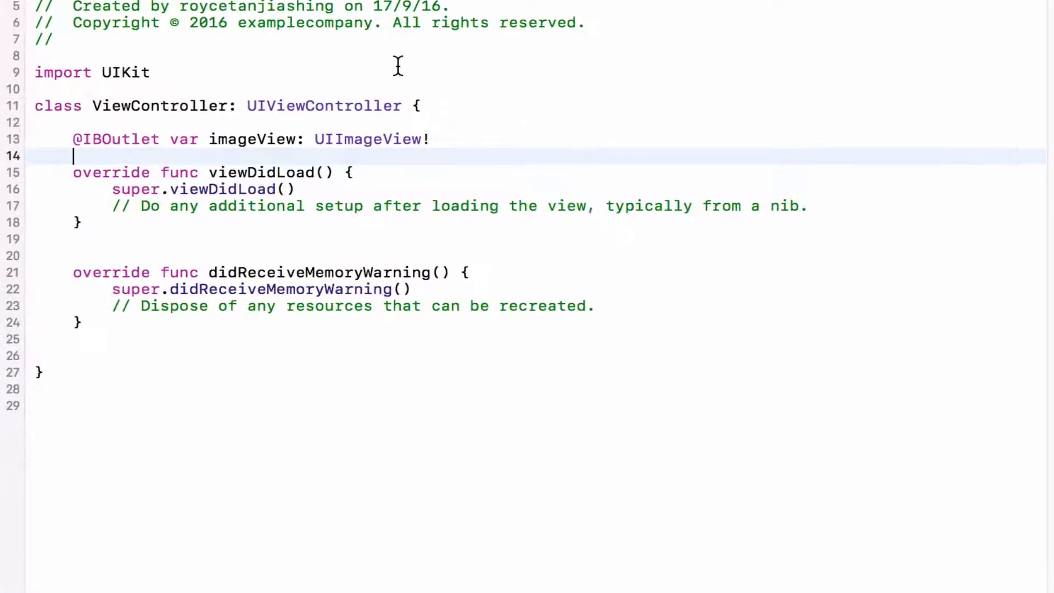
Step: Declare var lastPoint = CGPoint() and var swiped = false properties
text(var cu)
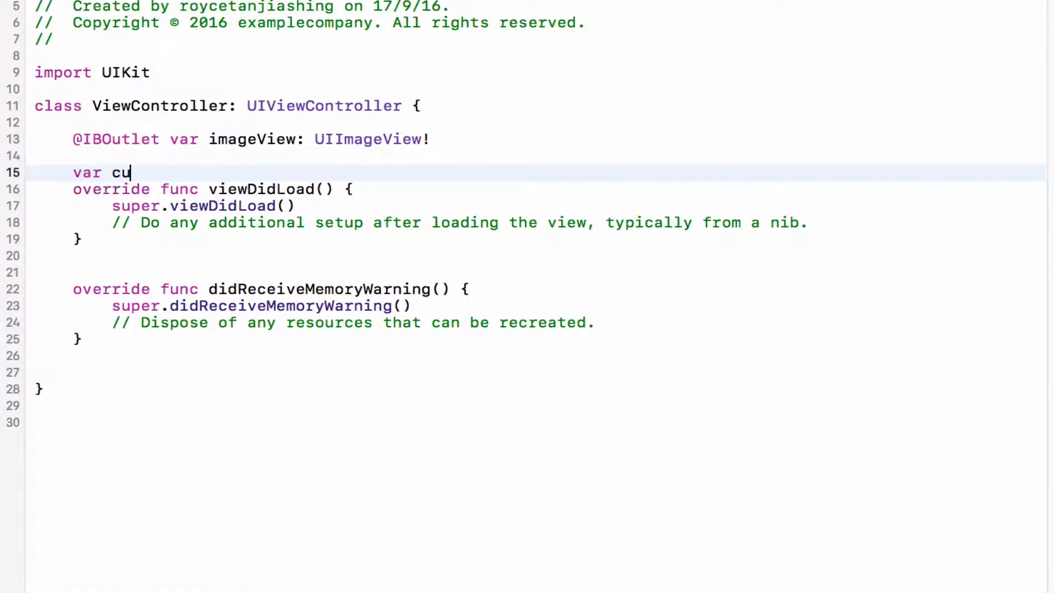
text(lastPoint)
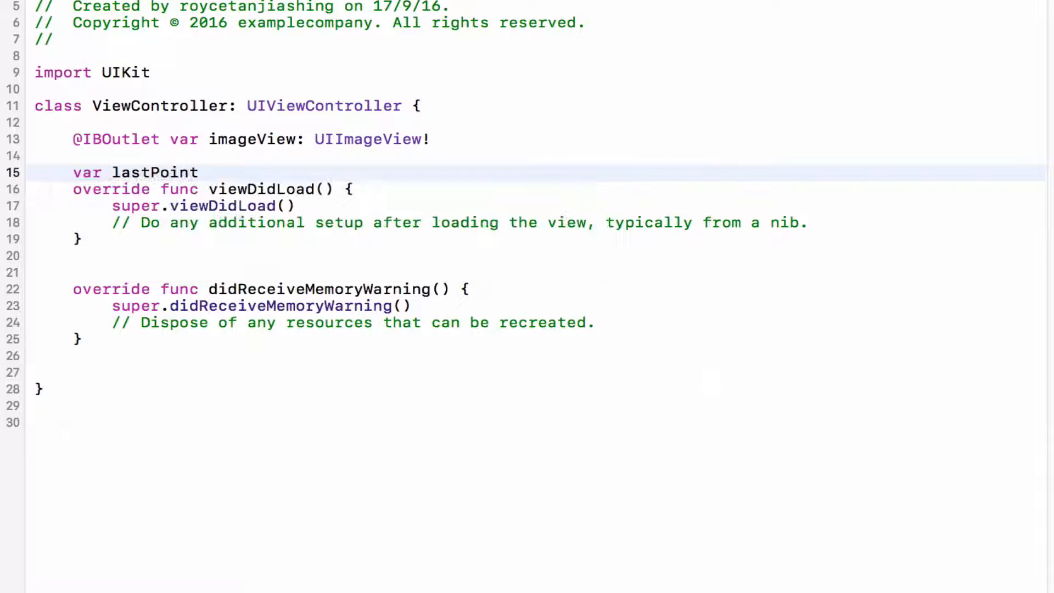
text(= CGPoint)
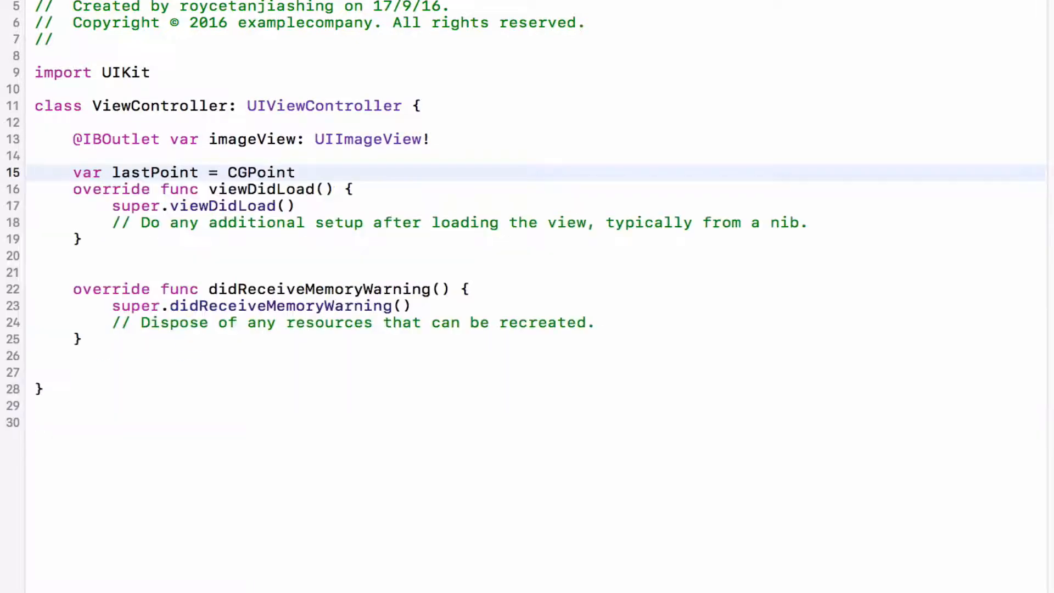
key(Backspace)
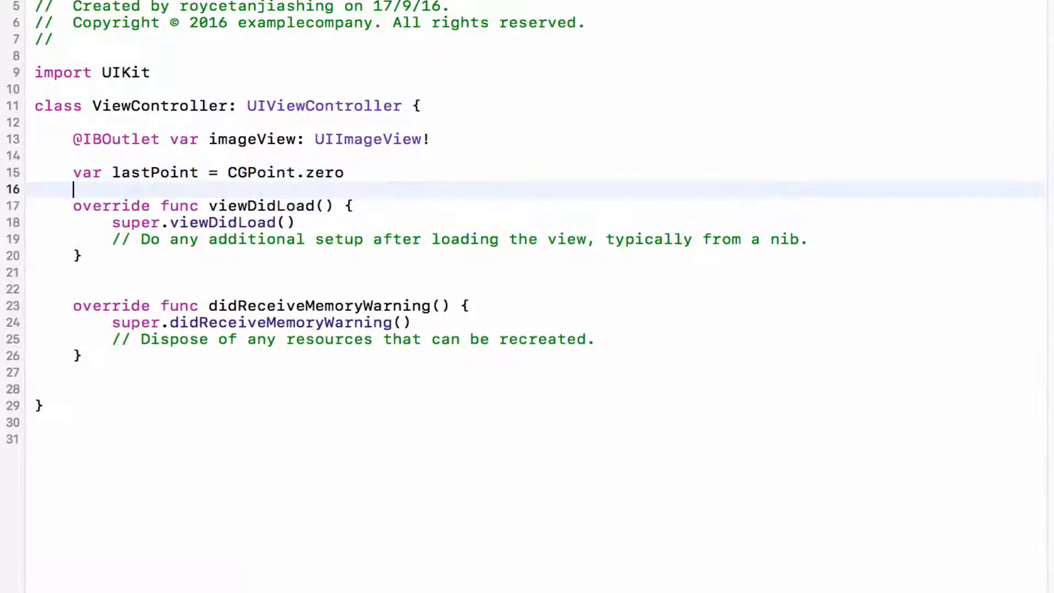
text(var swiped)
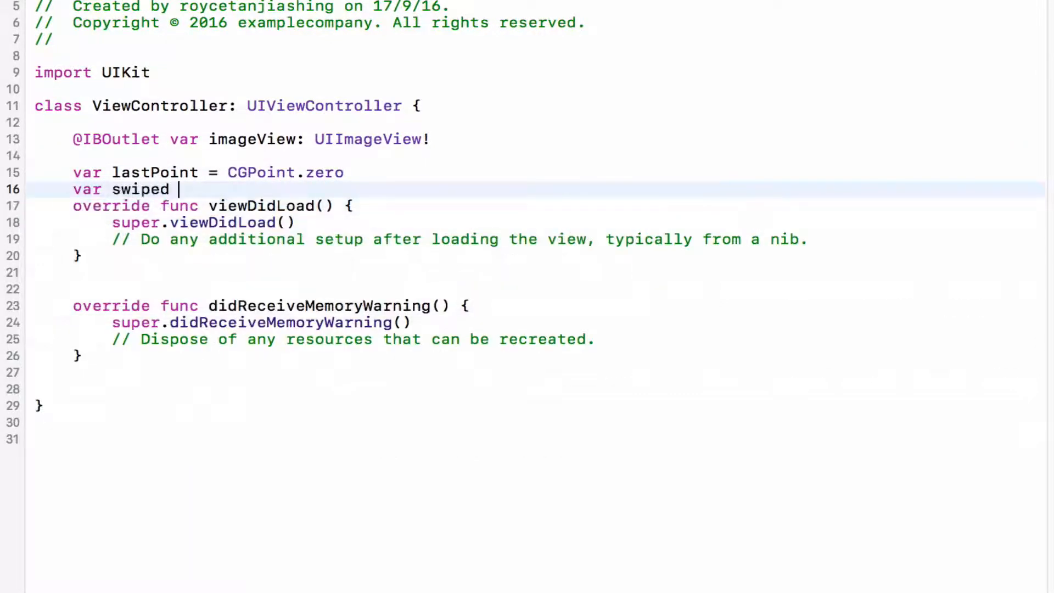
text(= false)
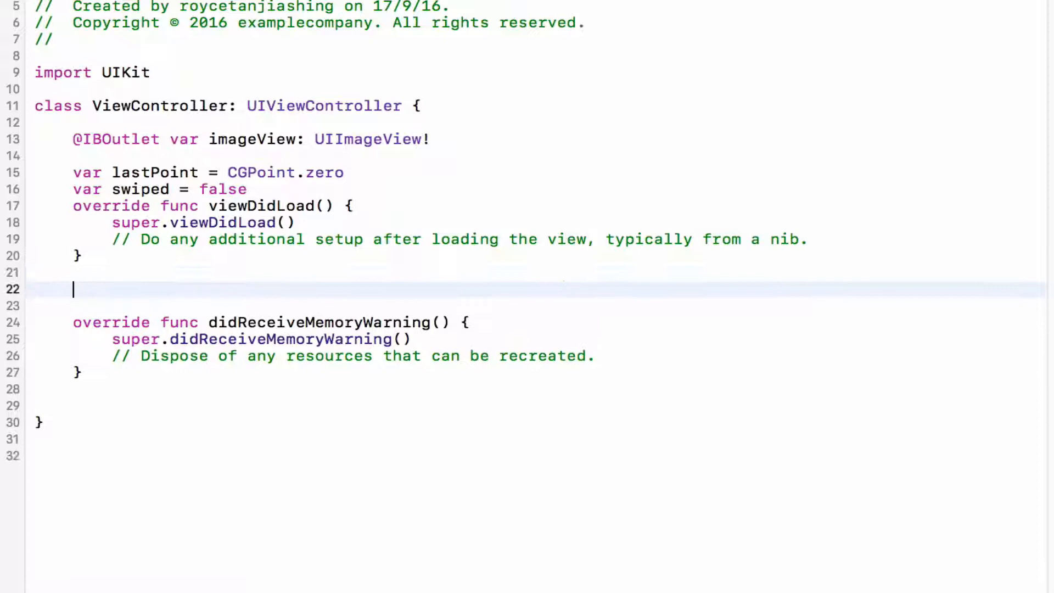
Step: Override touchesBegan so if let touch = touches.first stores touch.location(in: self.view) as lastPoint
text(touchesBegan(_ touches: Set<UITouch>, with event: UIEvent?) {)
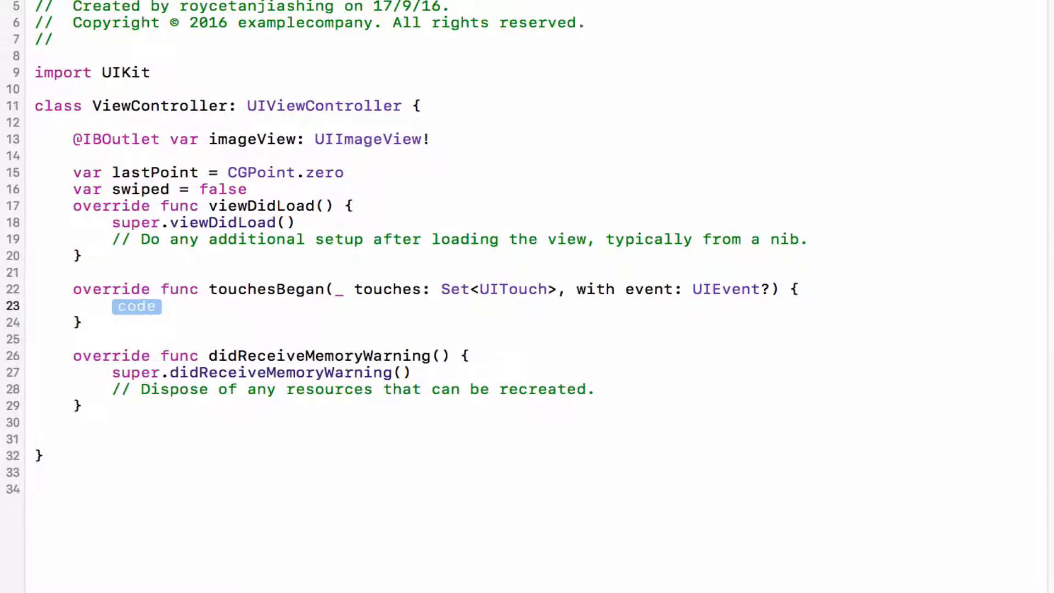
text(if let touch =)
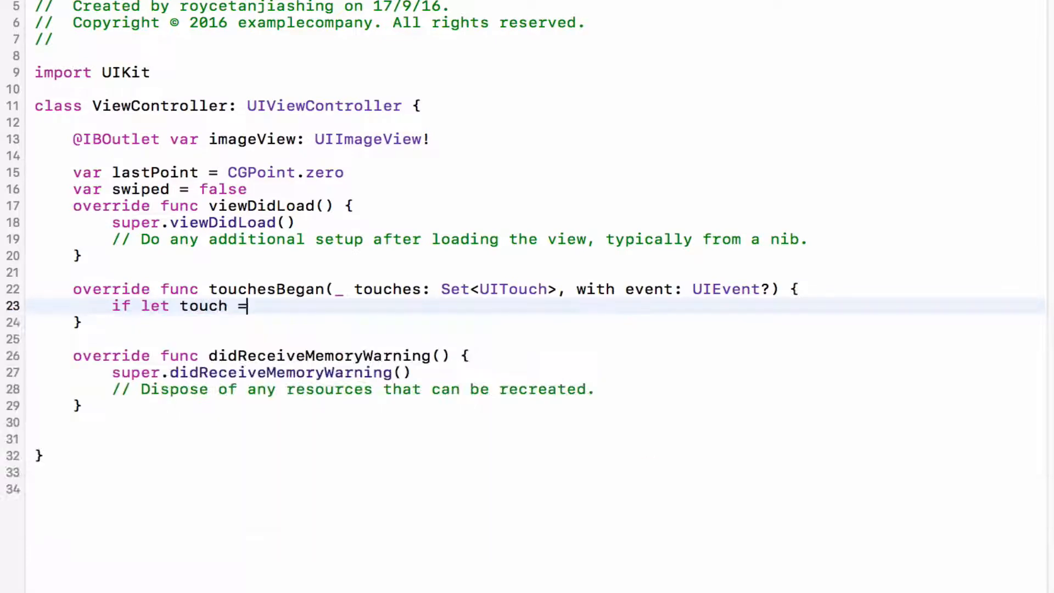
text(touches.first {)
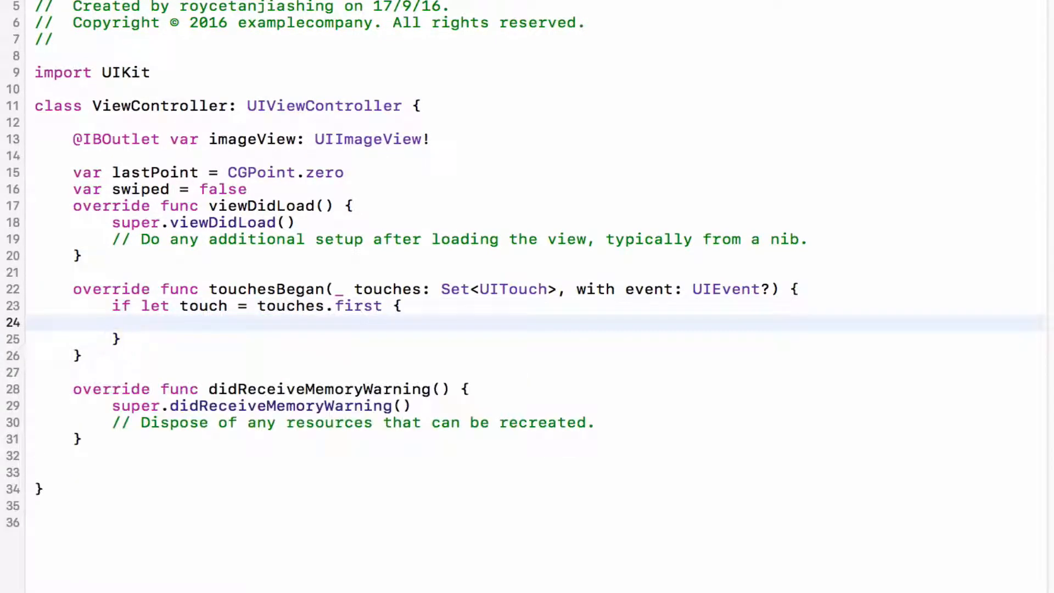
text(l)
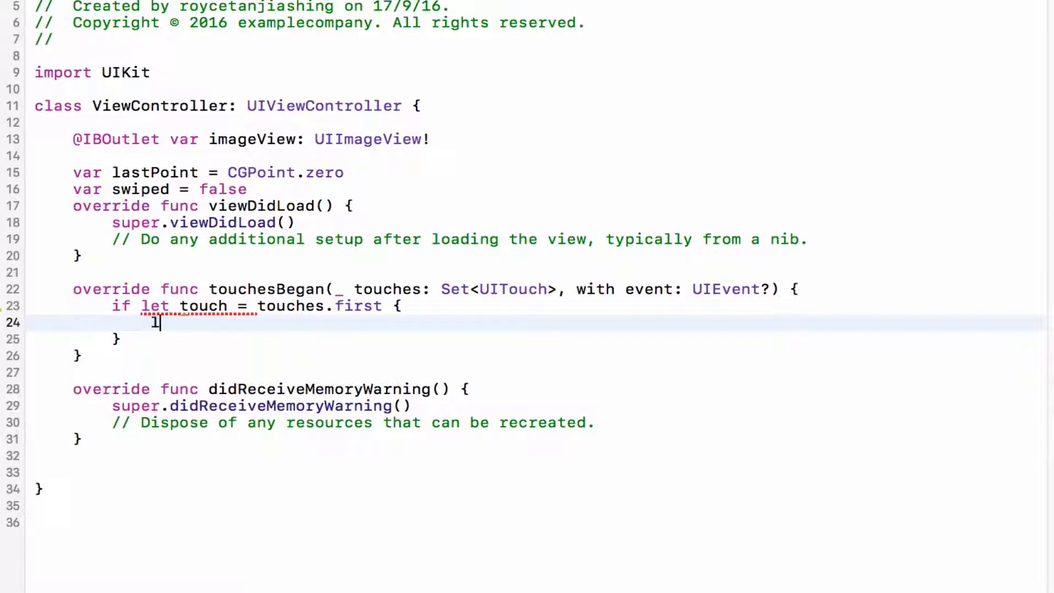
text(astPoint =)
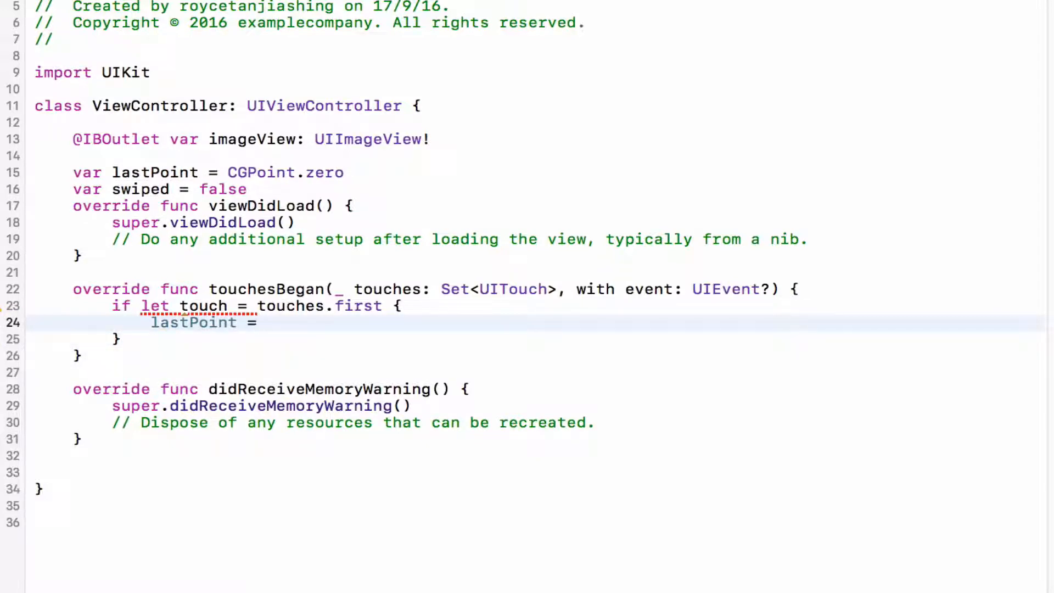
text(to)
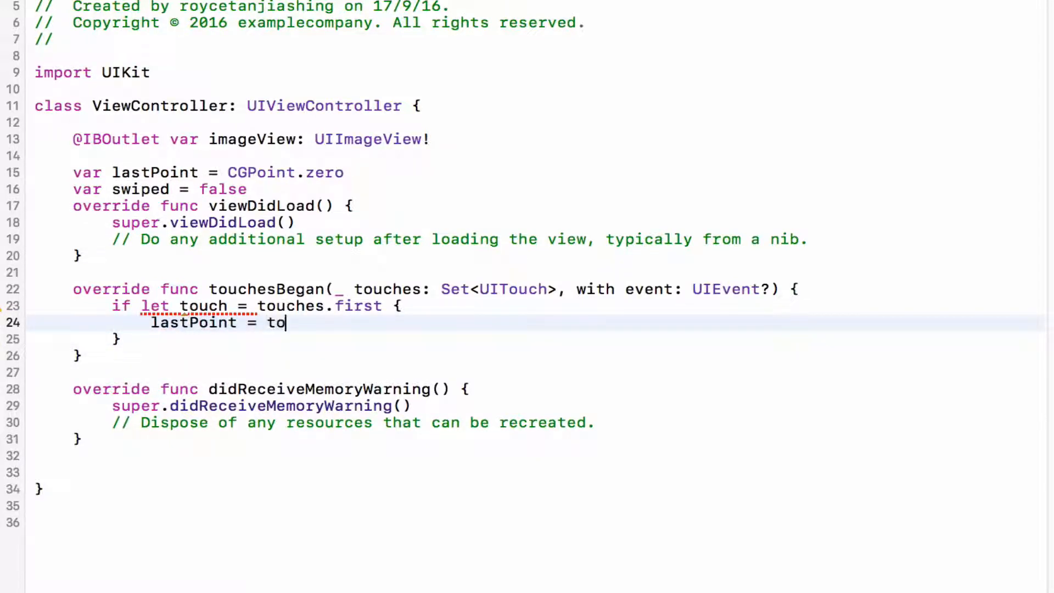
text(uch.location(in: UIView?)
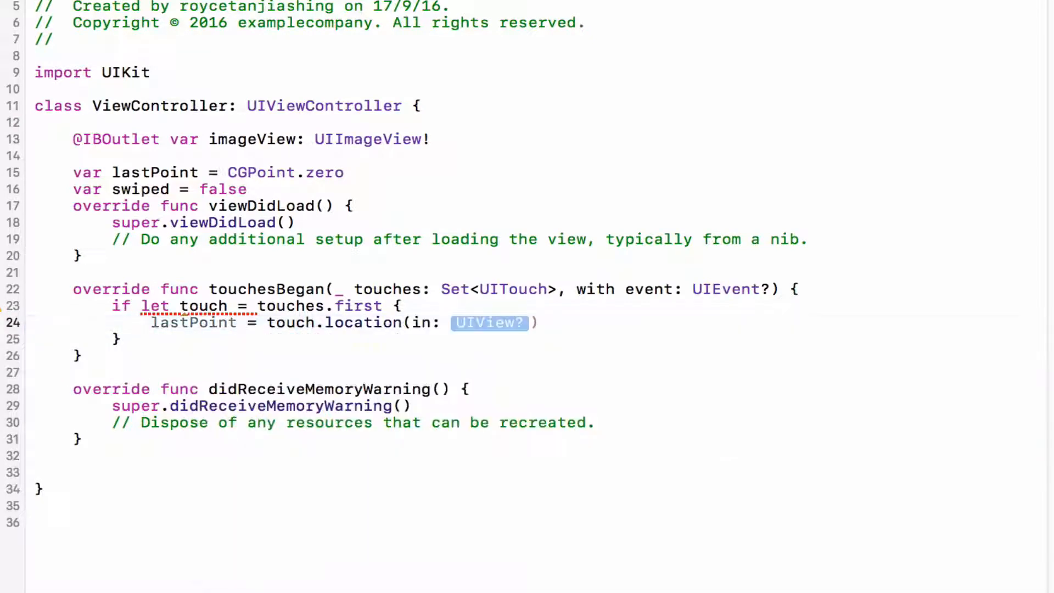
text(self.)
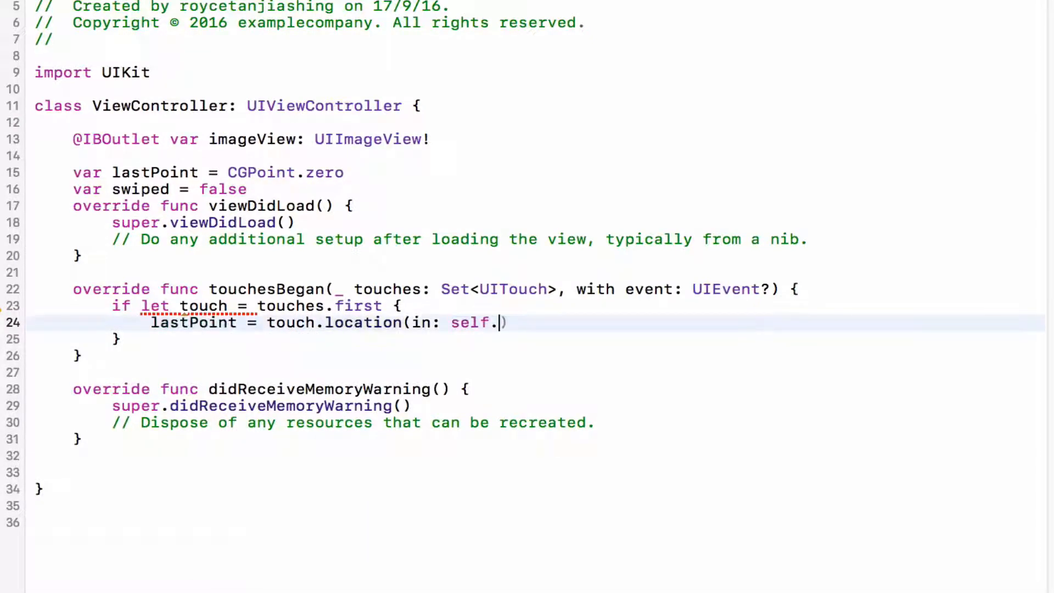
text(view))
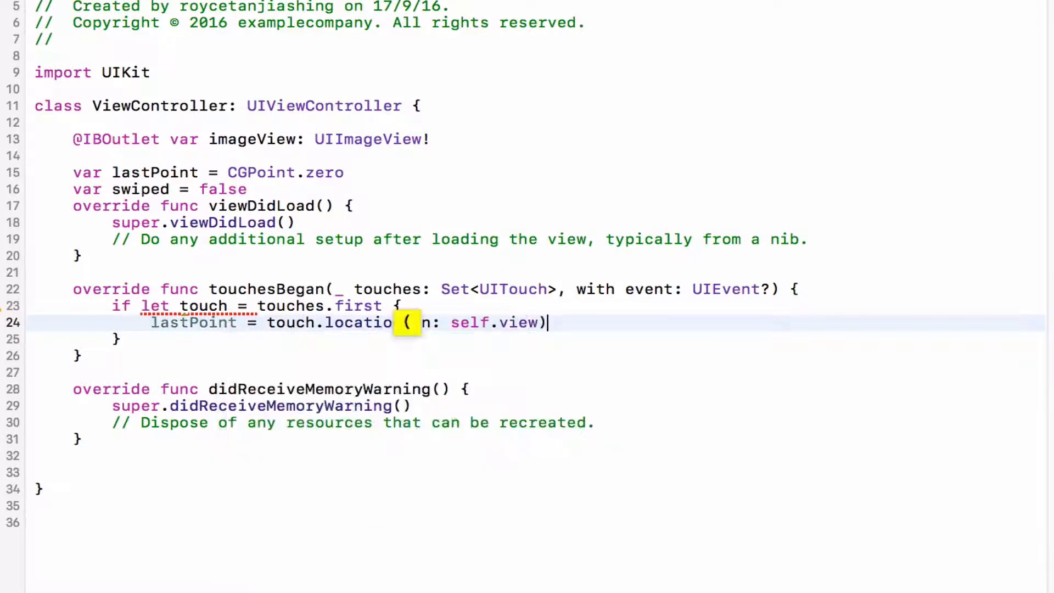
click(173, 373)
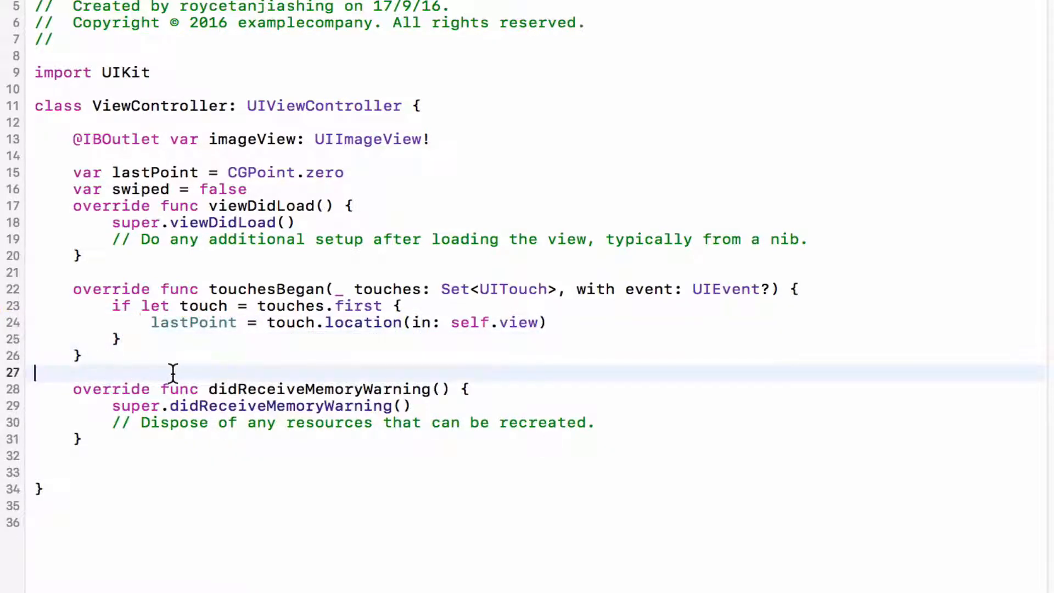
Step: Add a touchesMoved stub and func drawLines(fromPoint:toPoint:) beginning a view-sized UIGraphics image context
text(t)
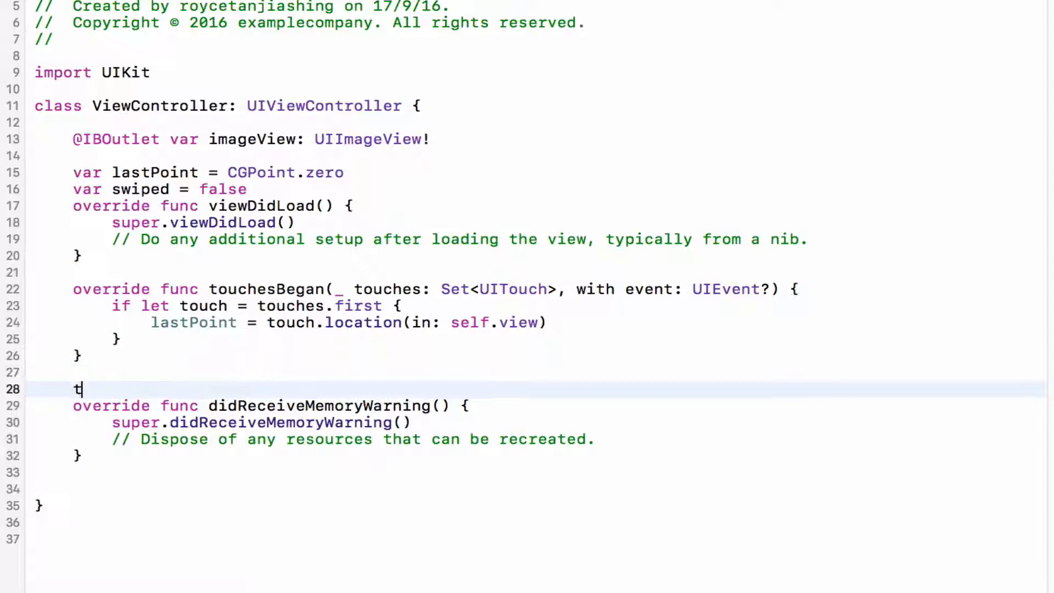
text(ouchesMoved(_ touches: Set<UITouch>, with event: UIEvent?) {)
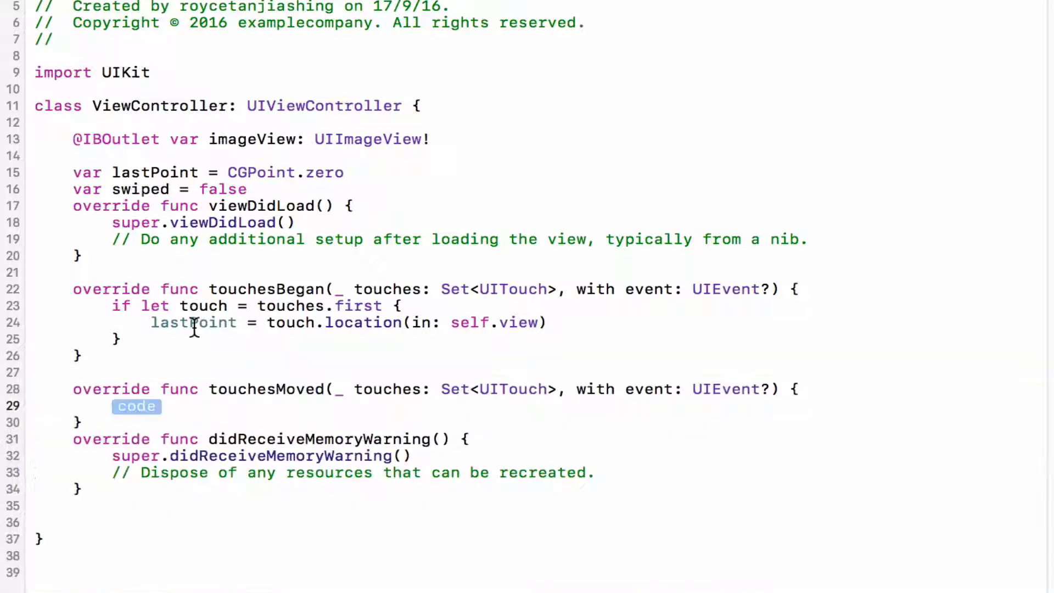
mouse_move(138, 354)
text(func draw)
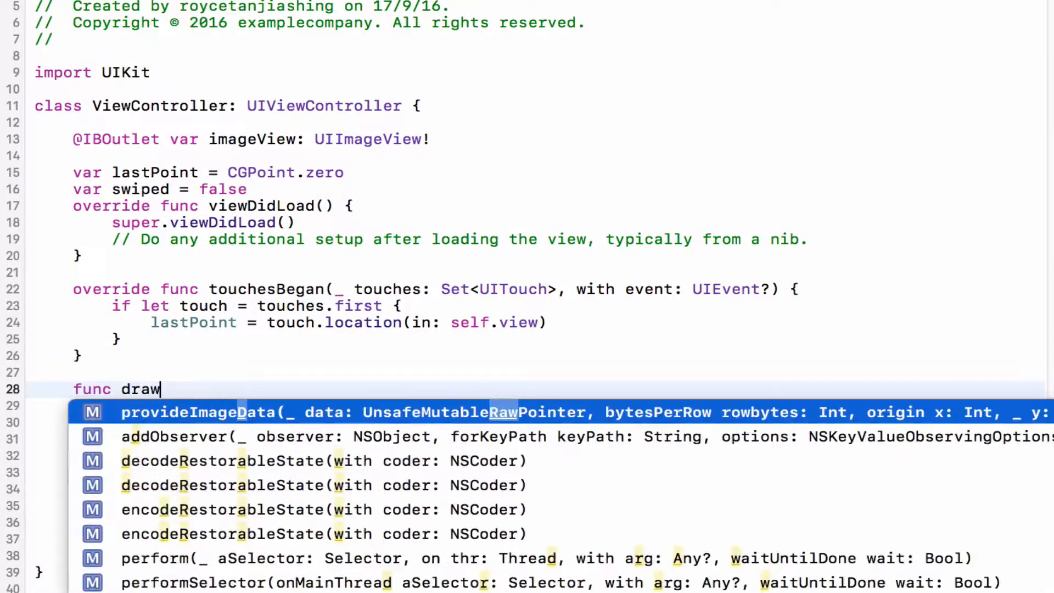
text(Lines(fromPoint:CG)
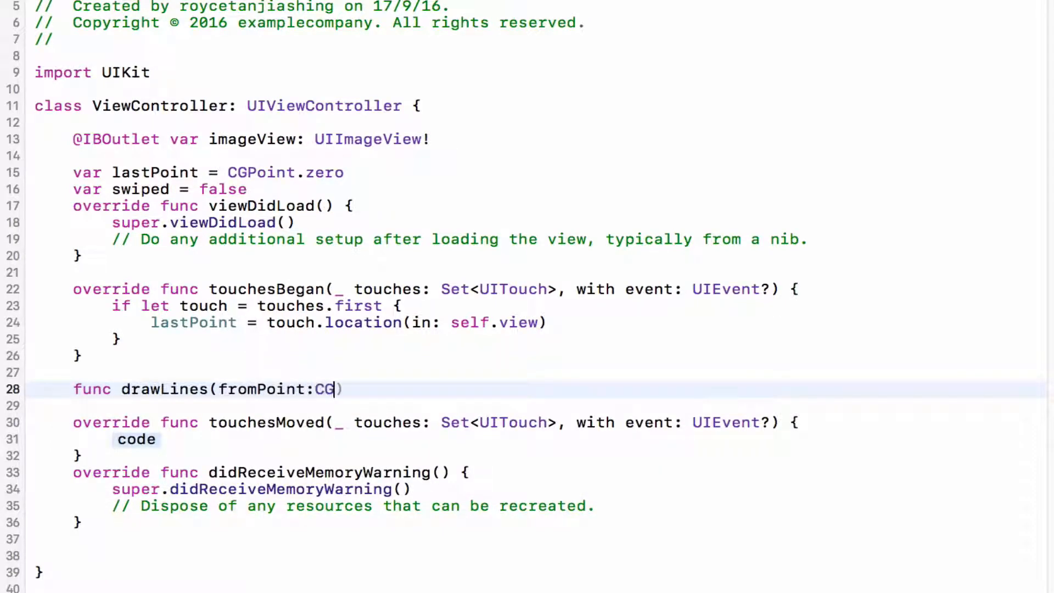
text(Point,toPoint:CGPoint) {)
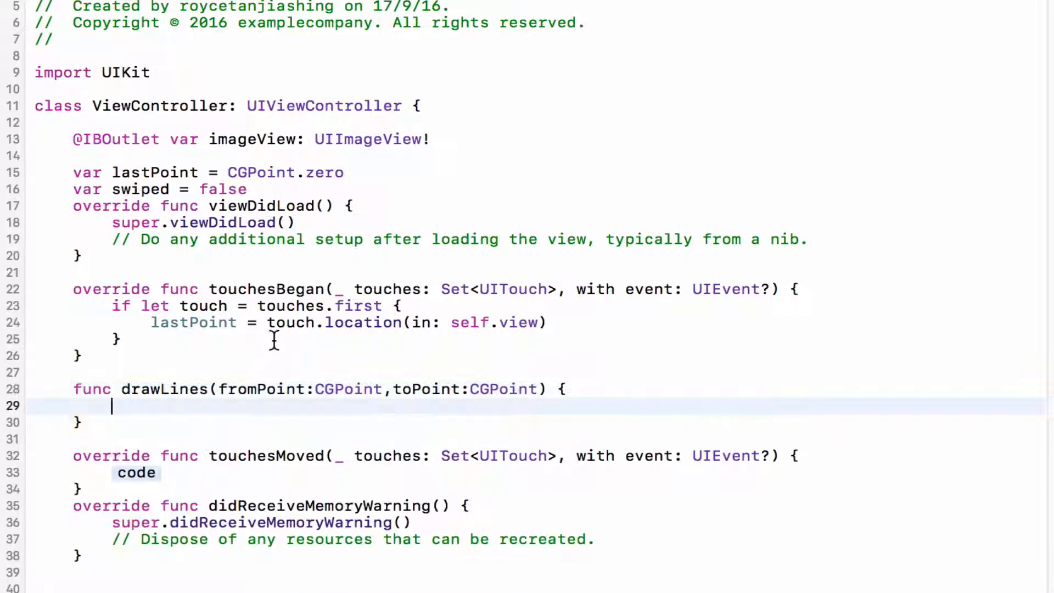
mouse_move(326, 339)
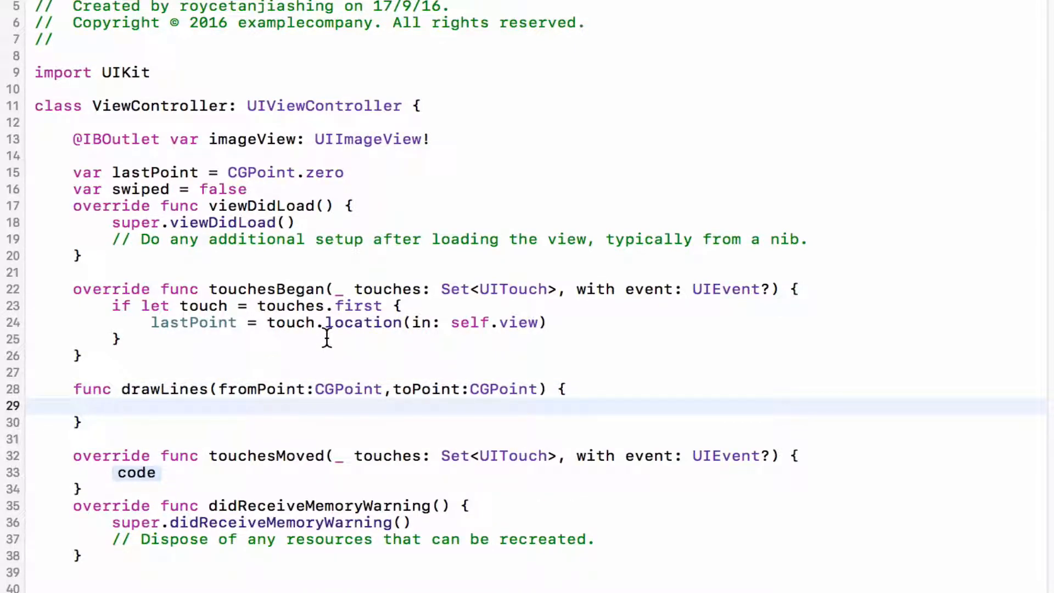
text(uigr)
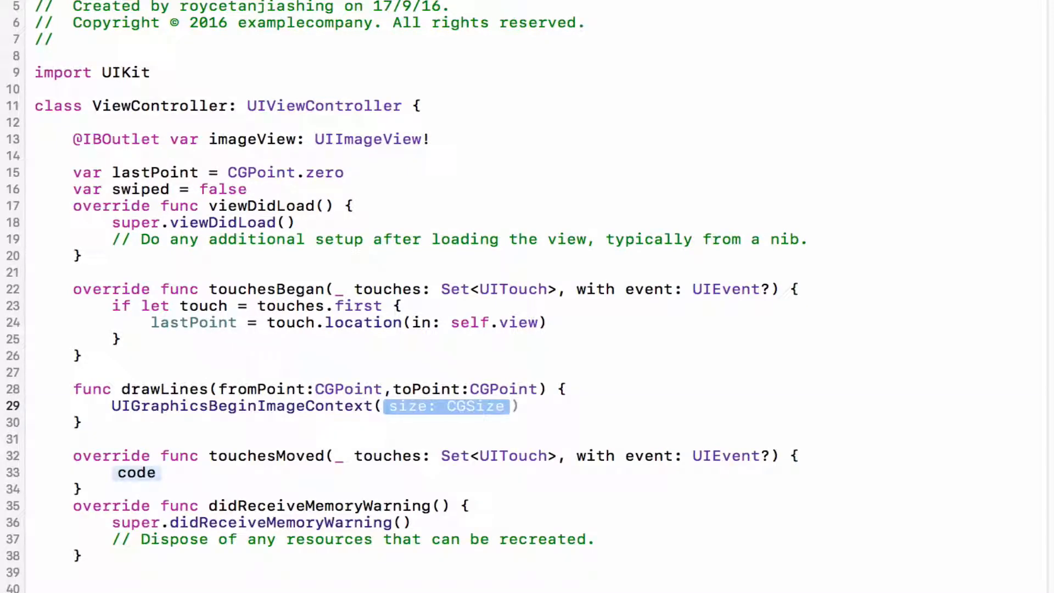
text(self.view.)
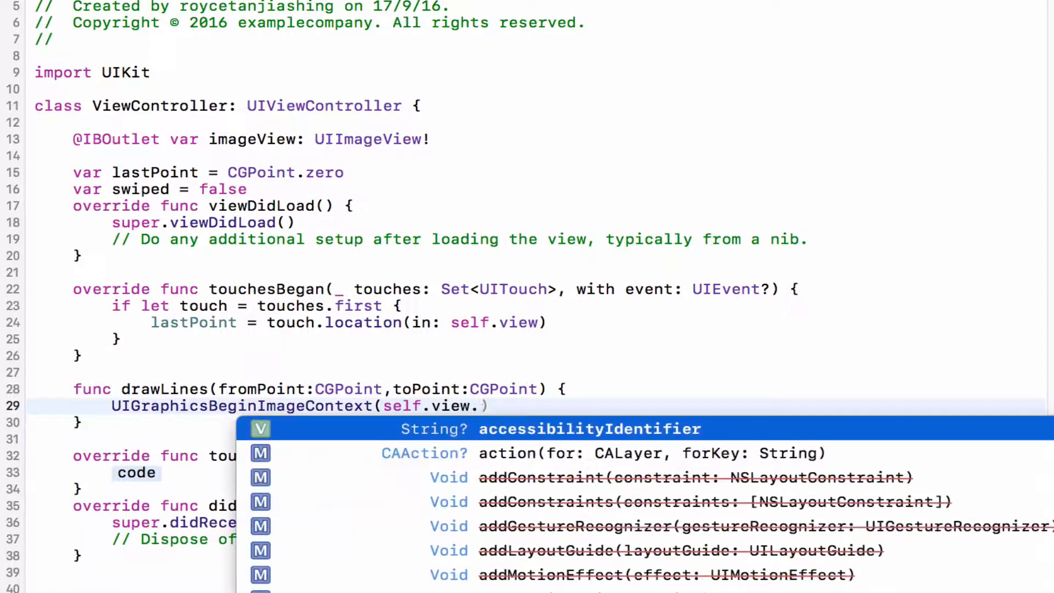
text(frame.size)
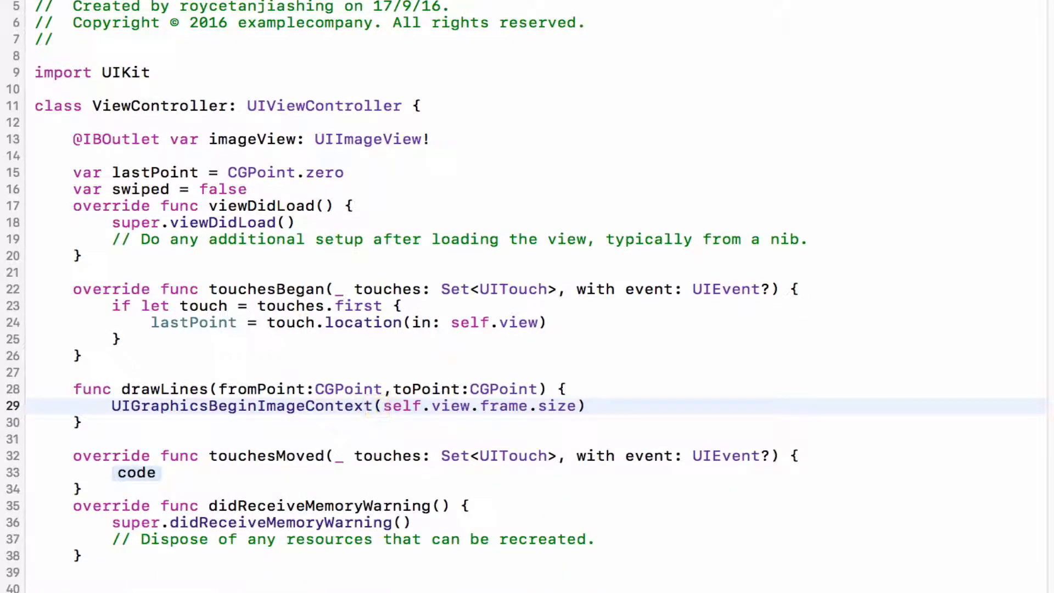
key(Return)
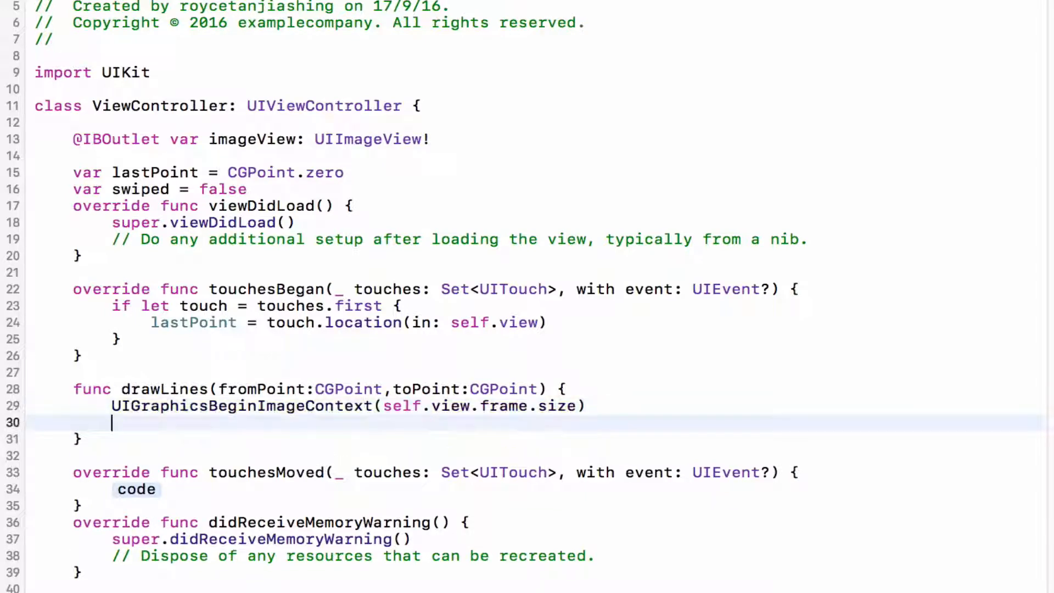
Step: Have drawLines draw imageView.image into a CGRect spanning the full view frame
text(imageView.image)
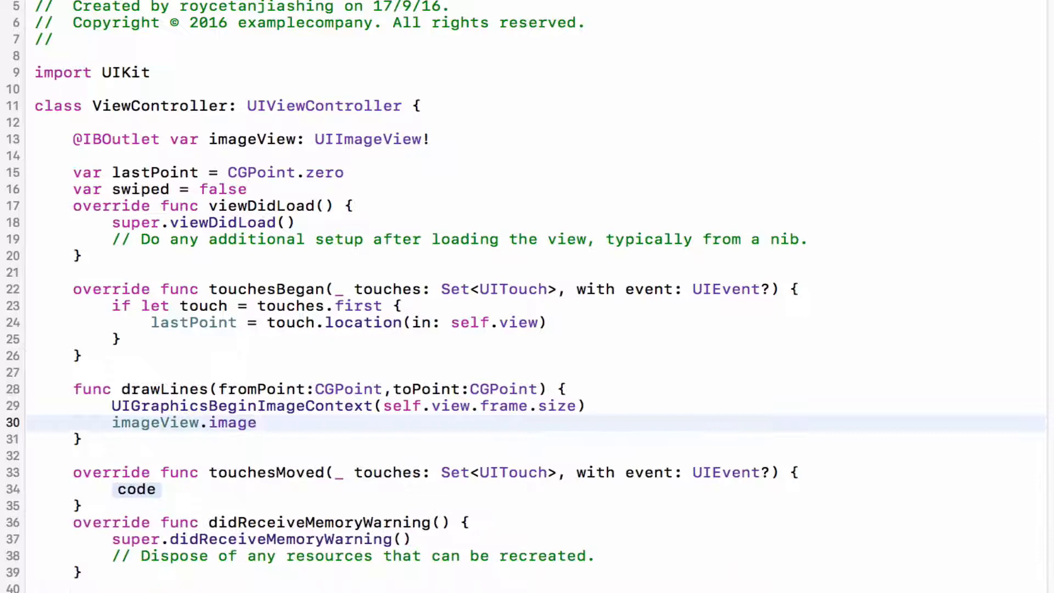
text(.draw(in: CGRect)
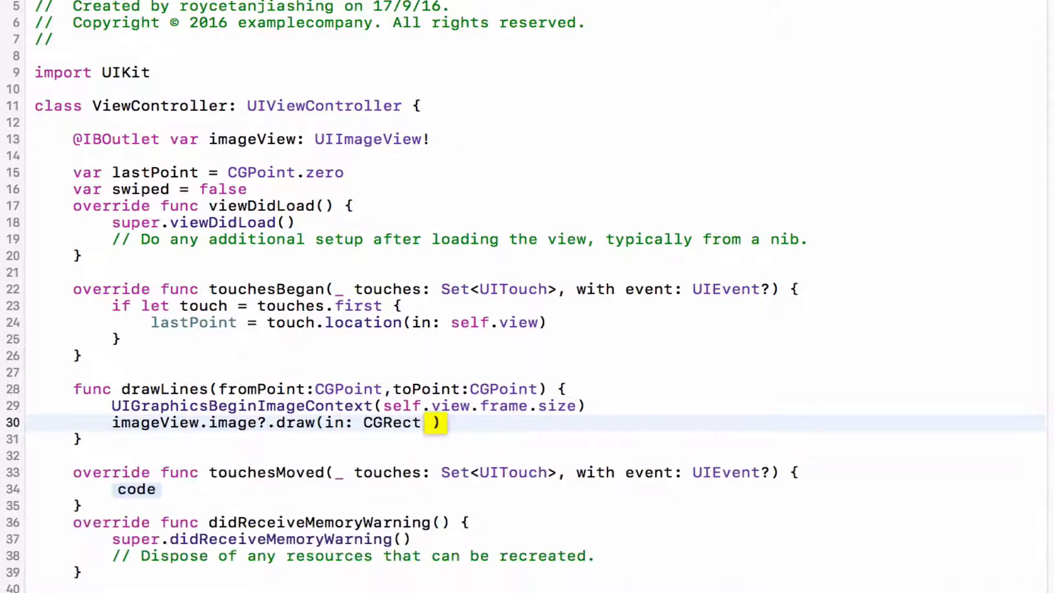
text(()
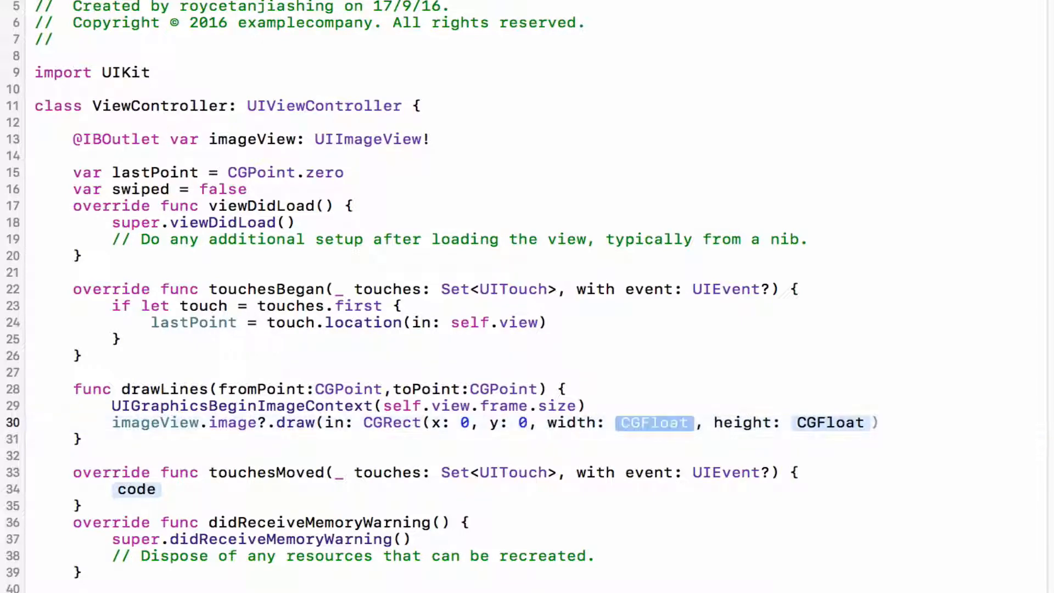
text(self.v)
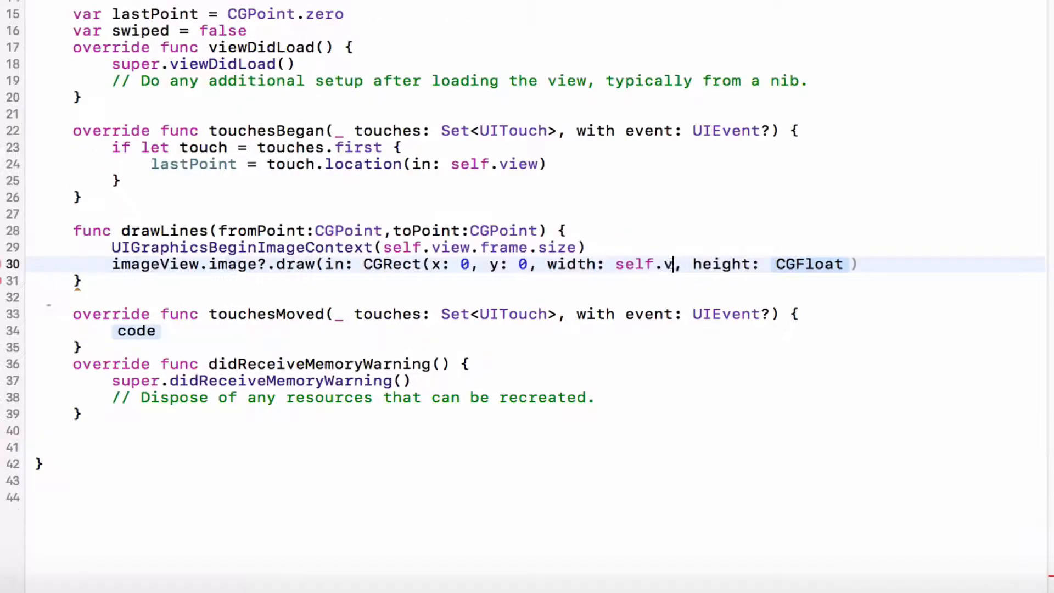
text(iew.frame.width)
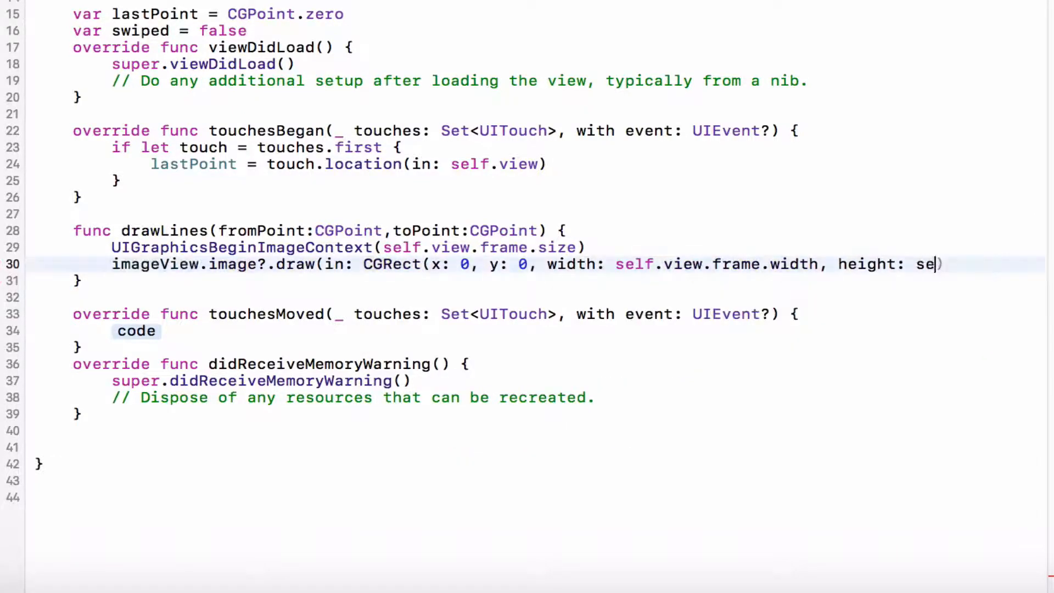
text(lf.view.frame.height)
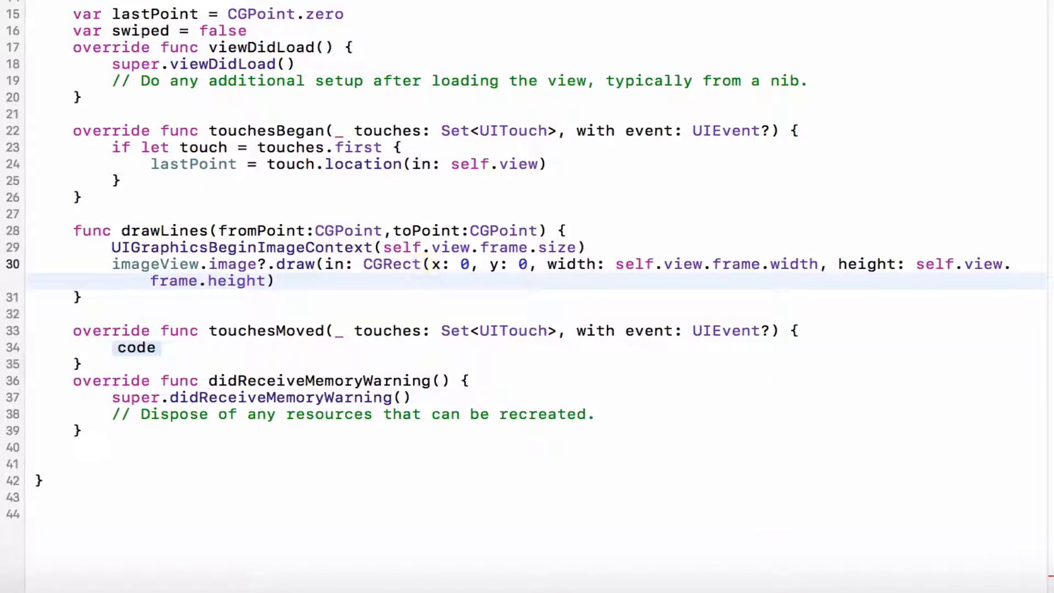
text(var)
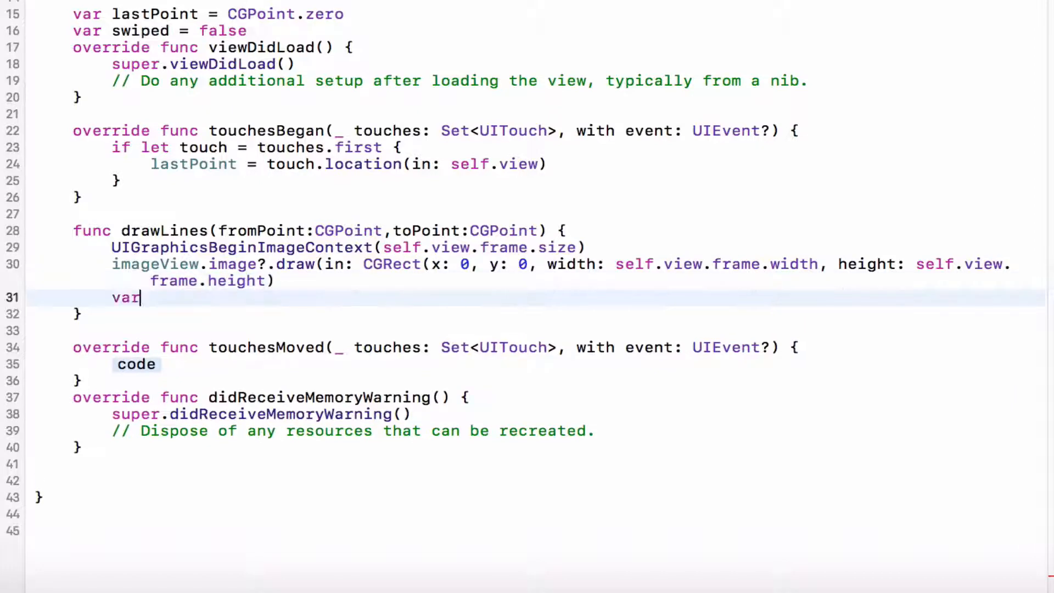
Step: Get the current graphics context and move it to CGPoint(x: fromPoint.x, y: fromPoint.y)
text(context = uigr)
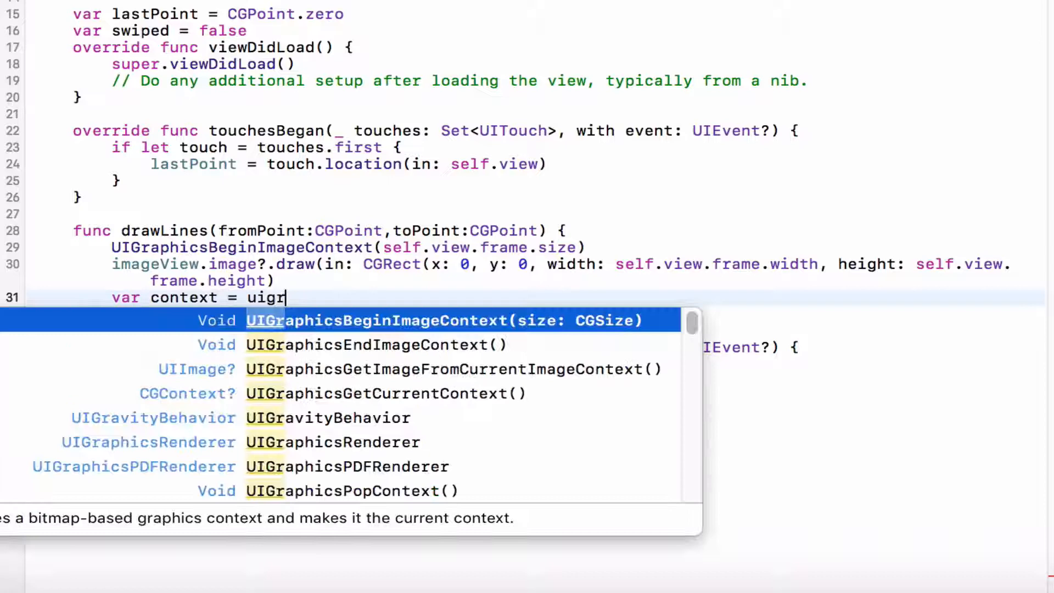
text(aphi)
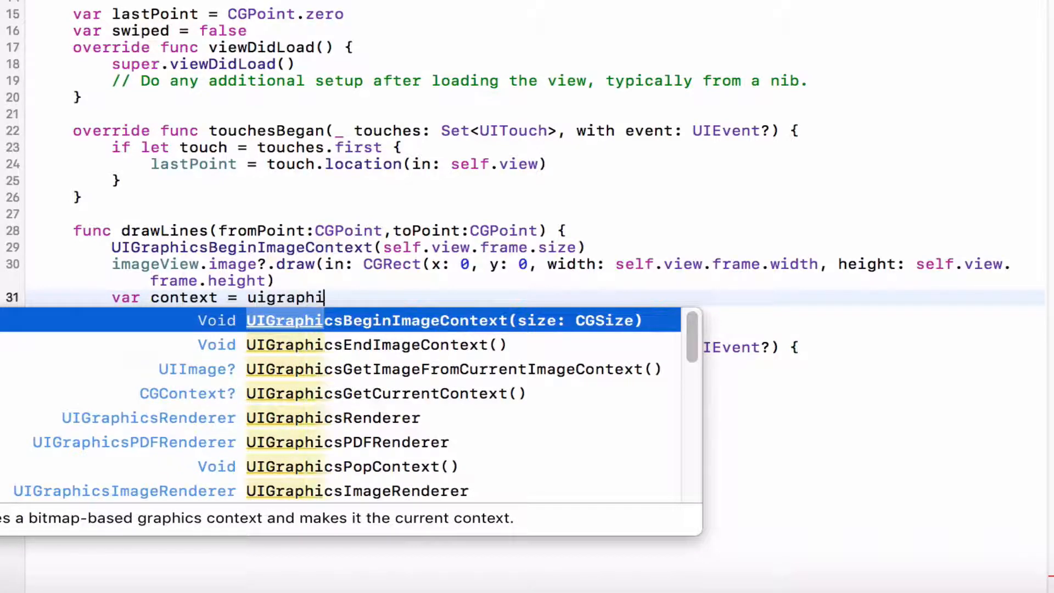
click(385, 393)
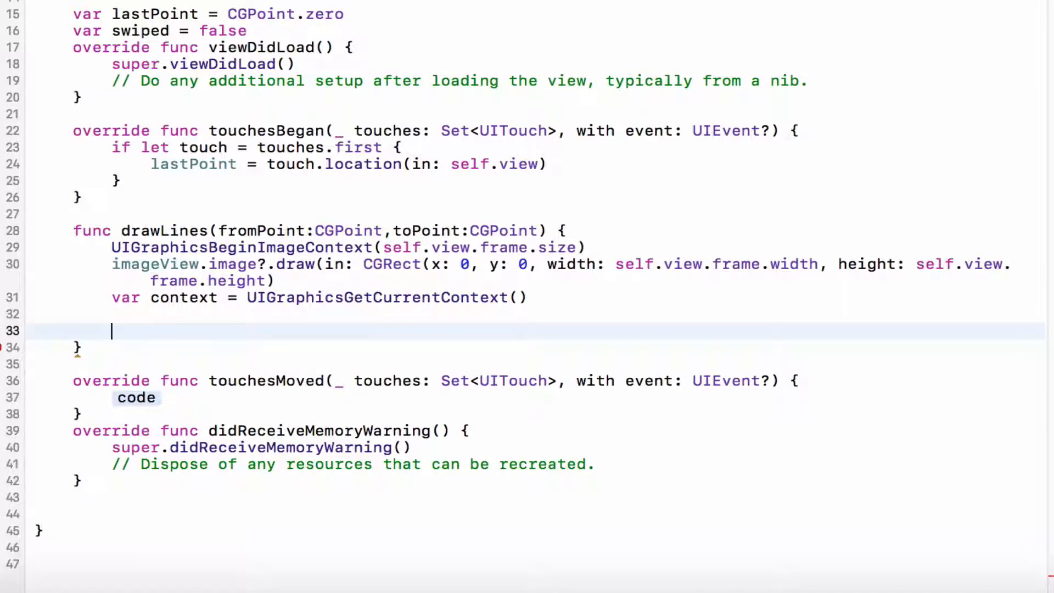
text(context)
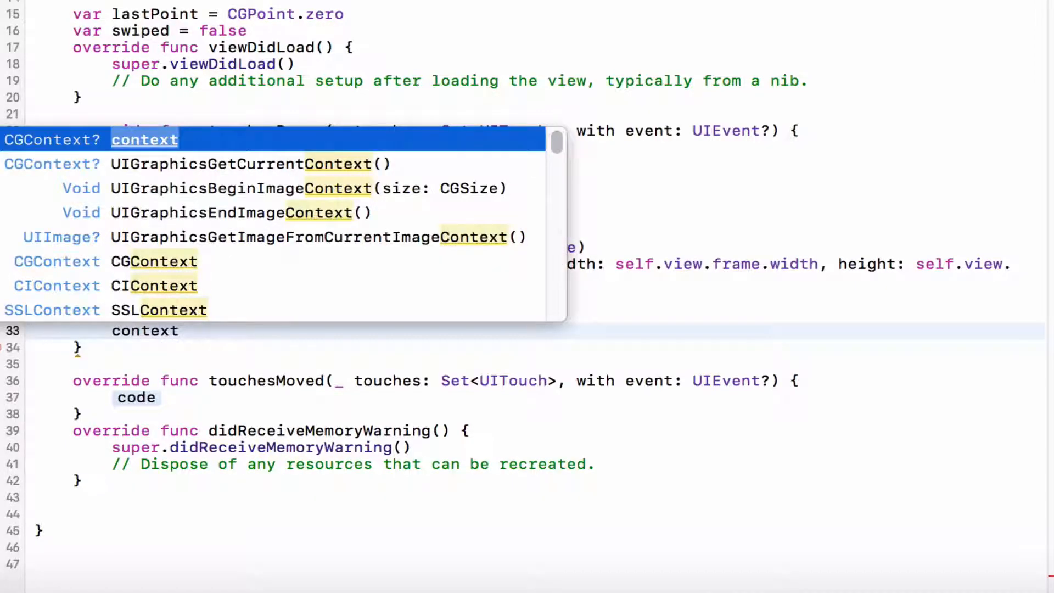
text(.move(to: cg)
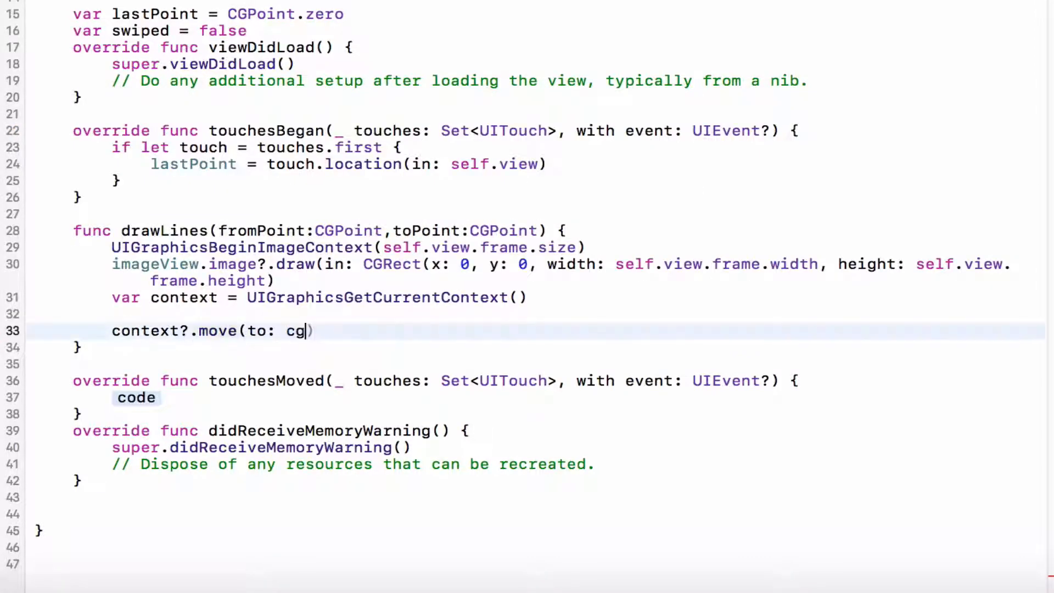
text(p)
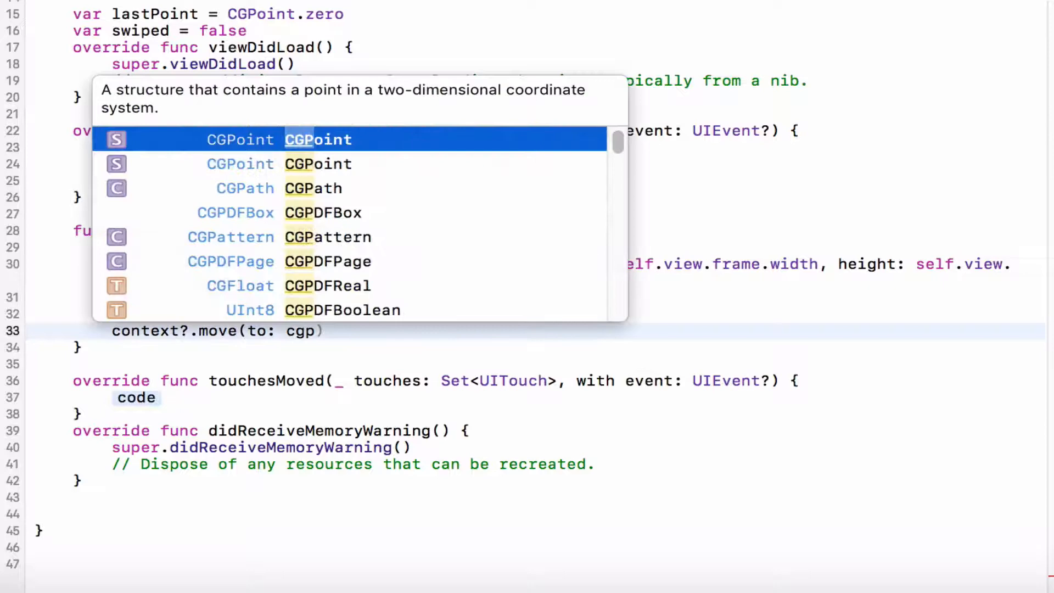
text(o)
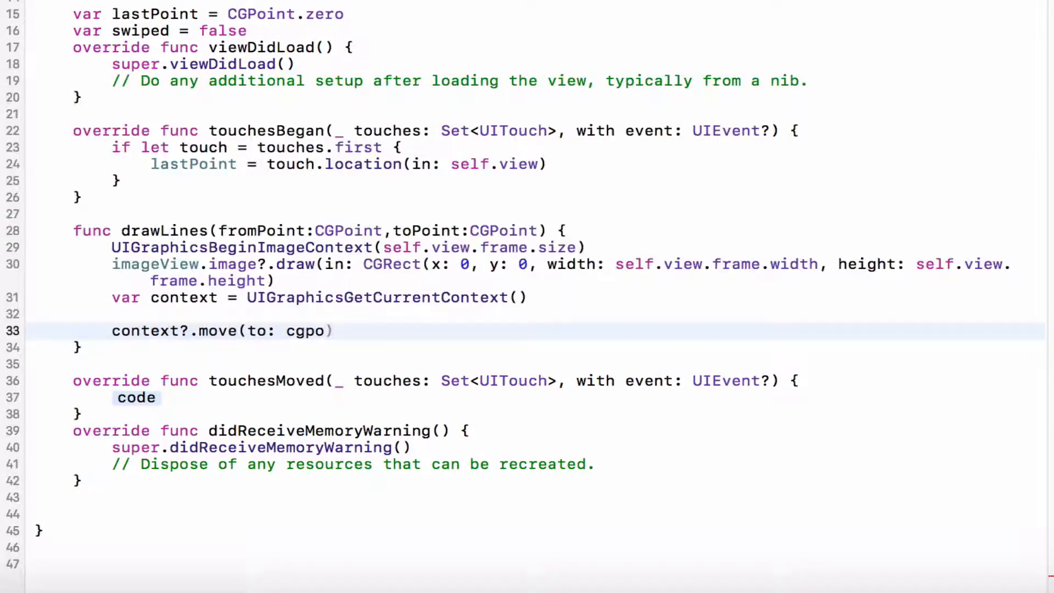
text(CGPoint)
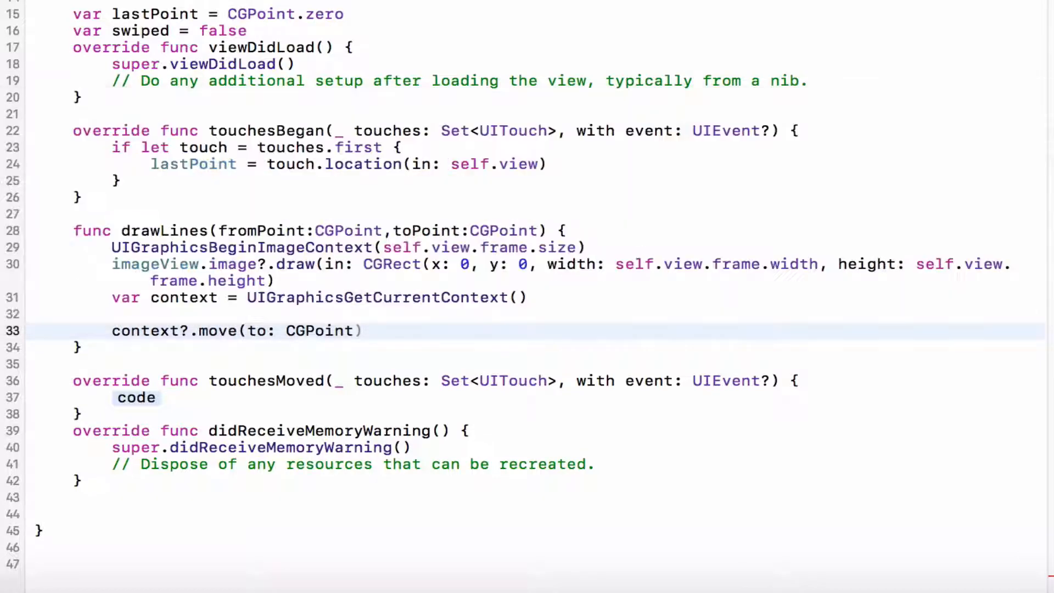
text((x: CGFloat, y: CGFloat))
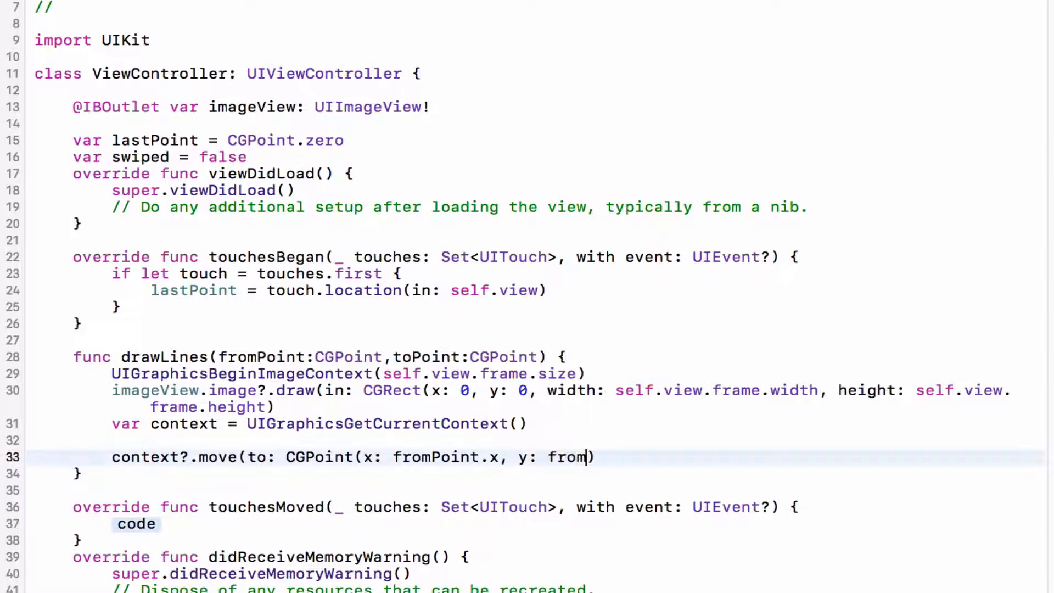
text(Point.y)
text(co)
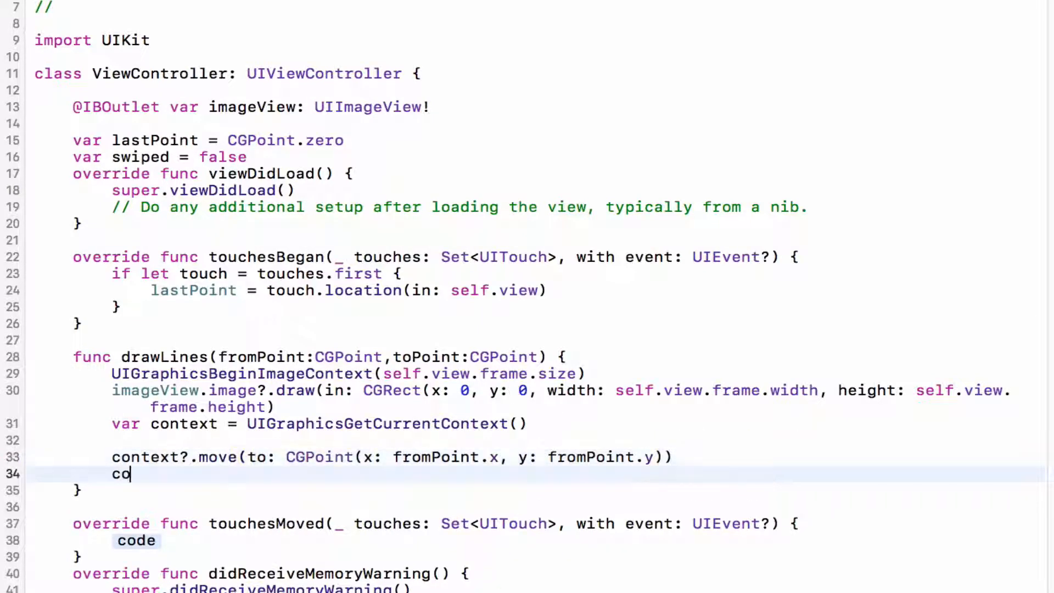
Step: Add context?.addLine(to: CGPoint(x: toPoint.x, y: toPoint.y))
text(ntext)
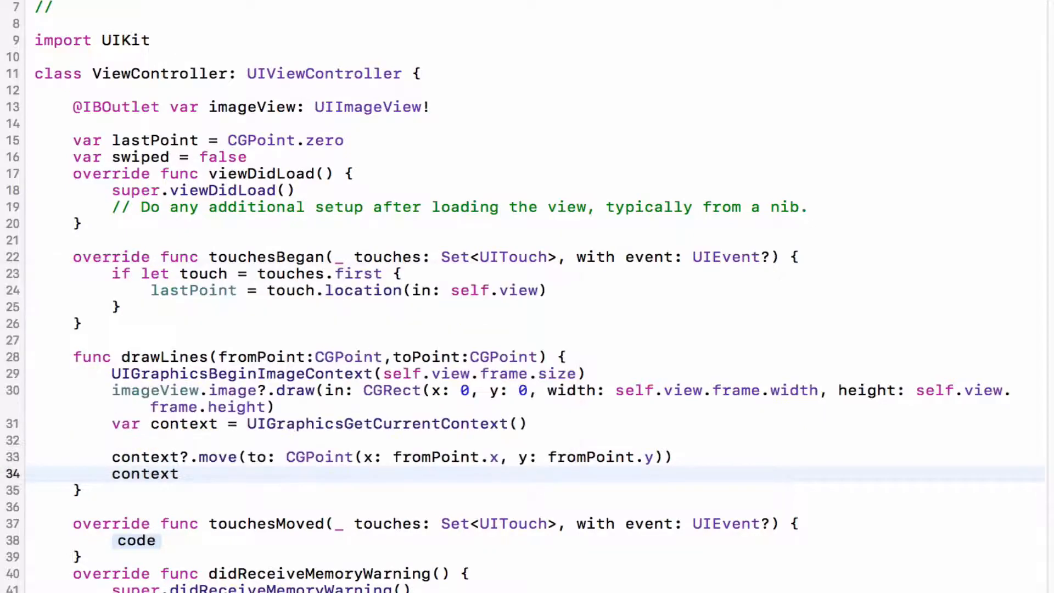
text(.addLine(to: cgpo)
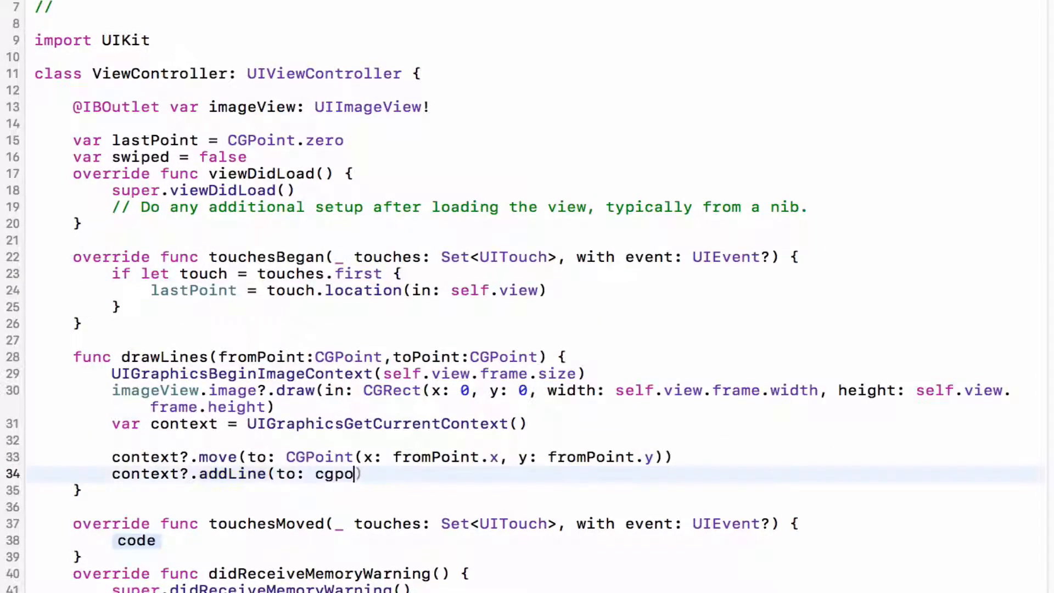
text(CGPoint))
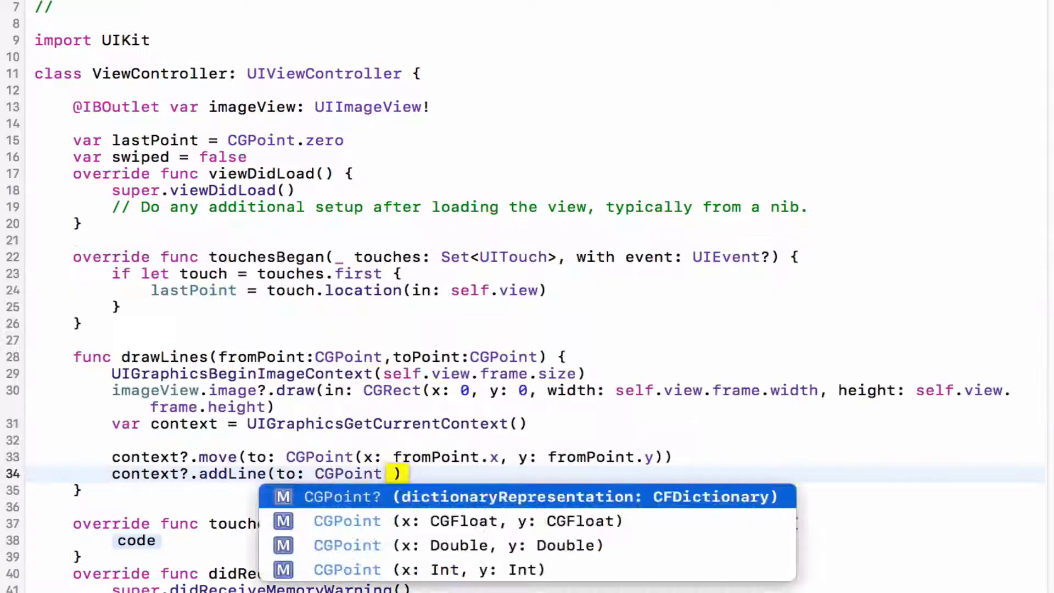
click(466, 521)
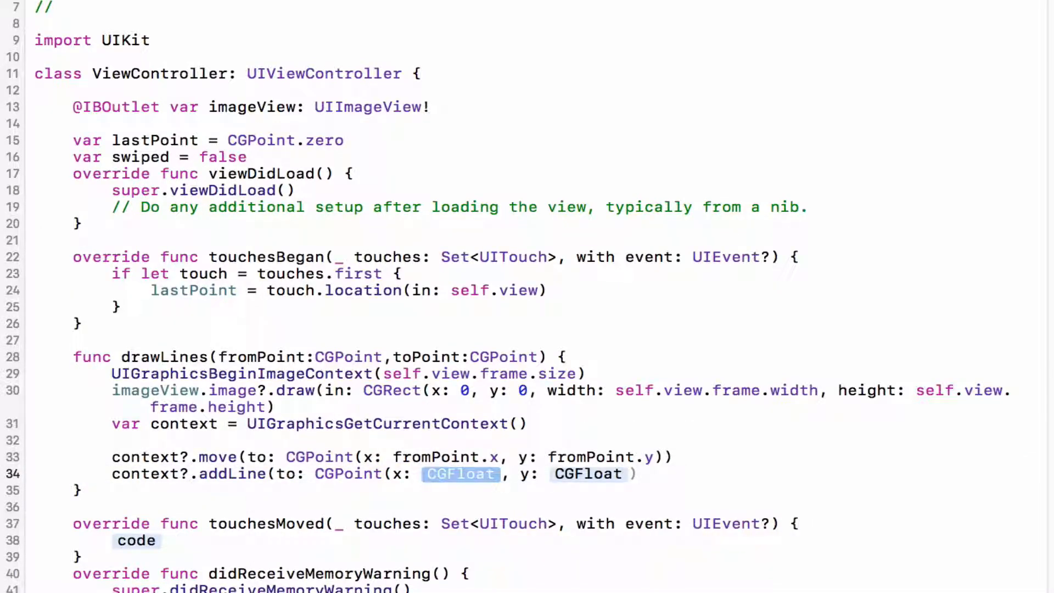
text(toPoin)
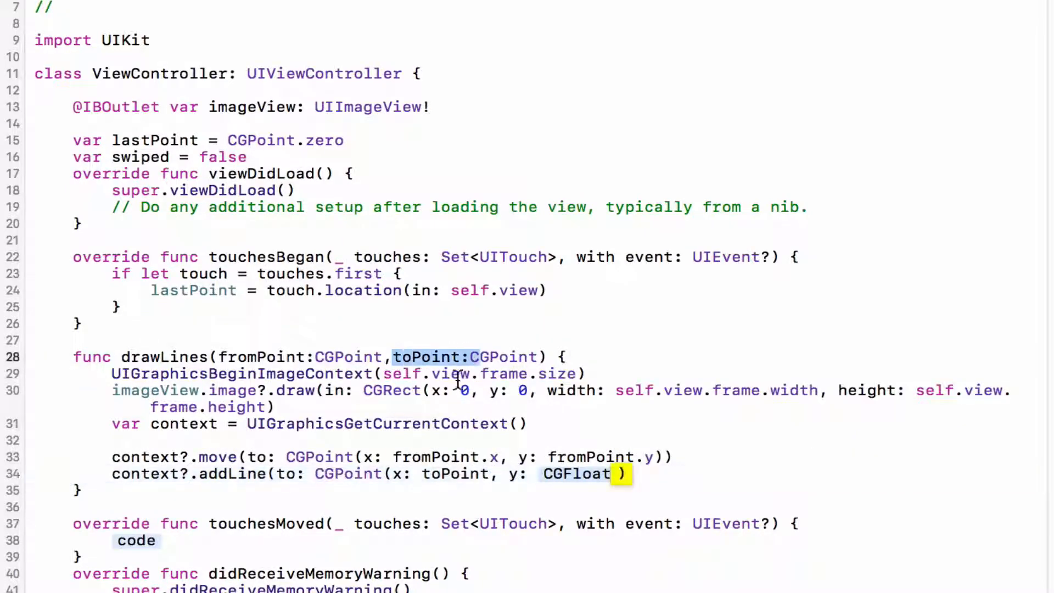
text(.x)
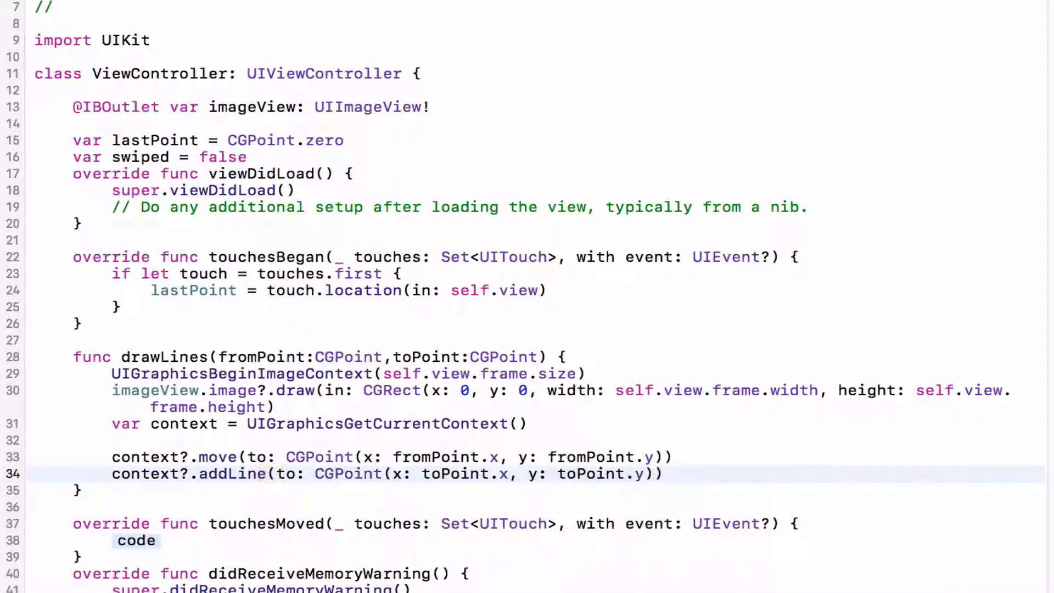
key(Return)
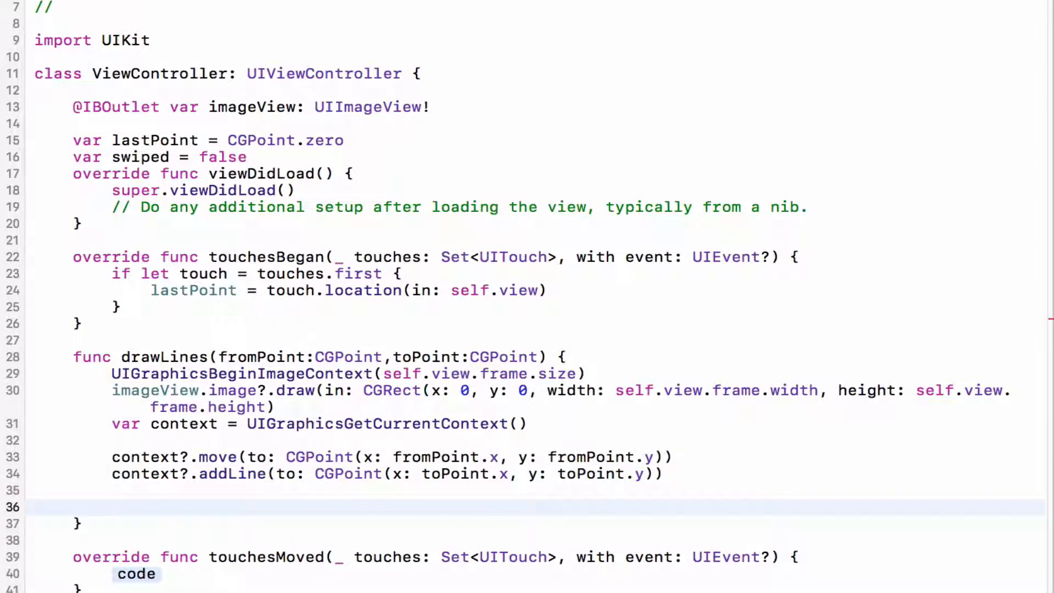
Step: Set blend mode .normal, line cap .round, line width 5 and black stroke color (0,0,0,1.0)
text(context)
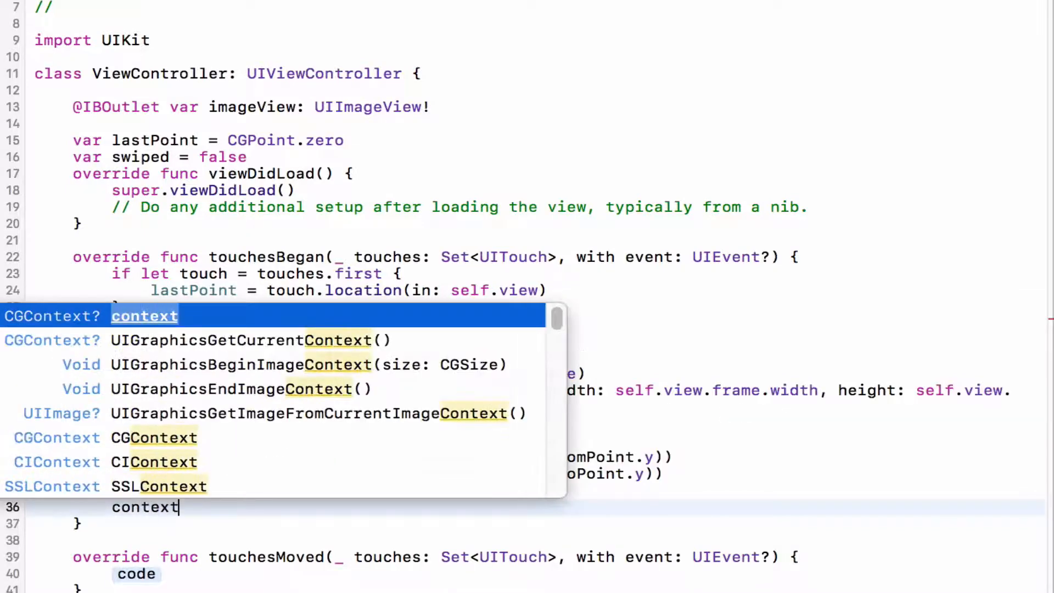
text(.setblendMode(CGBlendMode.)
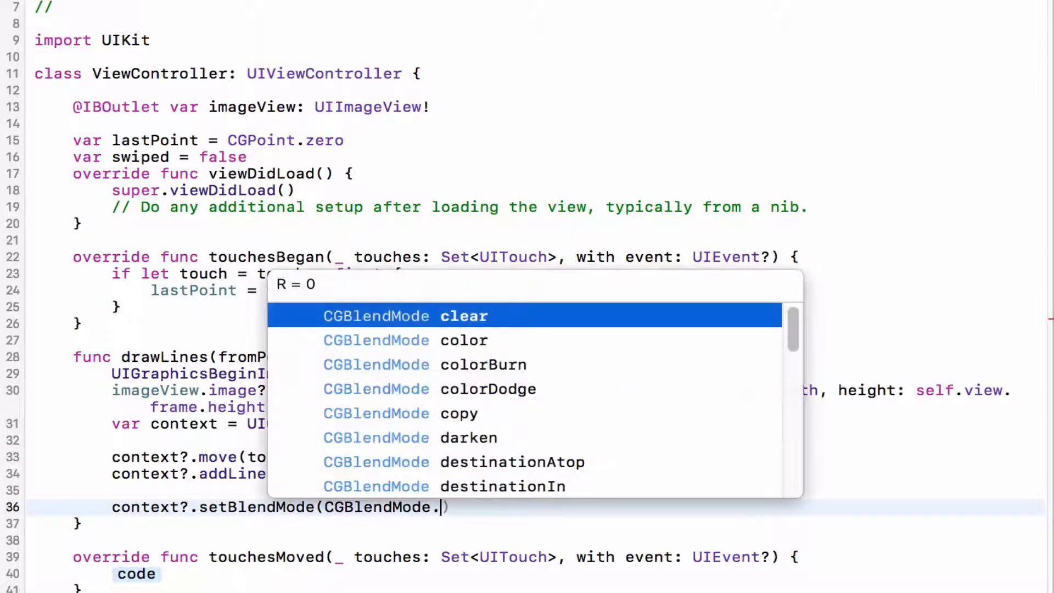
text(normal)
text(context?.setLineCap()
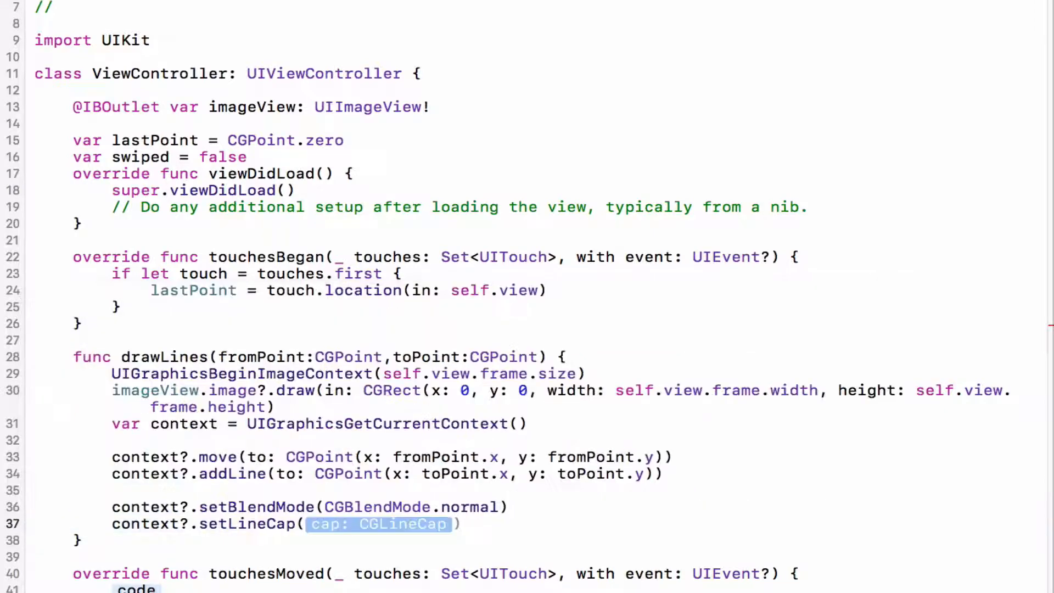
text(CGLineCap.)
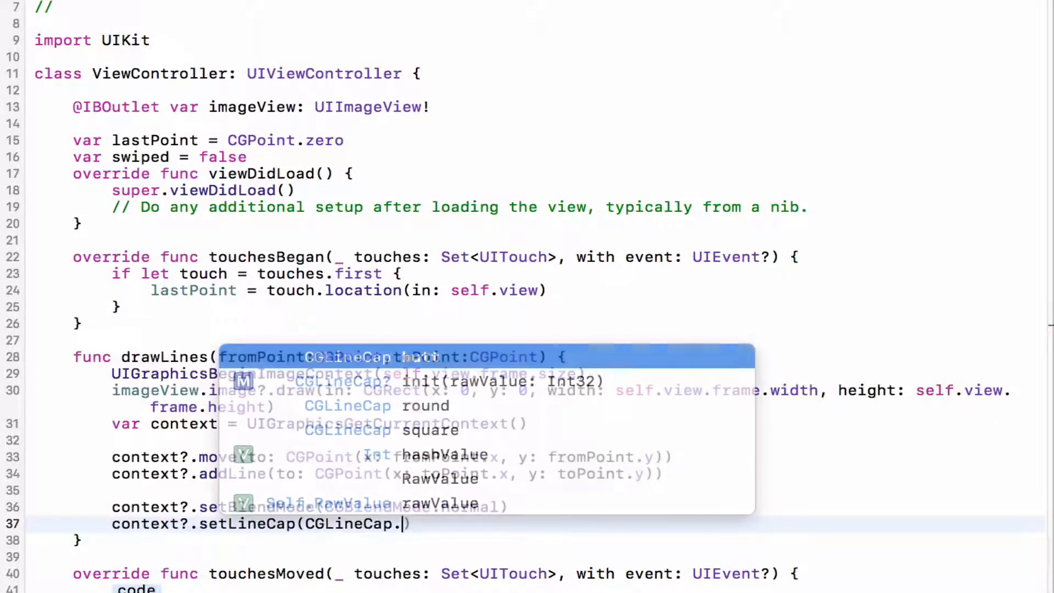
click(424, 405)
text(context.)
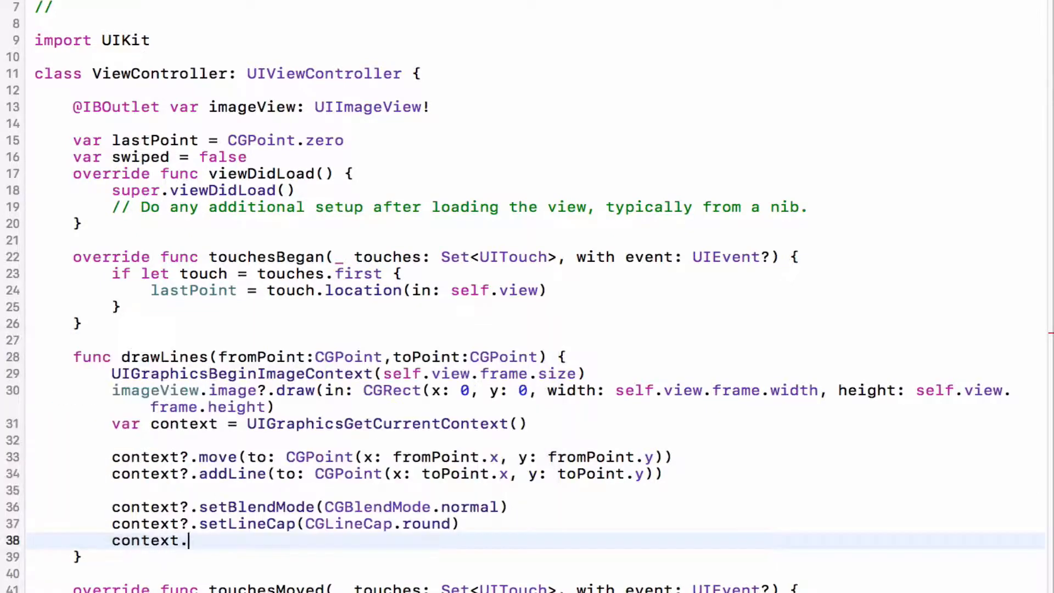
text(setLineWidth(width: CGFloat)
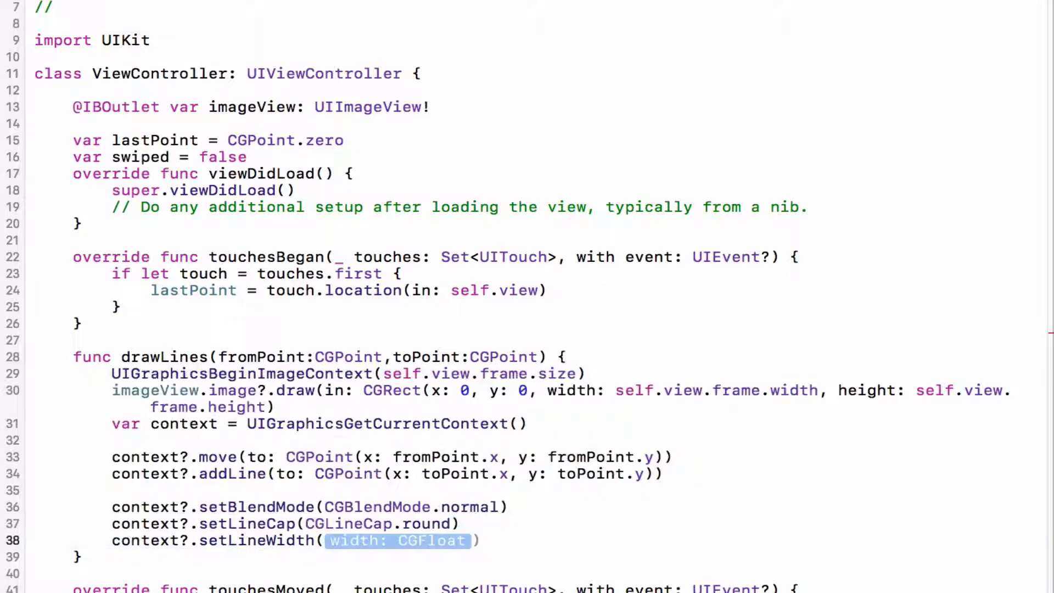
text(5)
text(context.set)
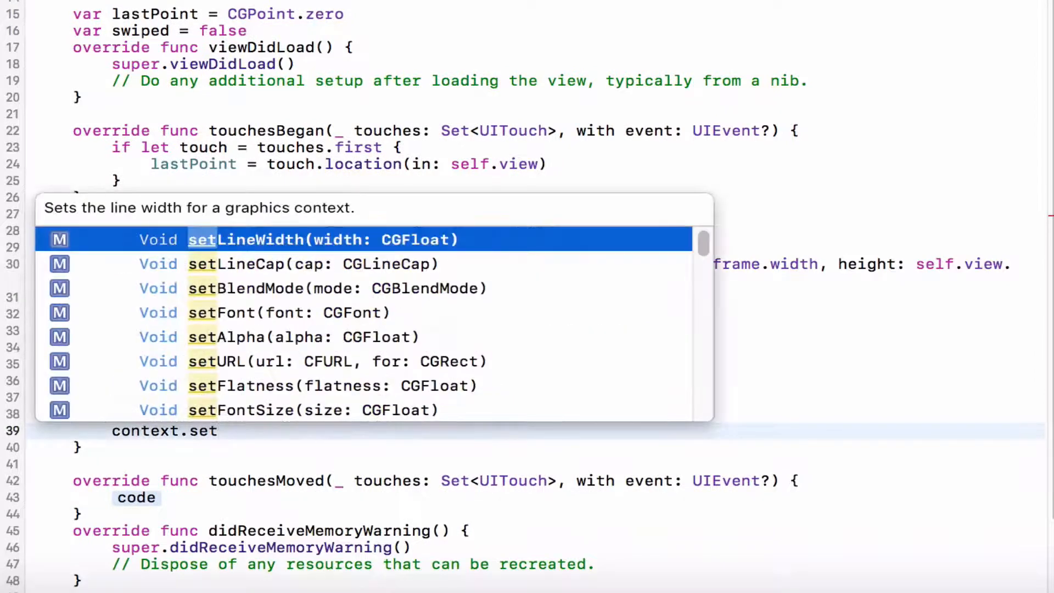
text(st)
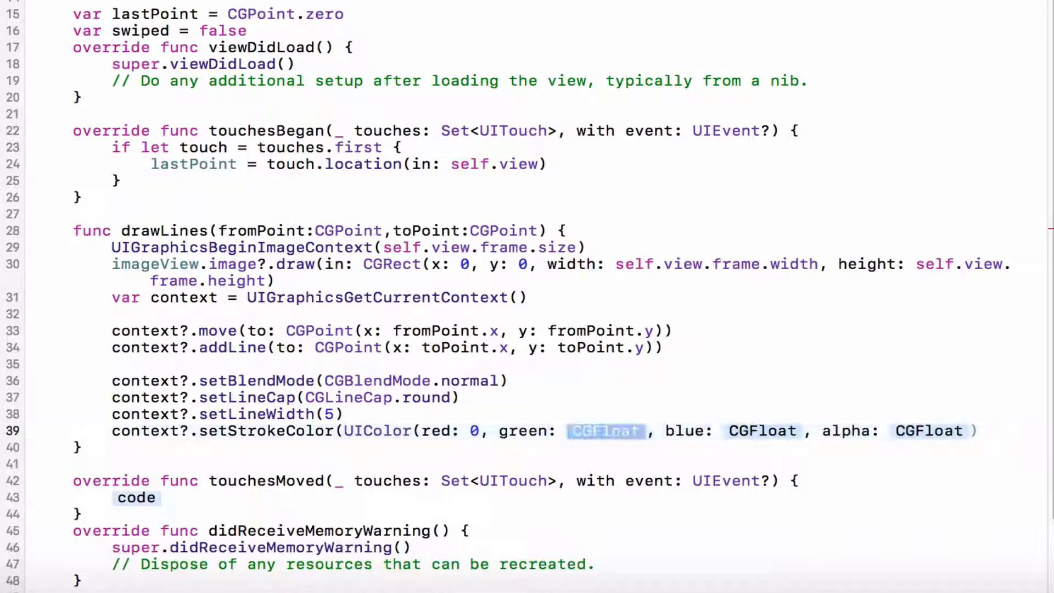
text(0)
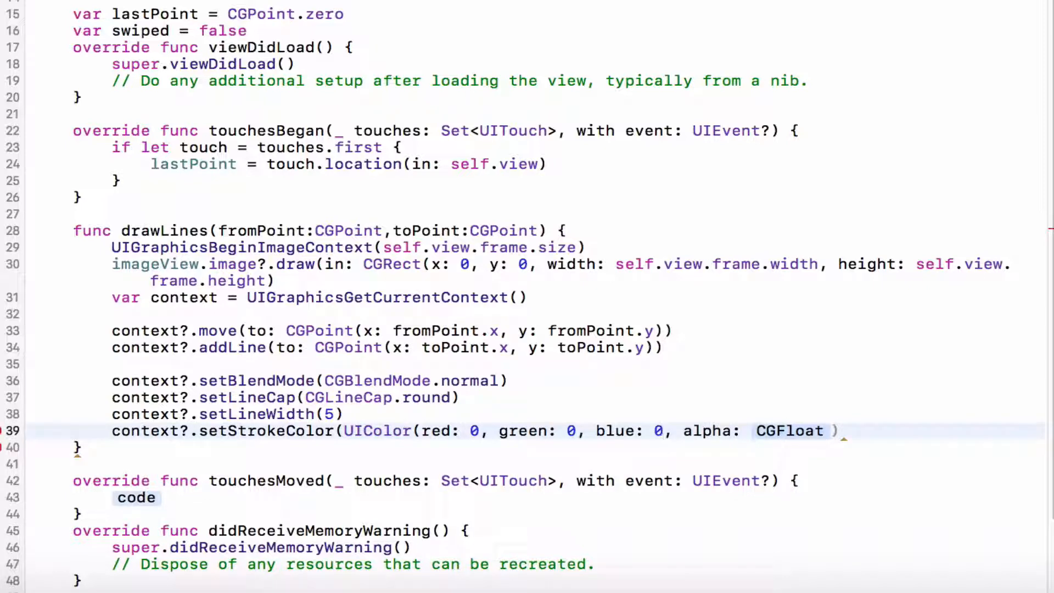
text(1.0)))
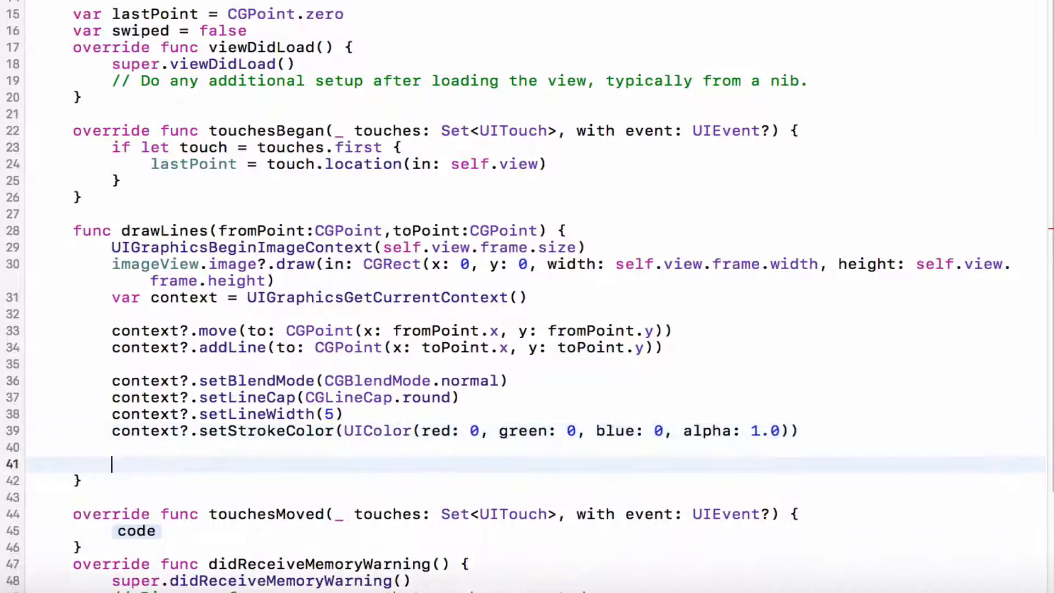
Step: Stroke the path, assign imageView.image from UIGraphicsGetImageFromCurrentImageContext, and end the context
text(context)
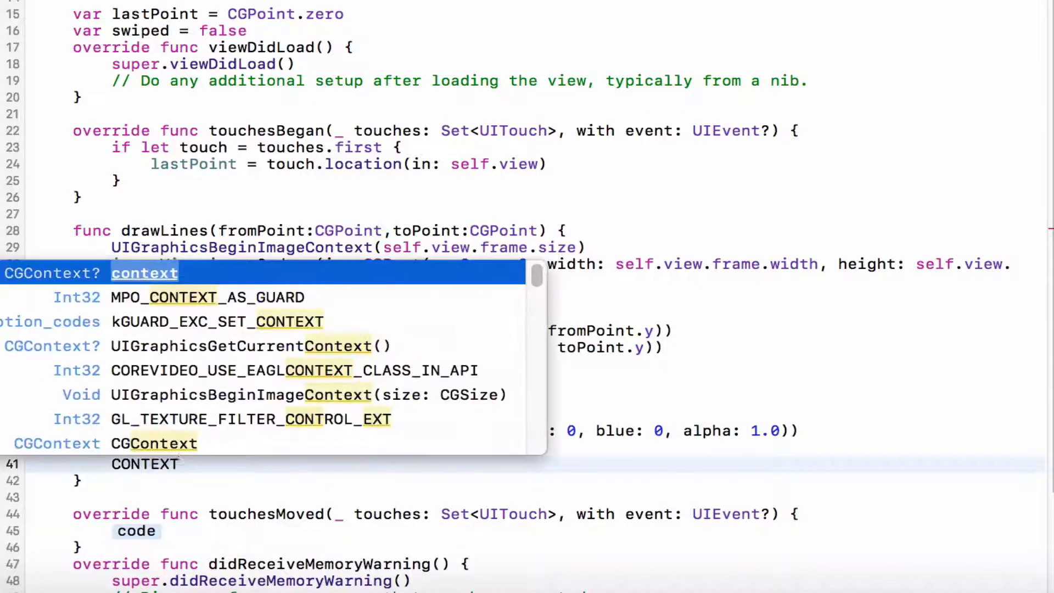
text(.strokePath())
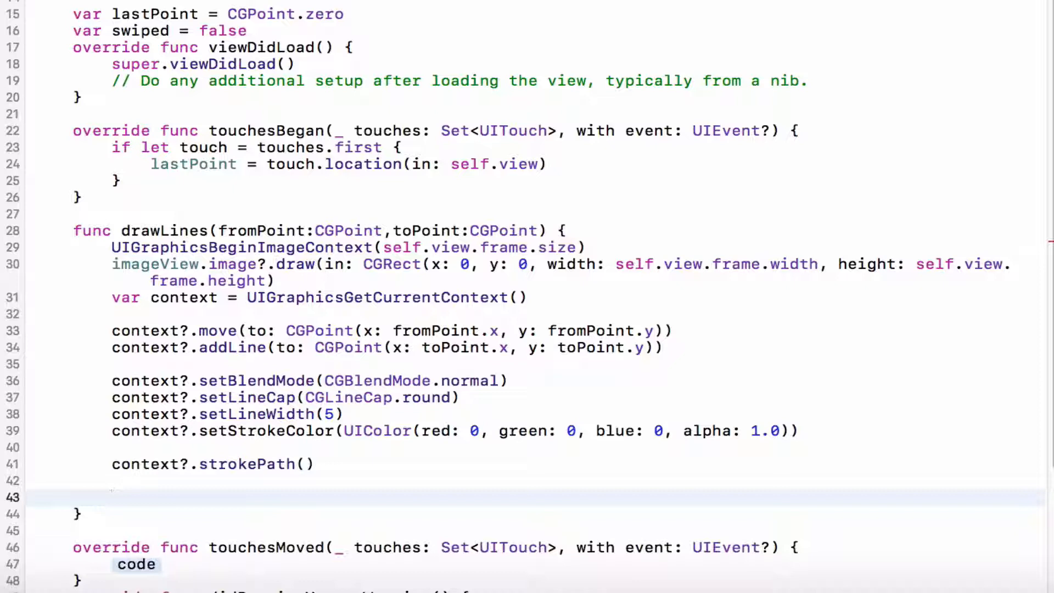
click(114, 496)
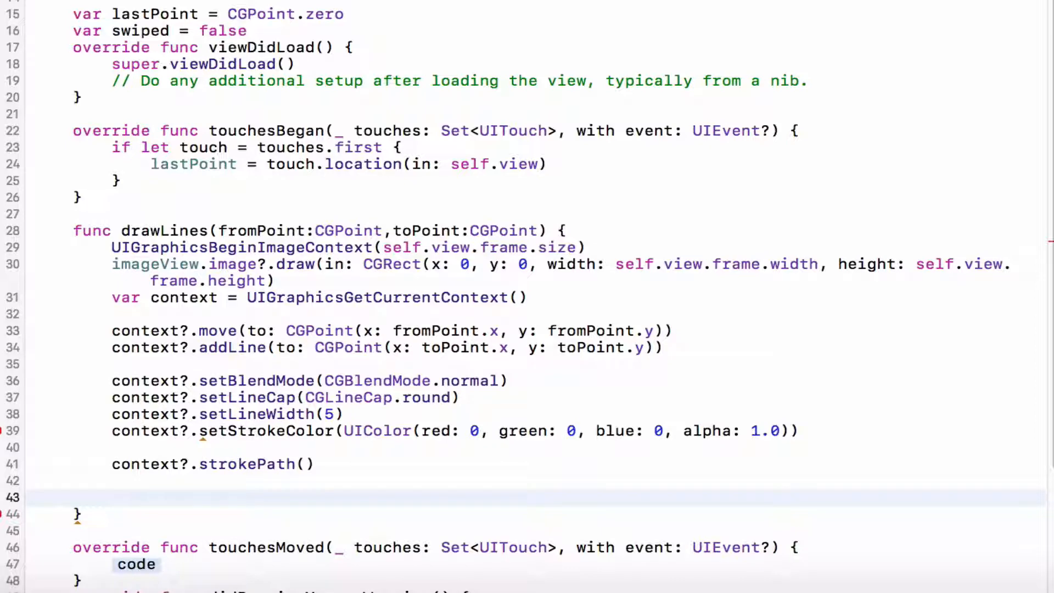
text(imageView.image =)
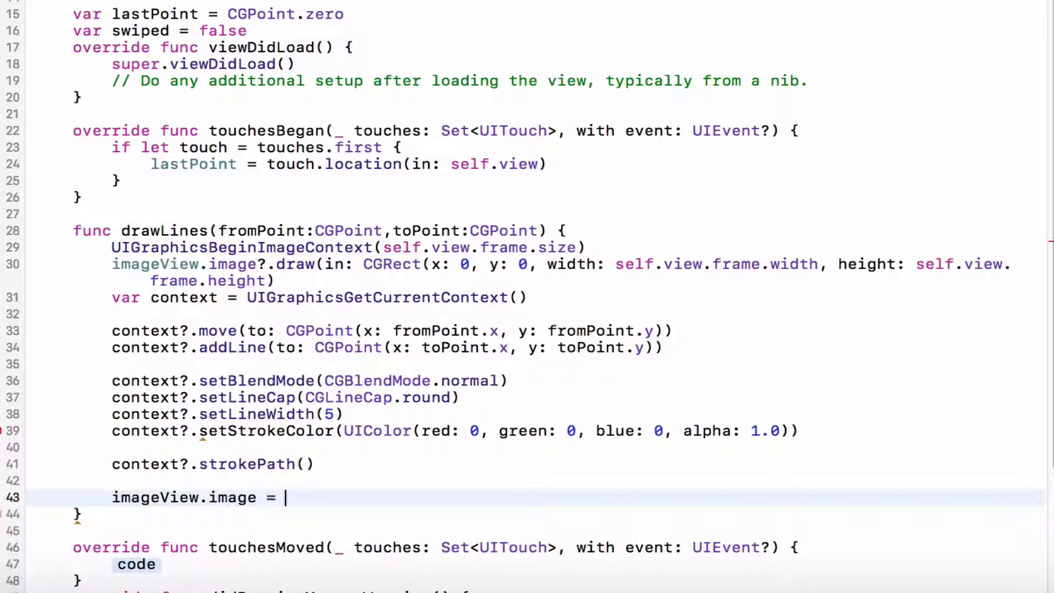
text(uigrget)
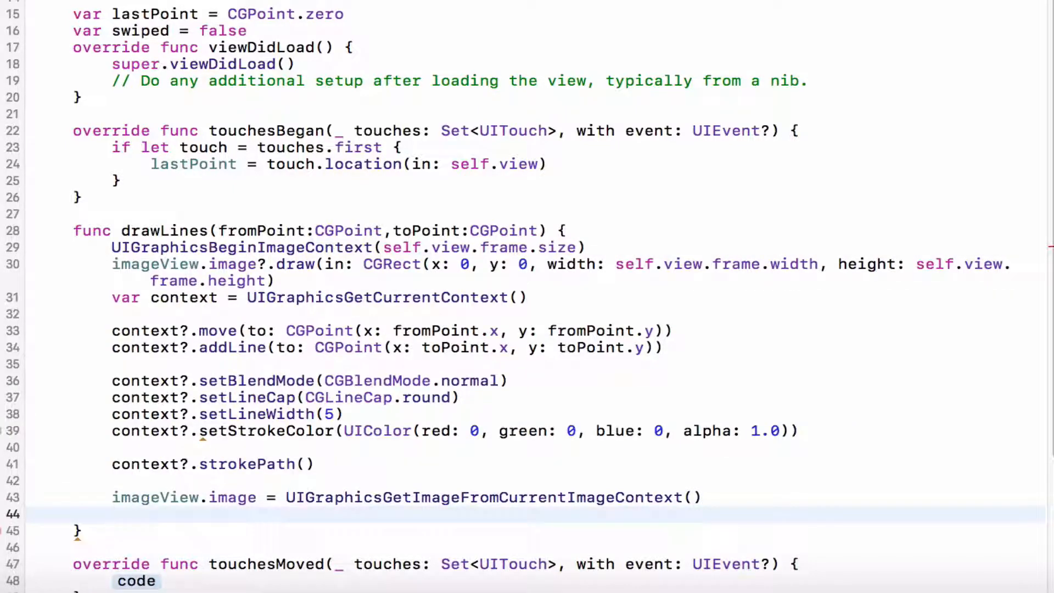
text(uigrahicsend)
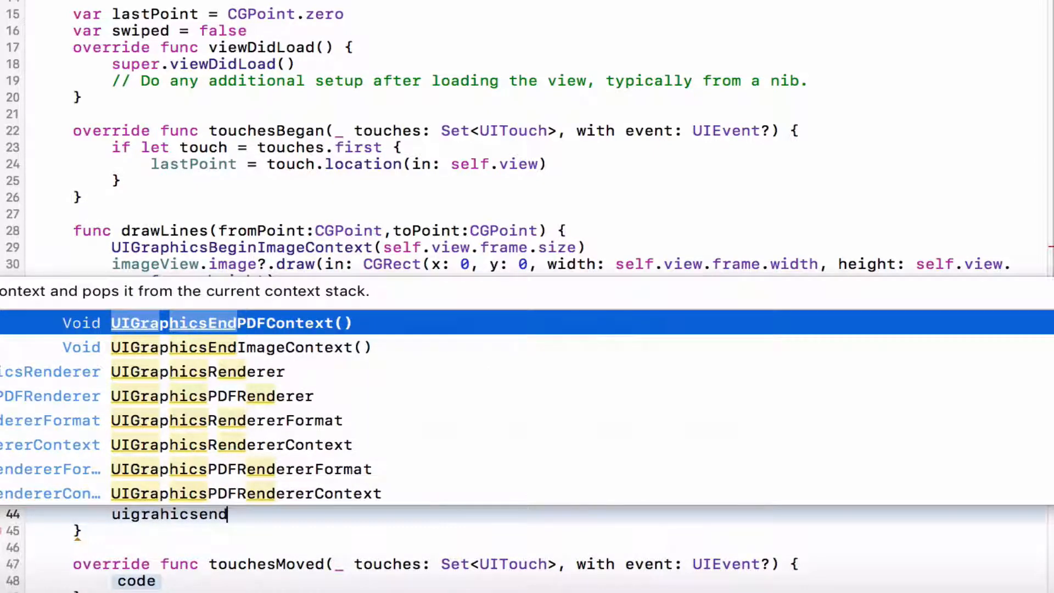
click(241, 347)
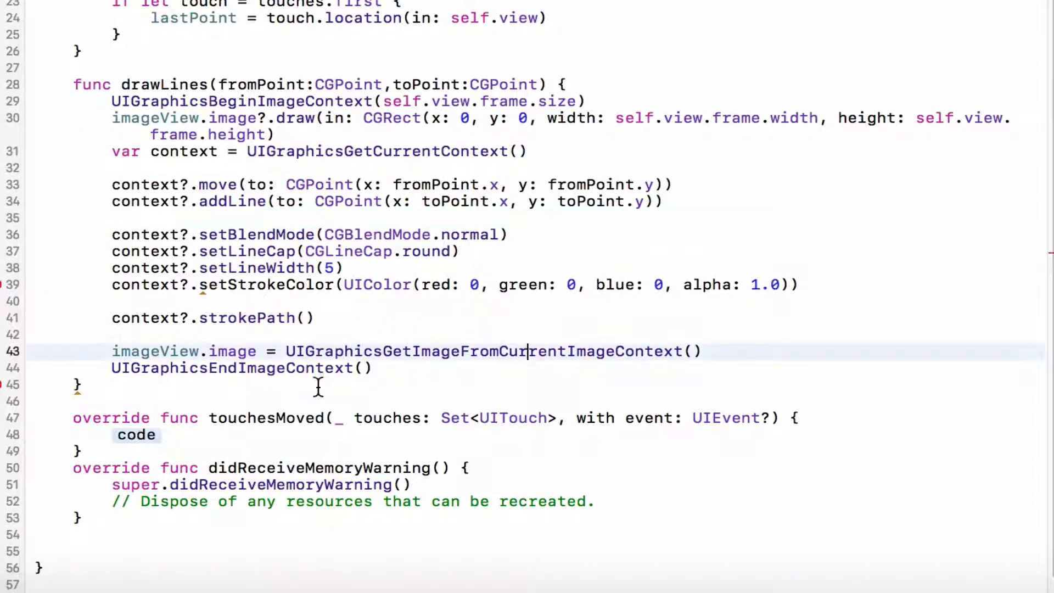
Step: In touchesMoved, add if let touch = touches.first with a drawLines call from lastPoint
text(if el)
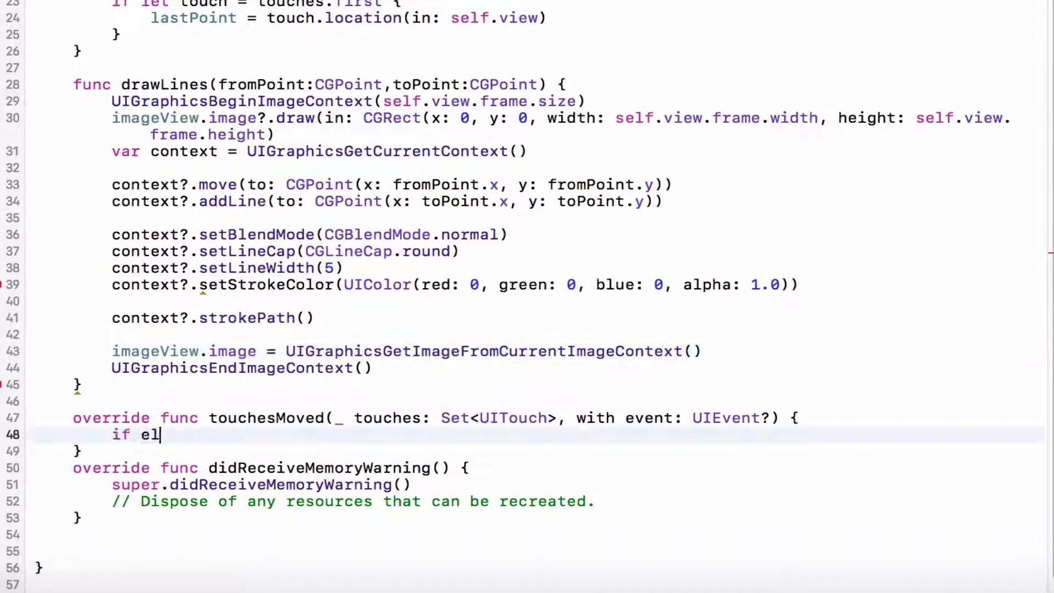
text(let t)
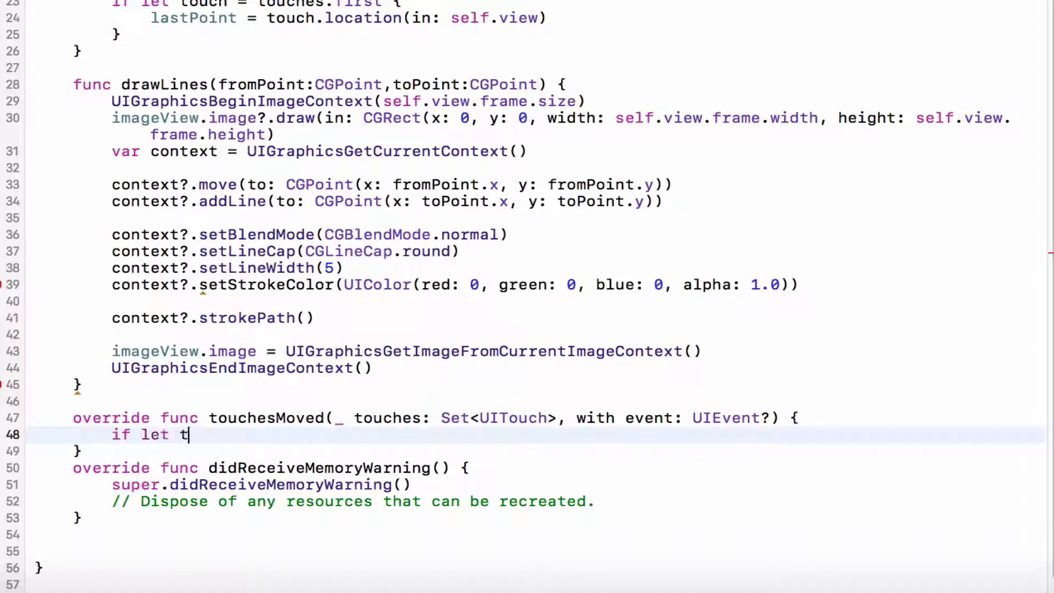
text(ouch = touches.first {)
text(drawLines(fromPoint: CGPoint, toPoint: CGPoint)
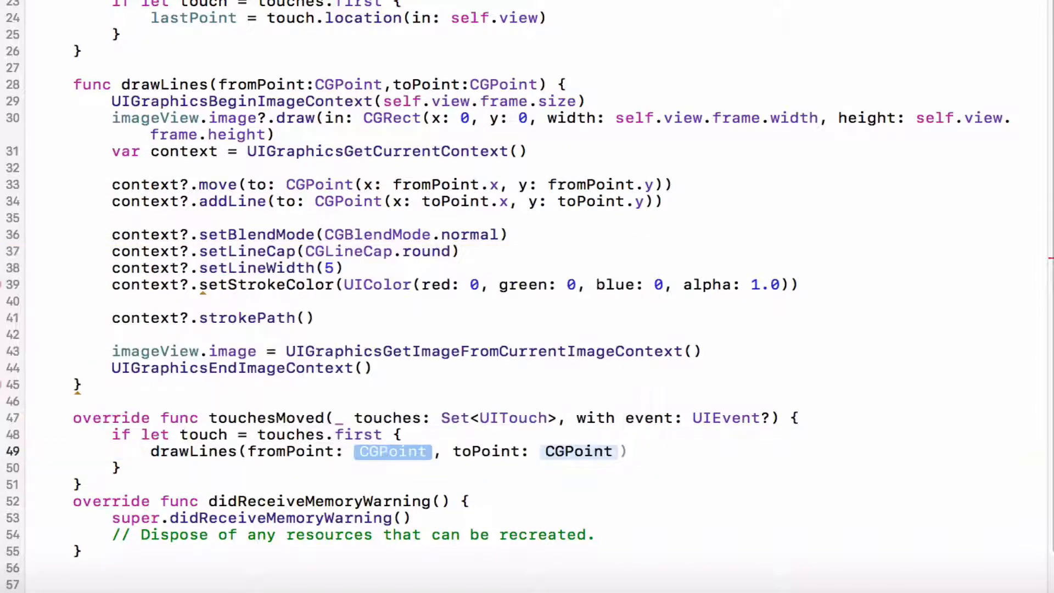
text(last)
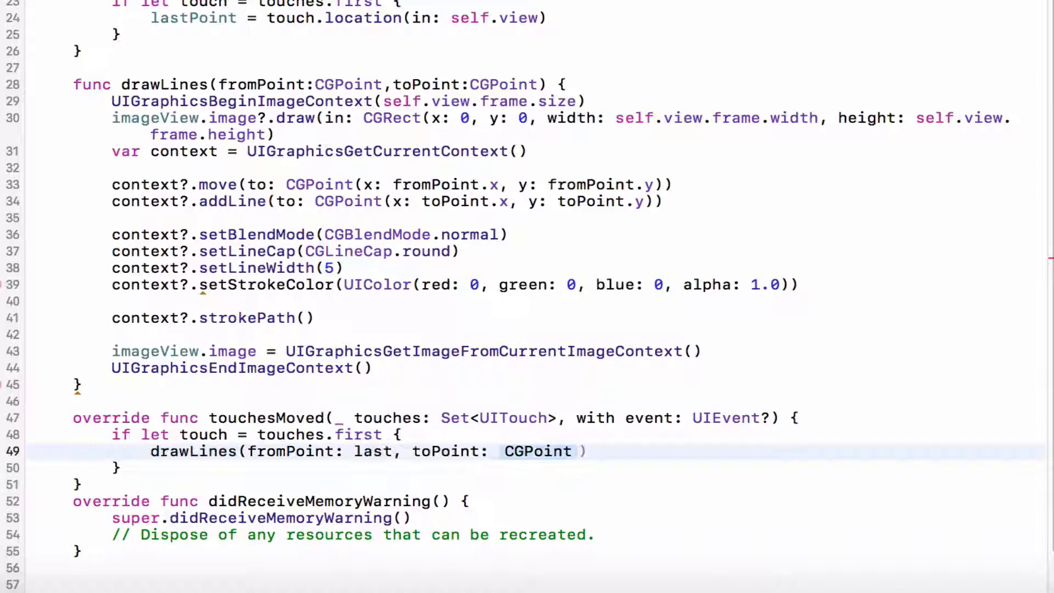
text(Point)
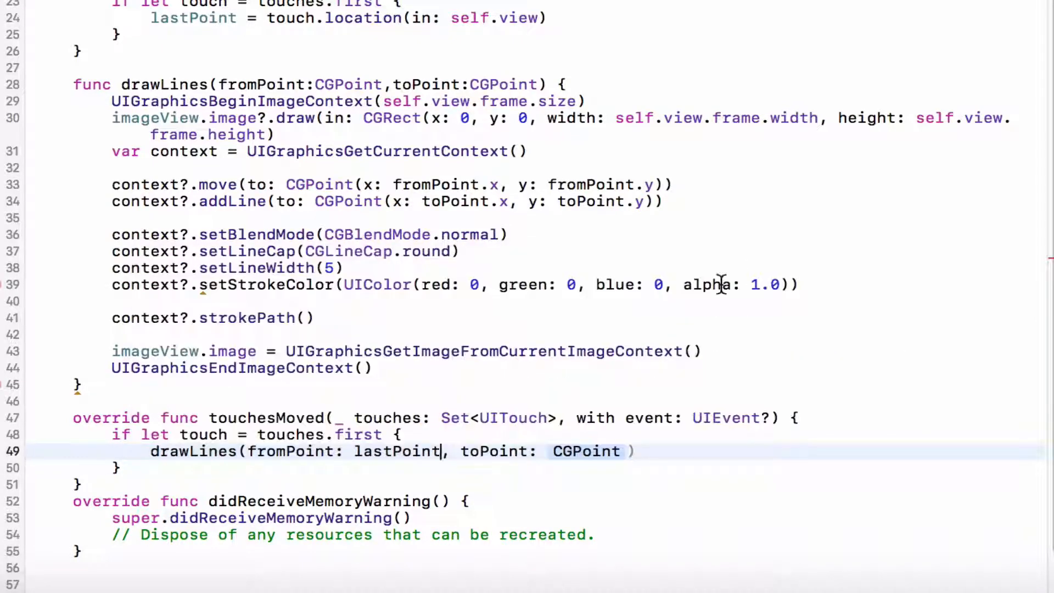
key(return)
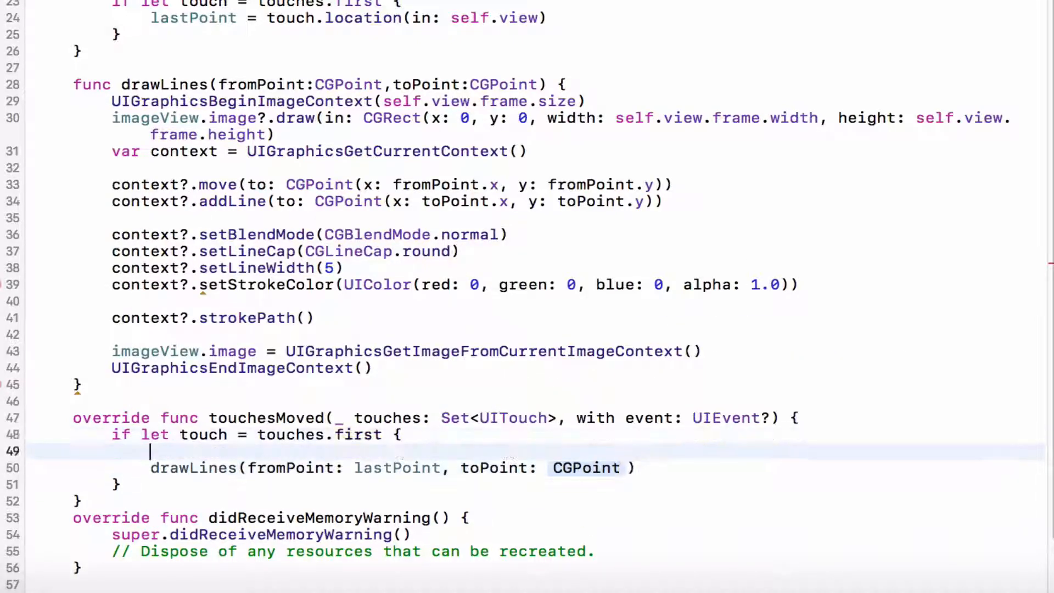
Step: Compute currentPoint from touch.location(in: self.view) and set lastPoint = currentPoint after drawing
text(var curren)
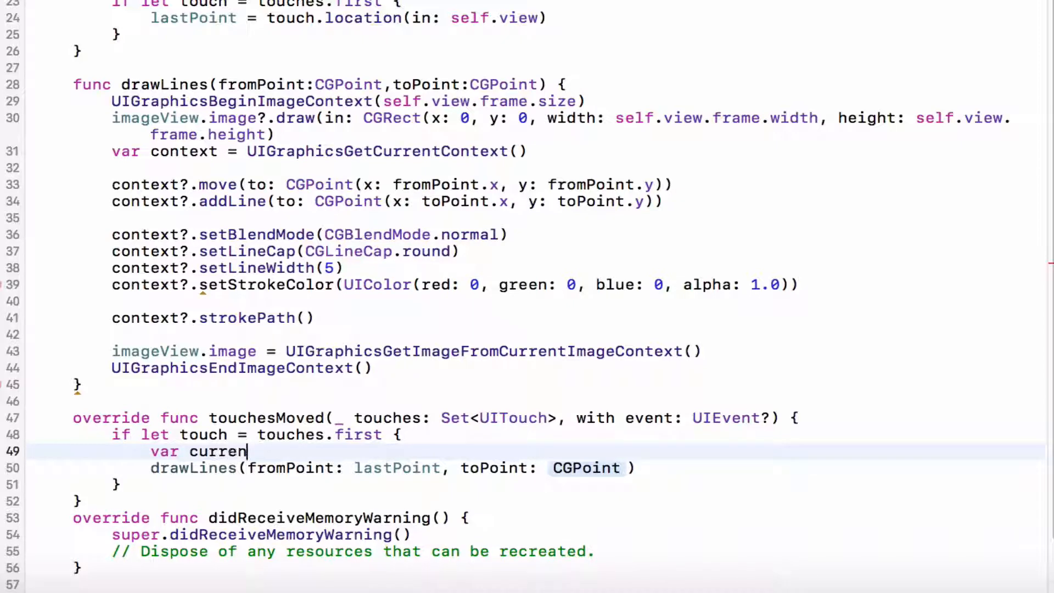
text(tPoint =)
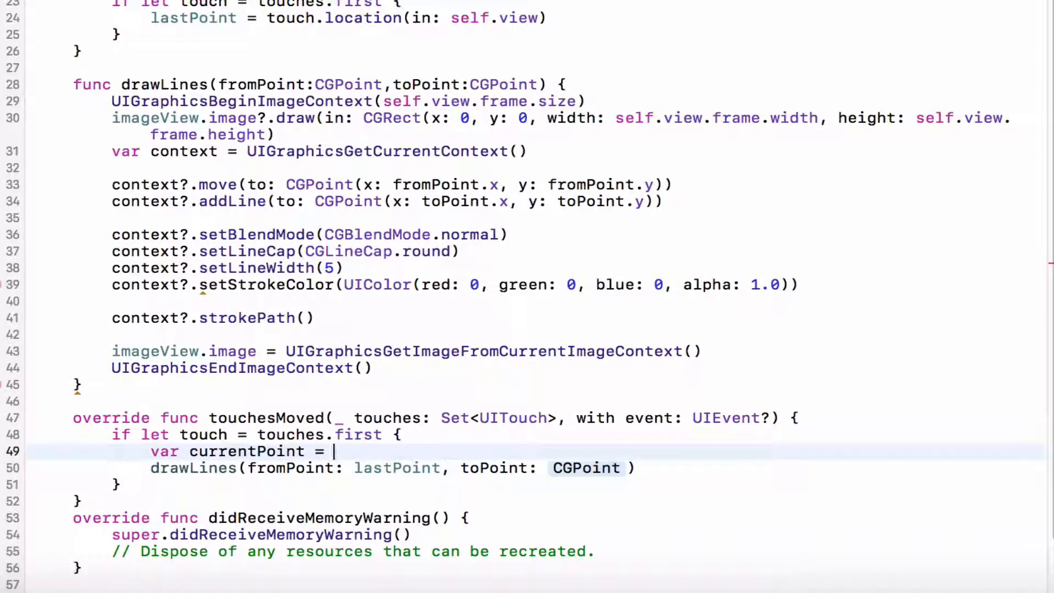
text(touch.location(in: self.view)
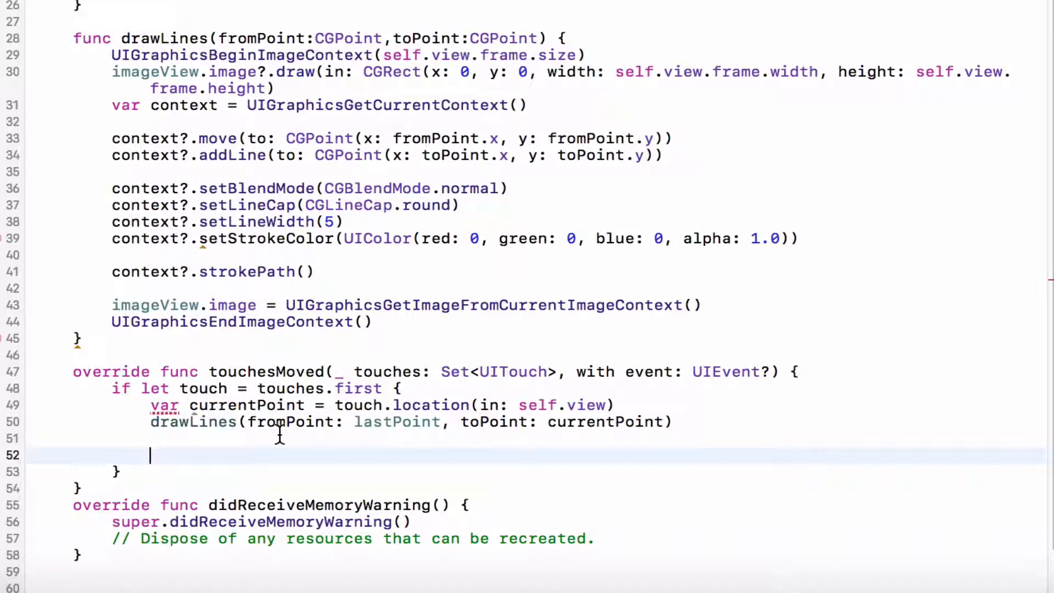
text(last)
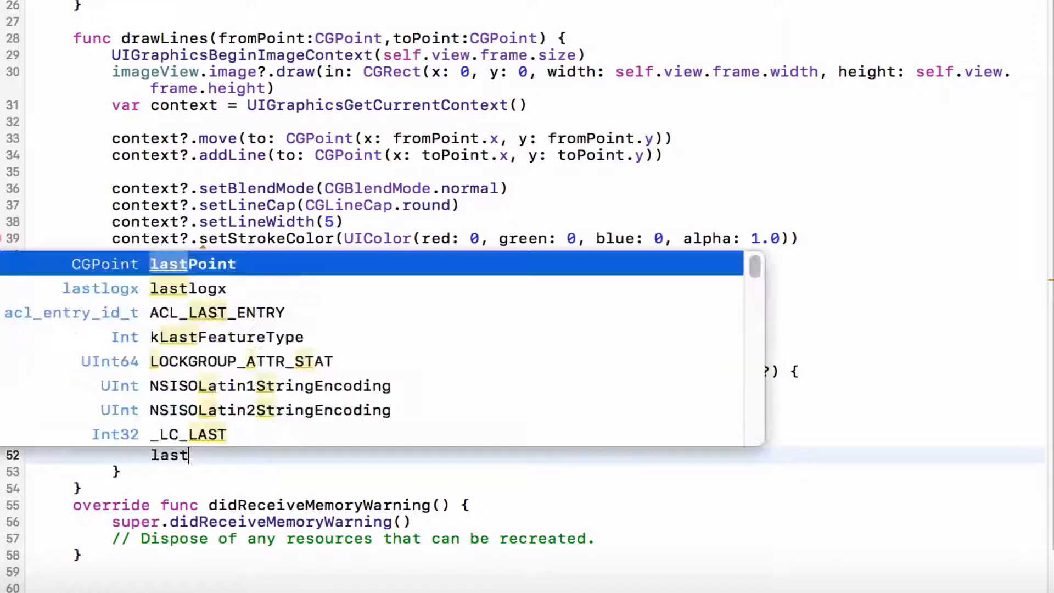
text(Point = currentPoin)
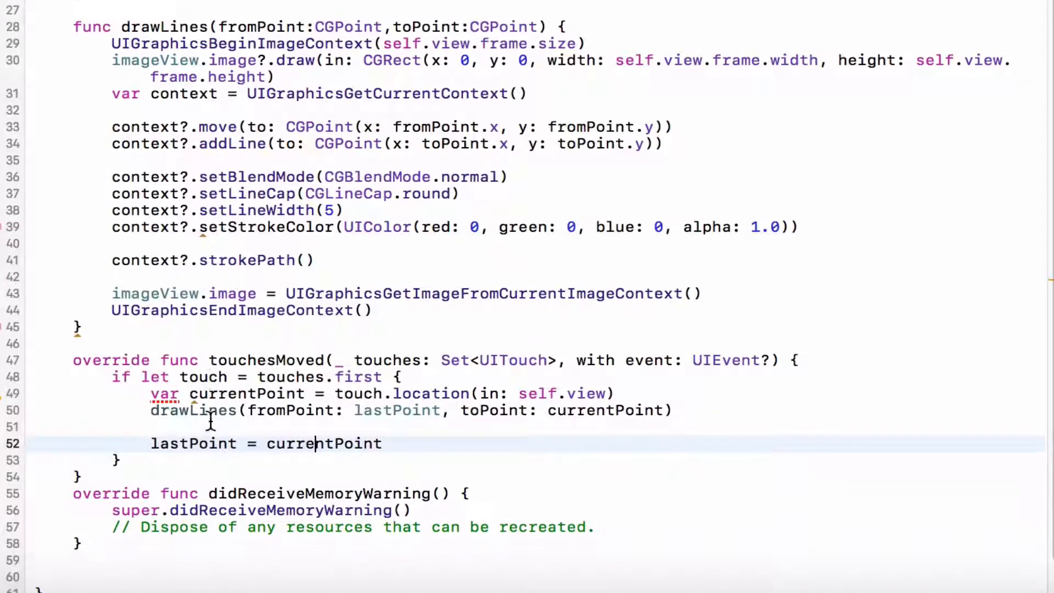
Step: Override touchesEnded with if !swiped { drawLines(fromPoint: lastPoint, toPoint: lastPoint) }
text(toc)
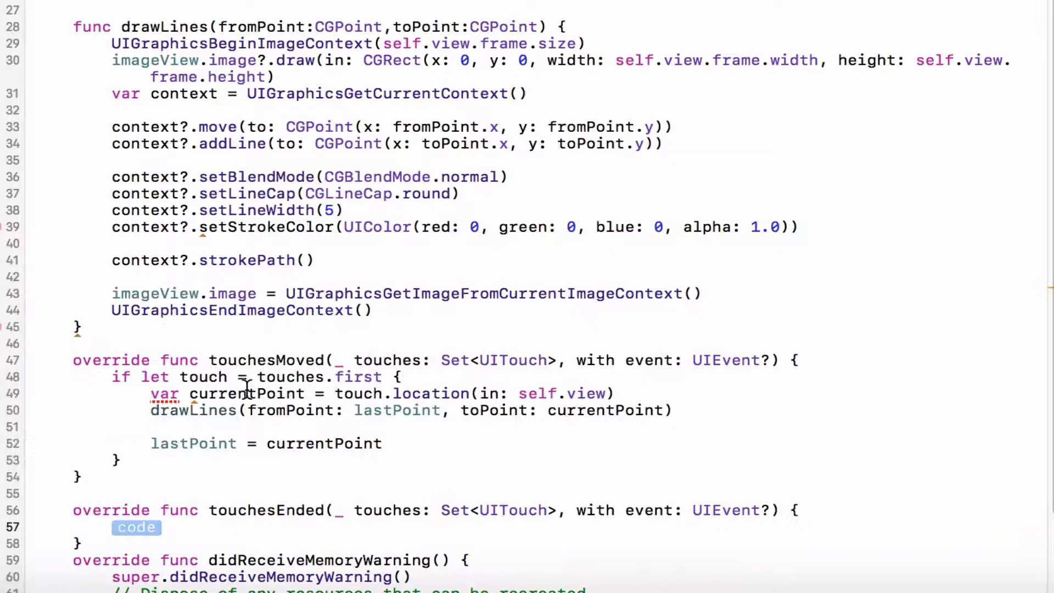
scroll(down, 3)
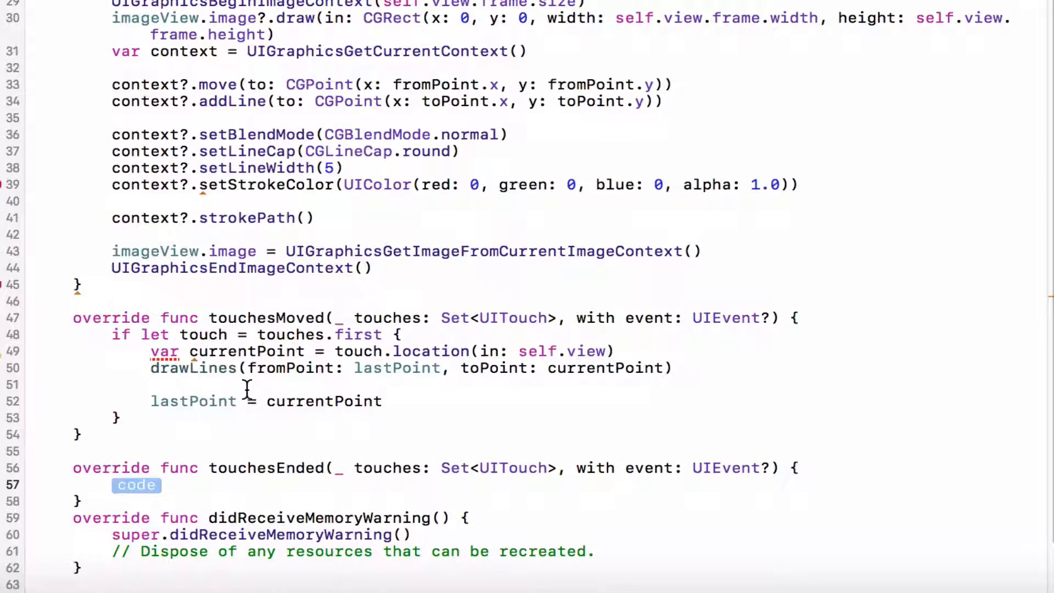
text(if !swiped {)
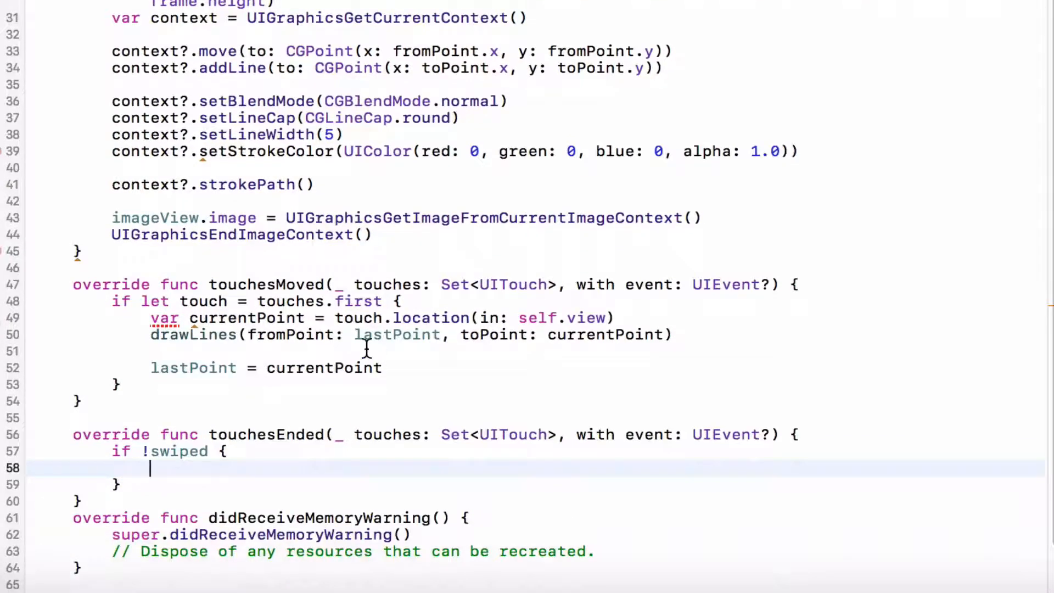
text(drawLines(fromPoint: lastPoint, toPoint: CGPoint)
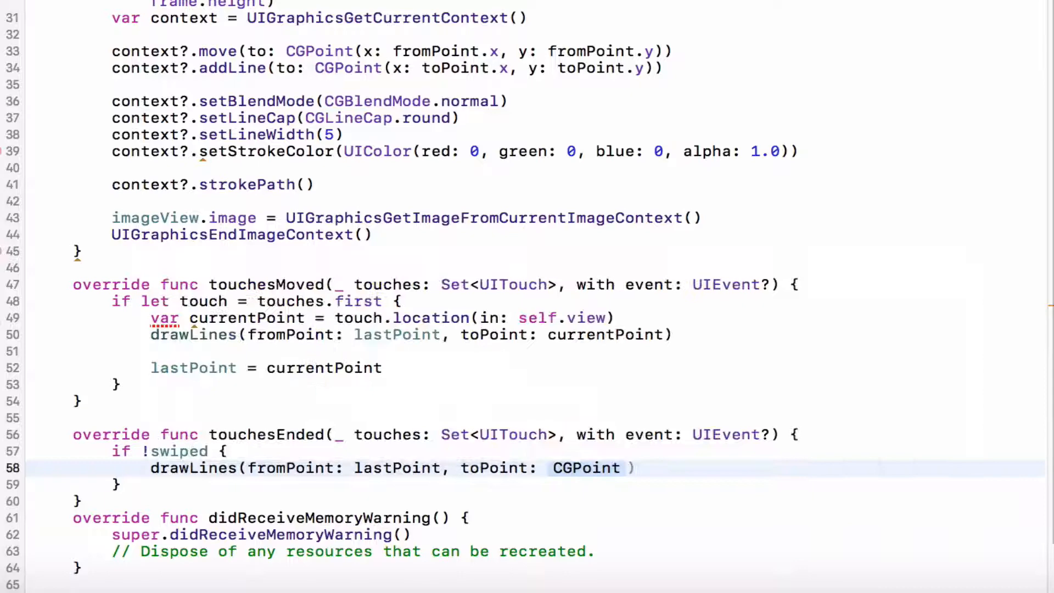
text(last)
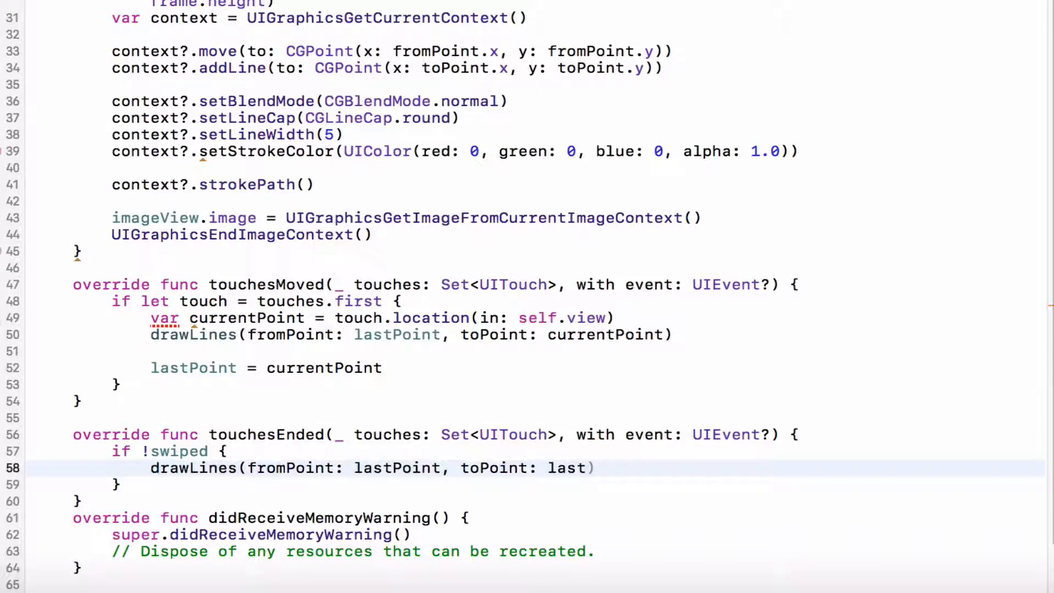
text(Point))
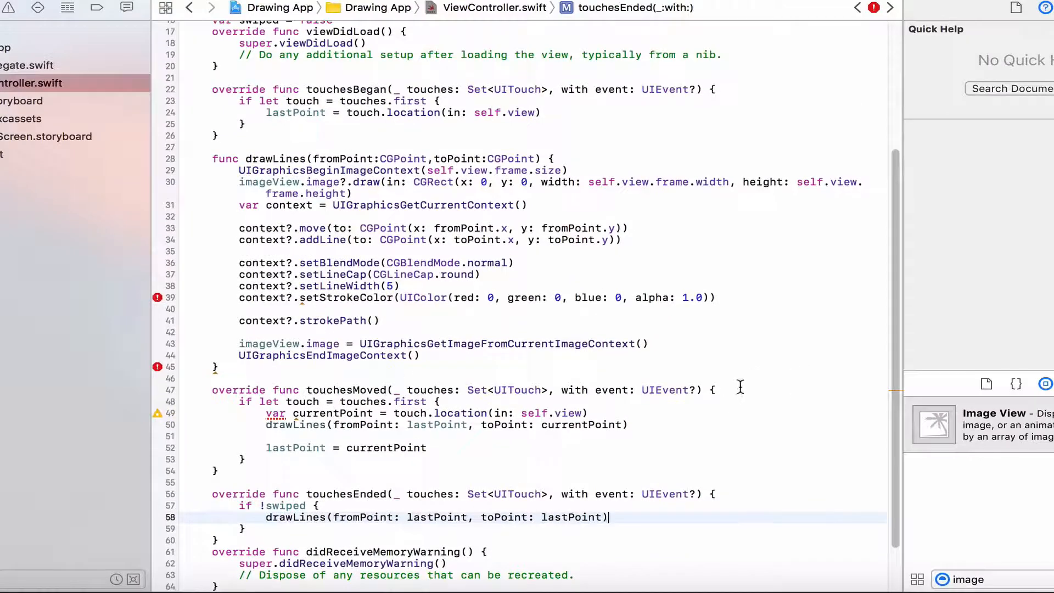
Step: Write swiped = true in touchesMoved and swiped = false in touchesBegan
text(s)
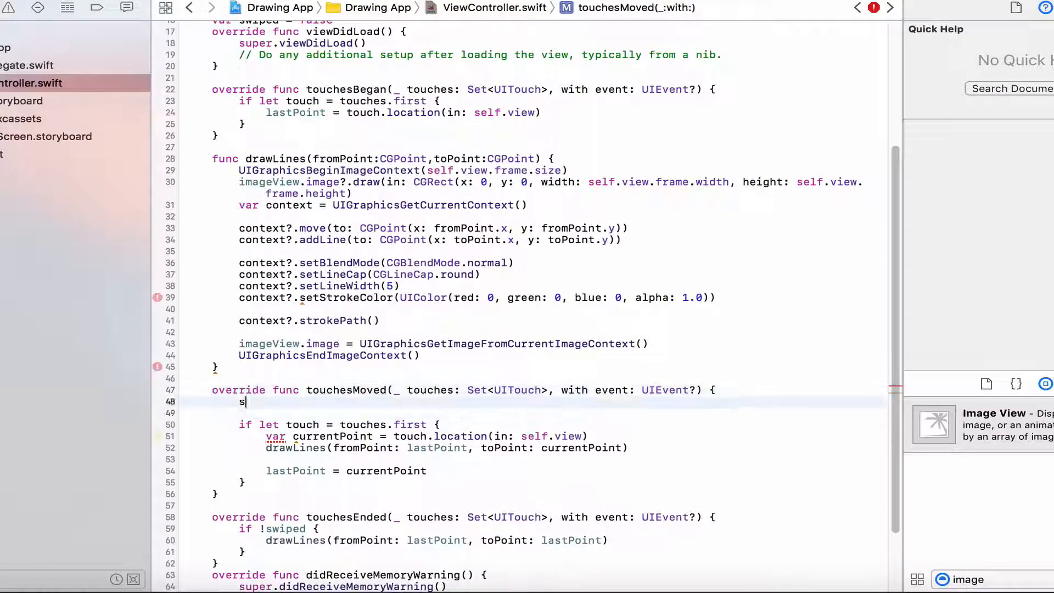
text(wiped =)
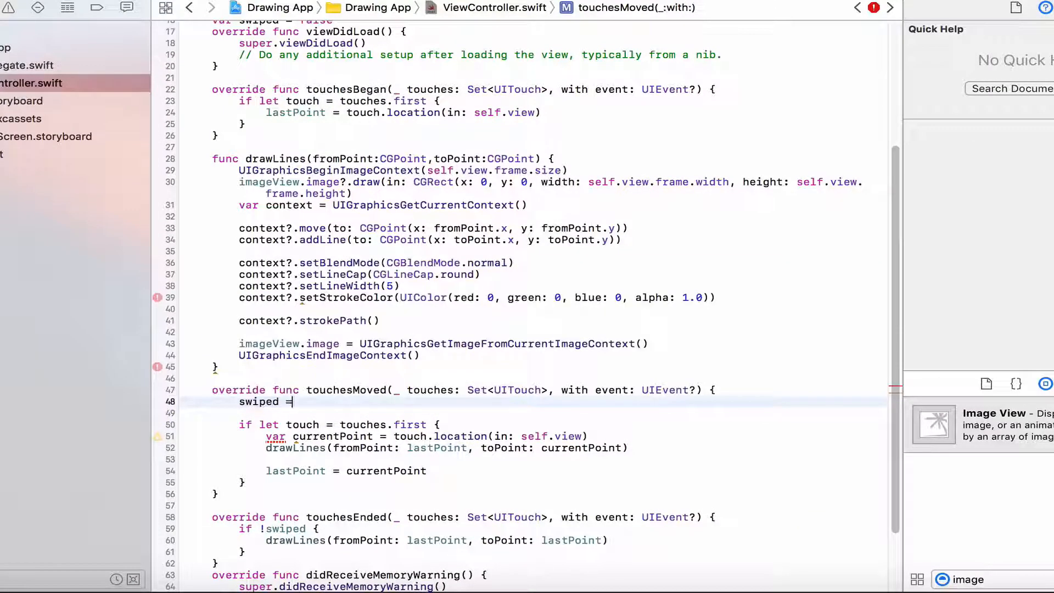
text(true)
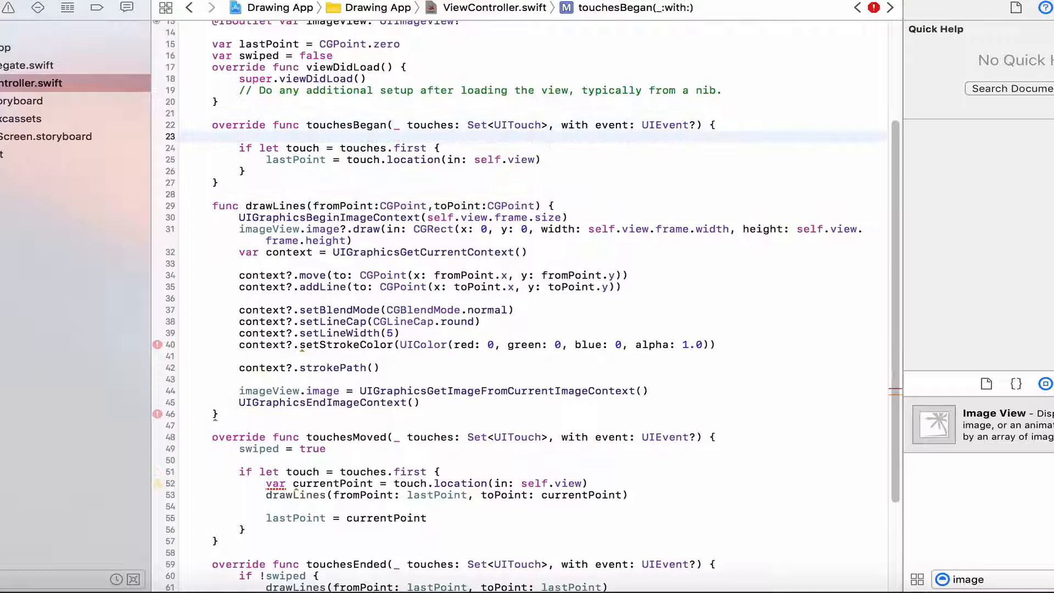
text(swiped = false)
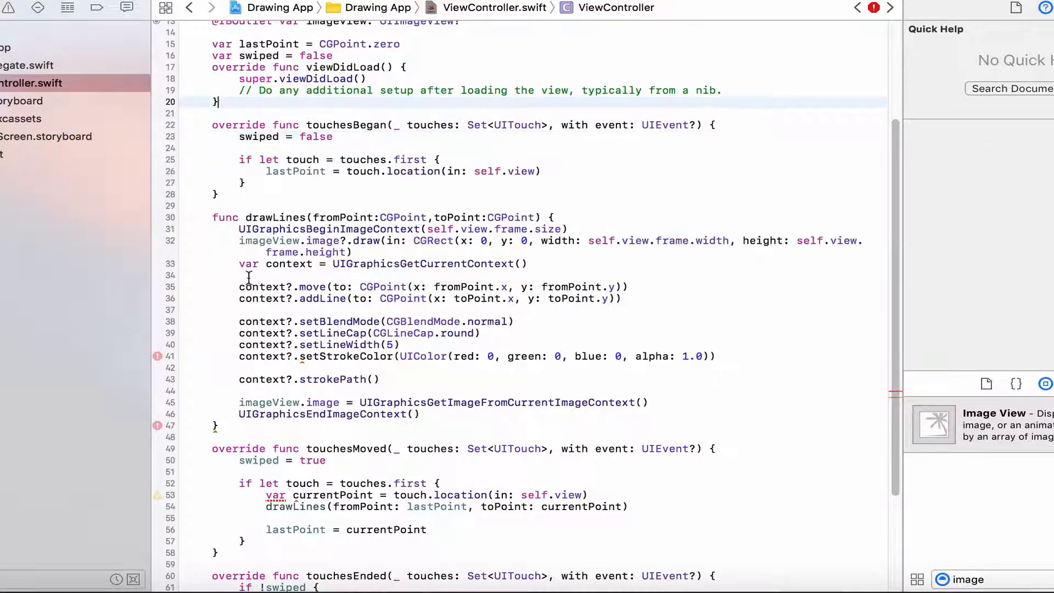
scroll(down, 3)
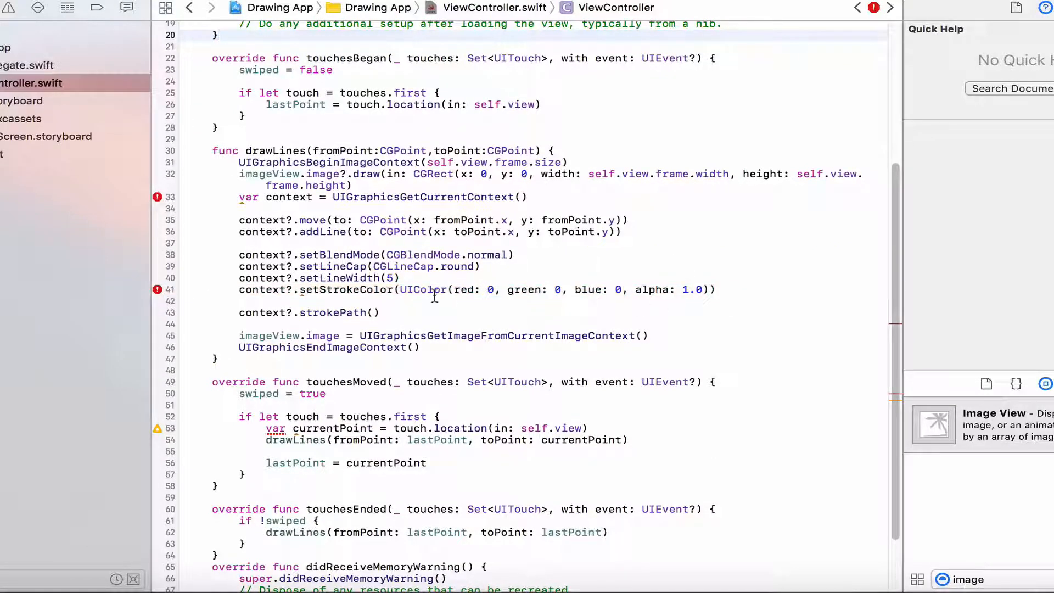
Step: Append .cgColor to the setStrokeColor UIColor and inspect the error flagged on line 33
click(789, 289)
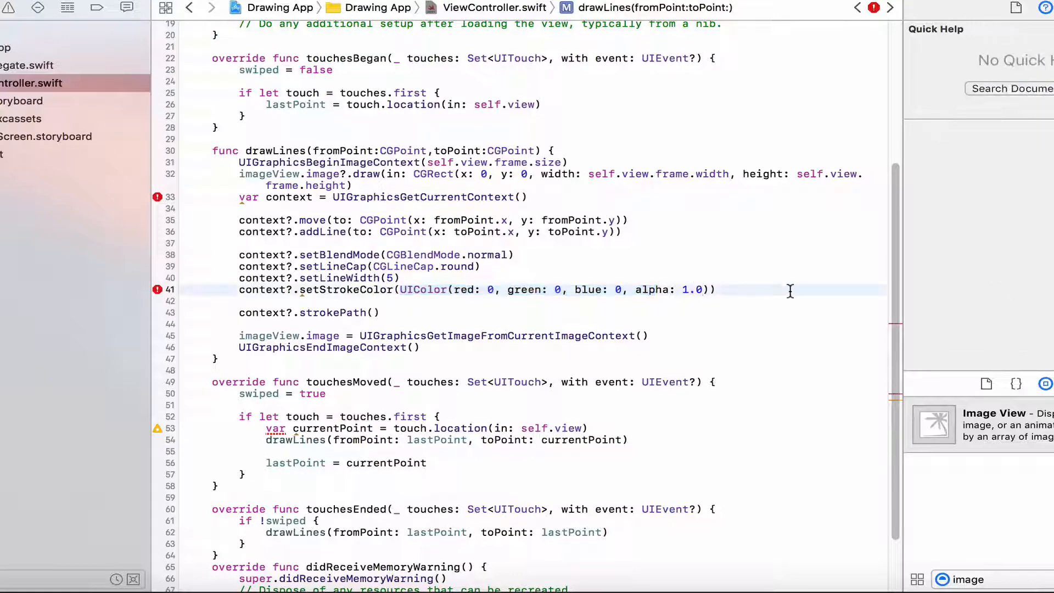
text(.cgColor)
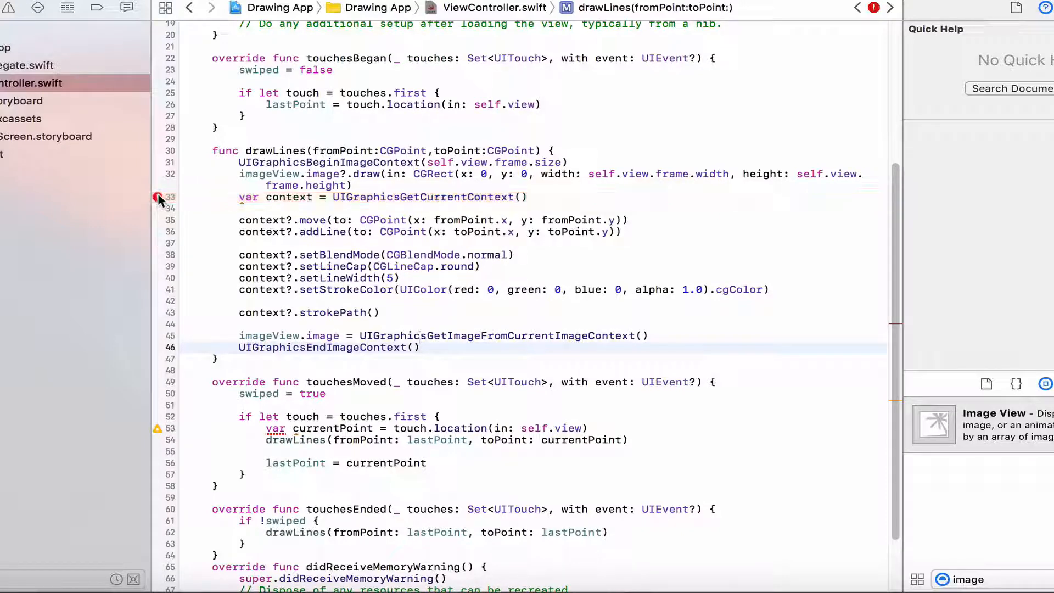
click(158, 197)
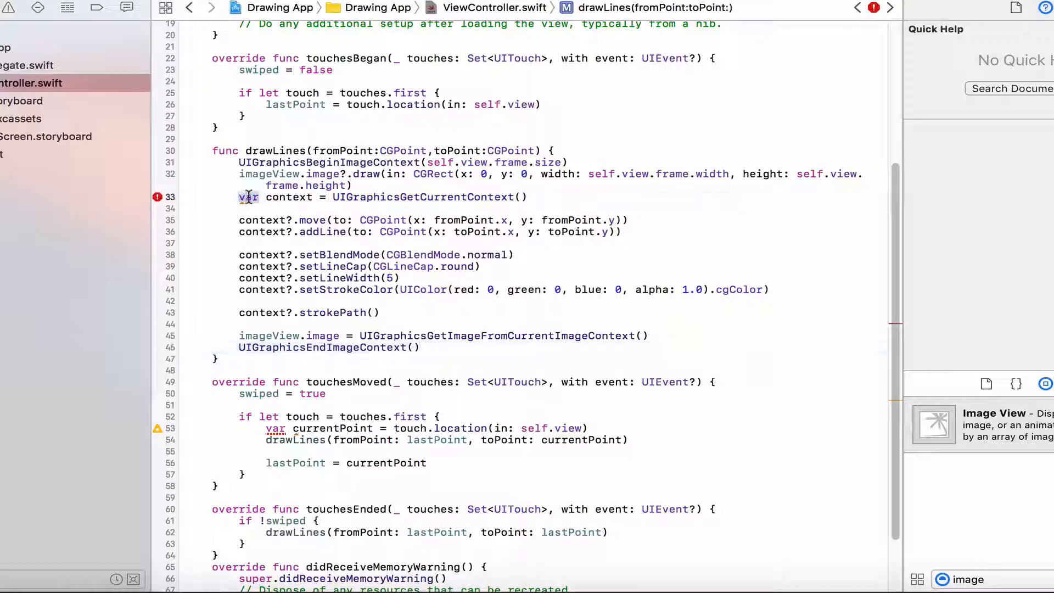
text(k)
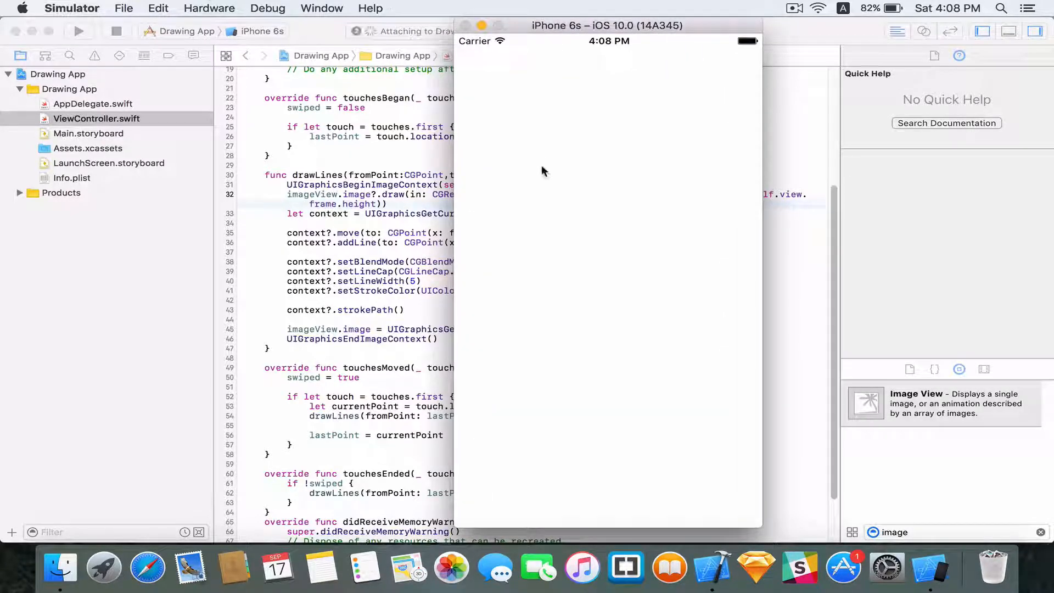
Step: Touch the blank white canvas of the running Drawing App on the iPhone 6s
click(79, 30)
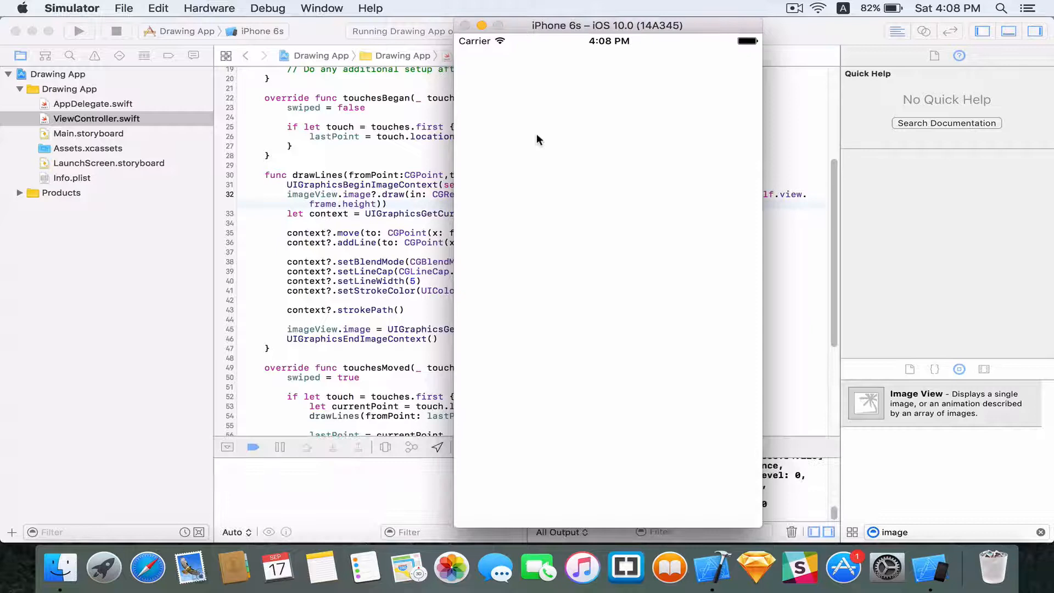